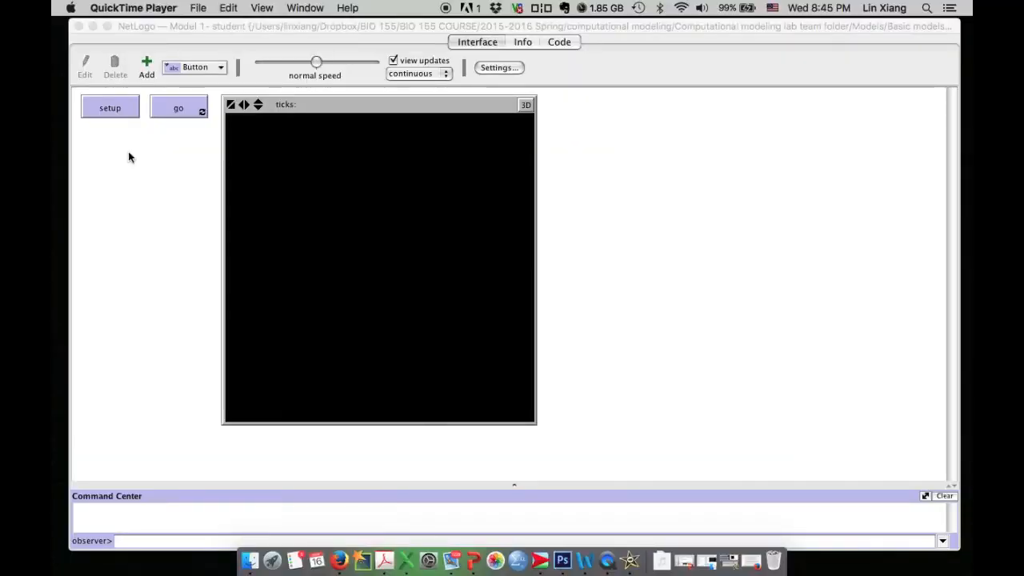
pyautogui.moveTo(101, 126)
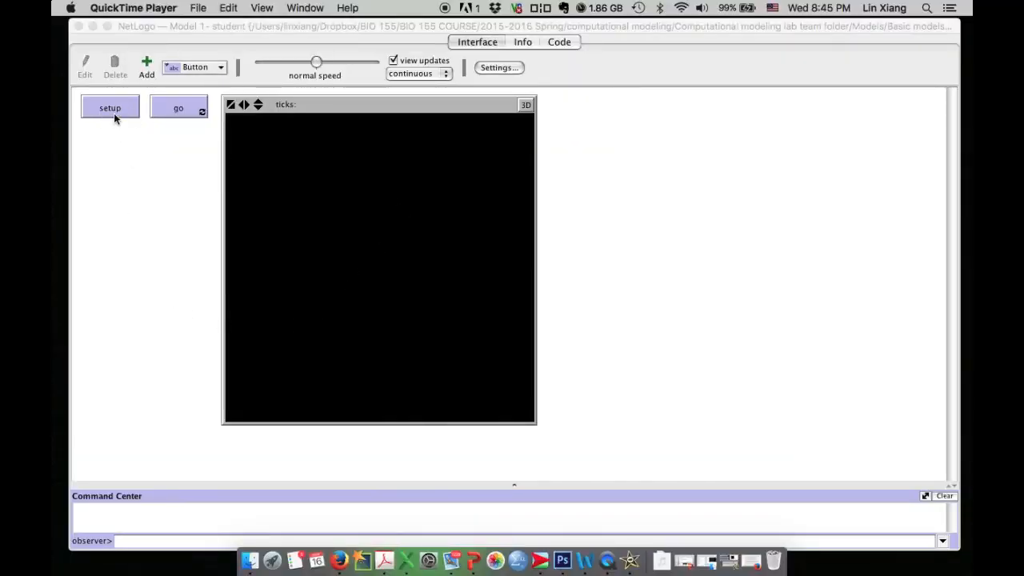
# Run setup to show the light green butterfly on dark green patches, then run go.
pyautogui.click(110, 107)
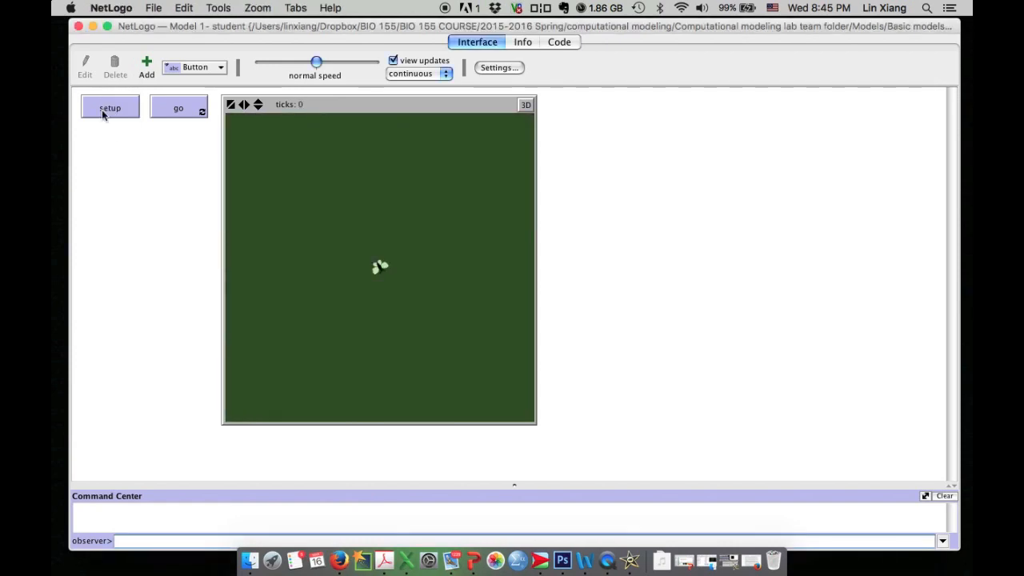
pyautogui.moveTo(332, 306)
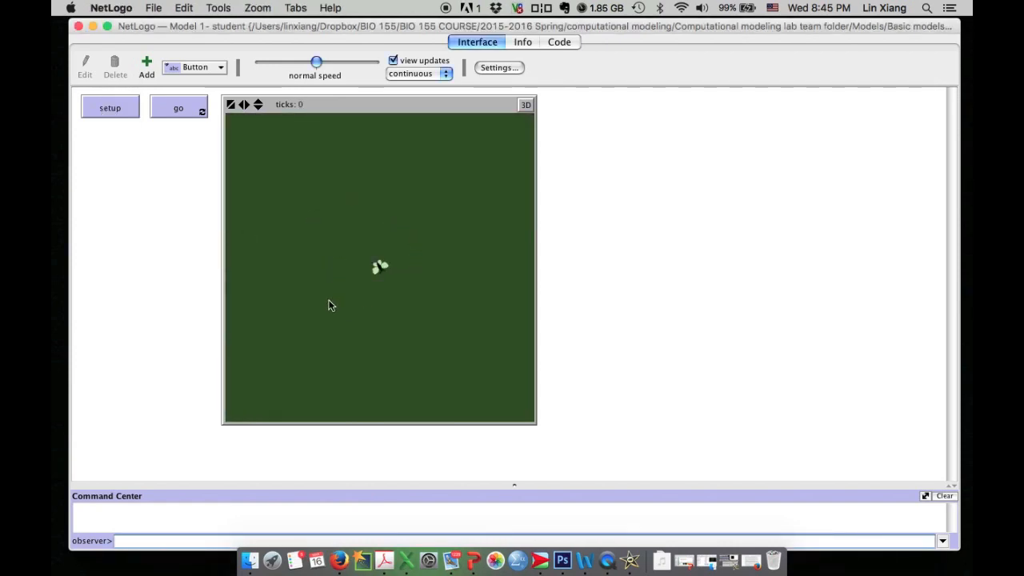
pyautogui.moveTo(376, 290)
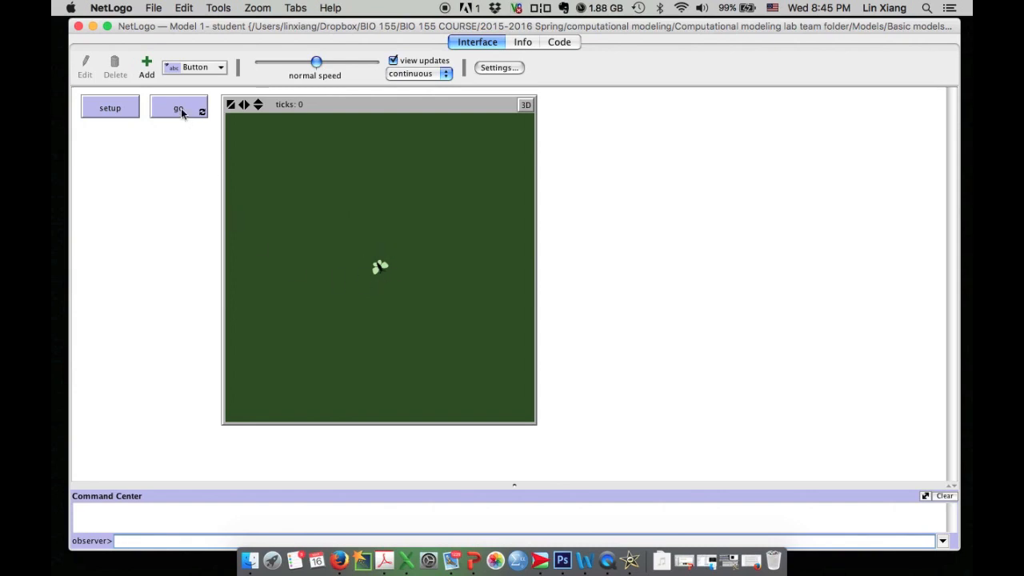
pyautogui.click(178, 108)
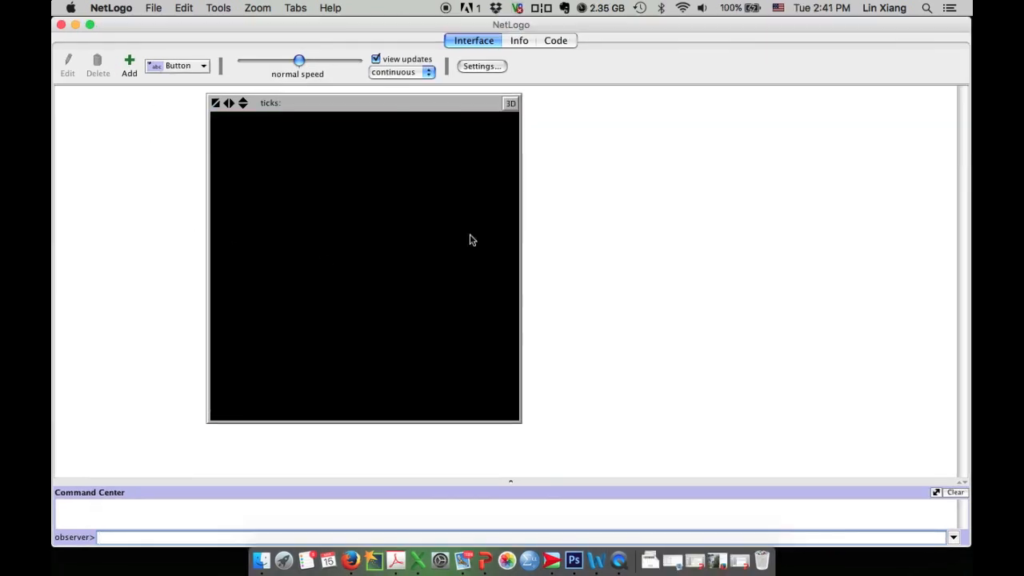
pyautogui.moveTo(596, 282)
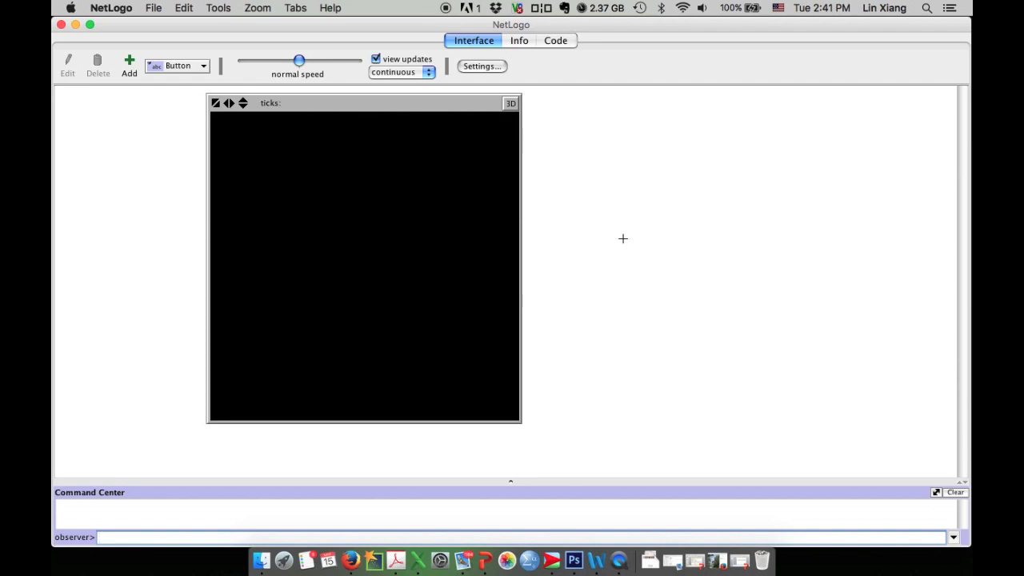
pyautogui.moveTo(266, 186)
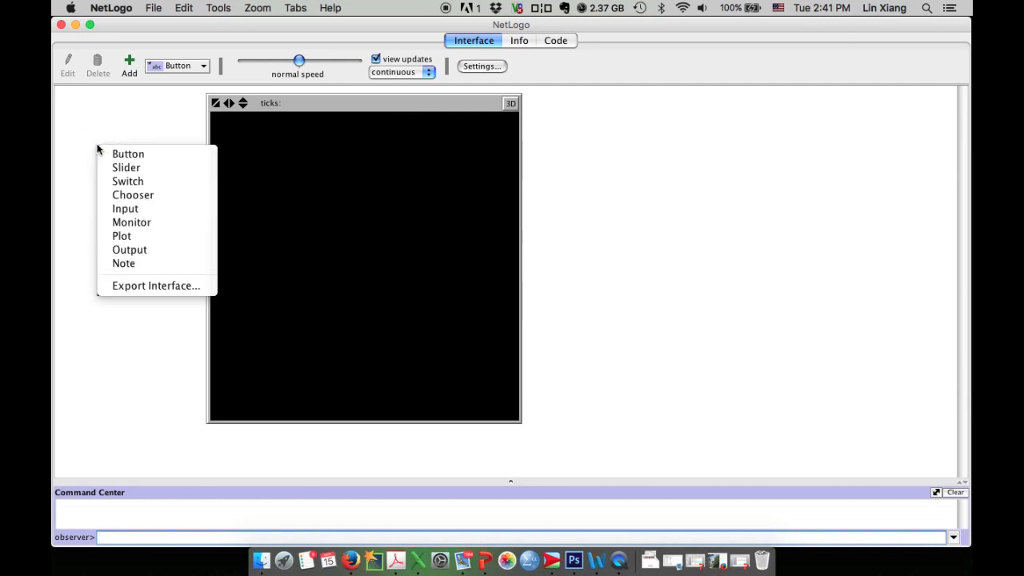
pyautogui.moveTo(128, 154)
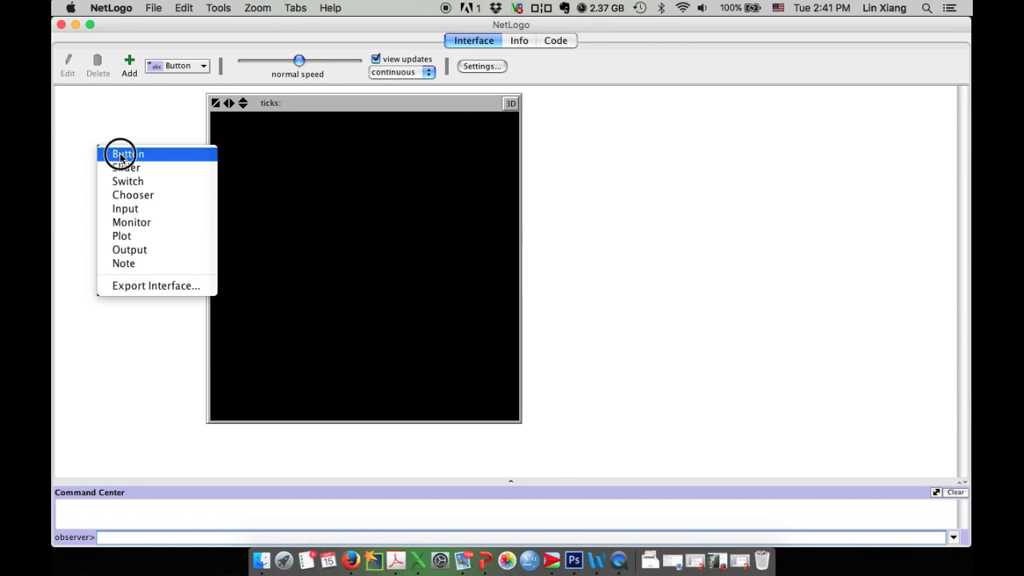
# Add an interface button whose command is setup.
pyautogui.click(127, 153)
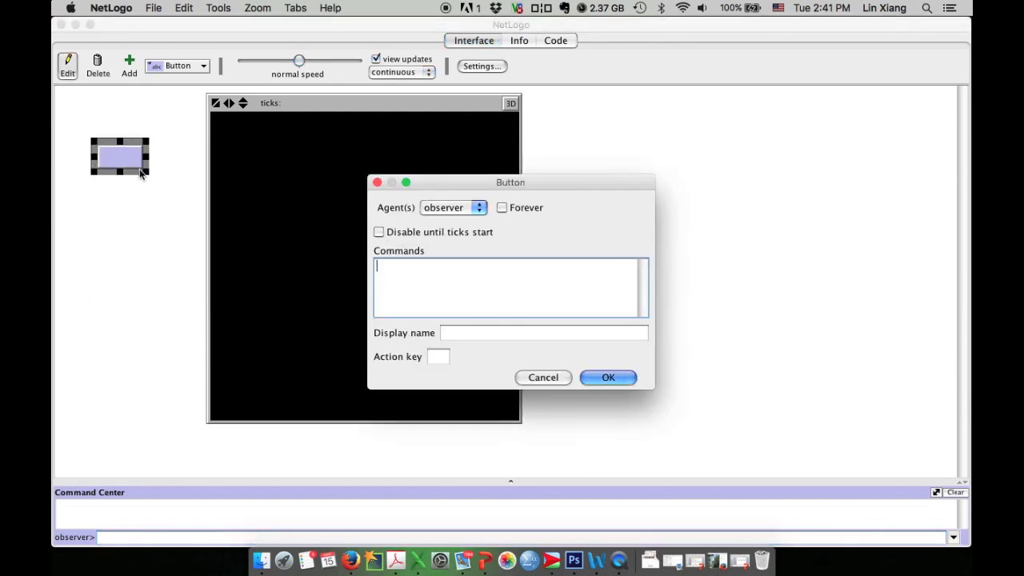
pyautogui.moveTo(510, 182); pyautogui.dragTo(344, 179)
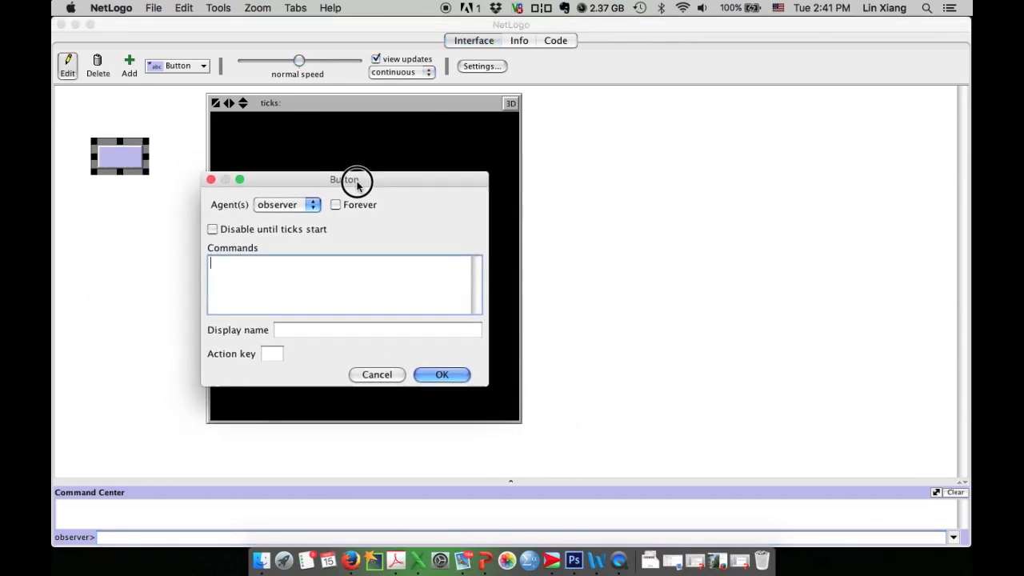
pyautogui.moveTo(358, 179); pyautogui.dragTo(296, 145)
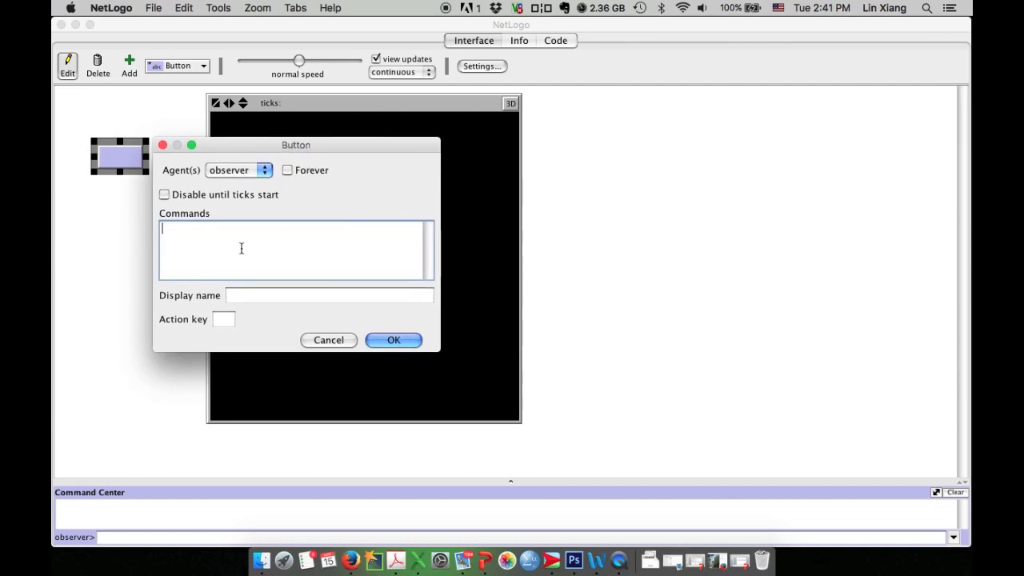
pyautogui.write('set')
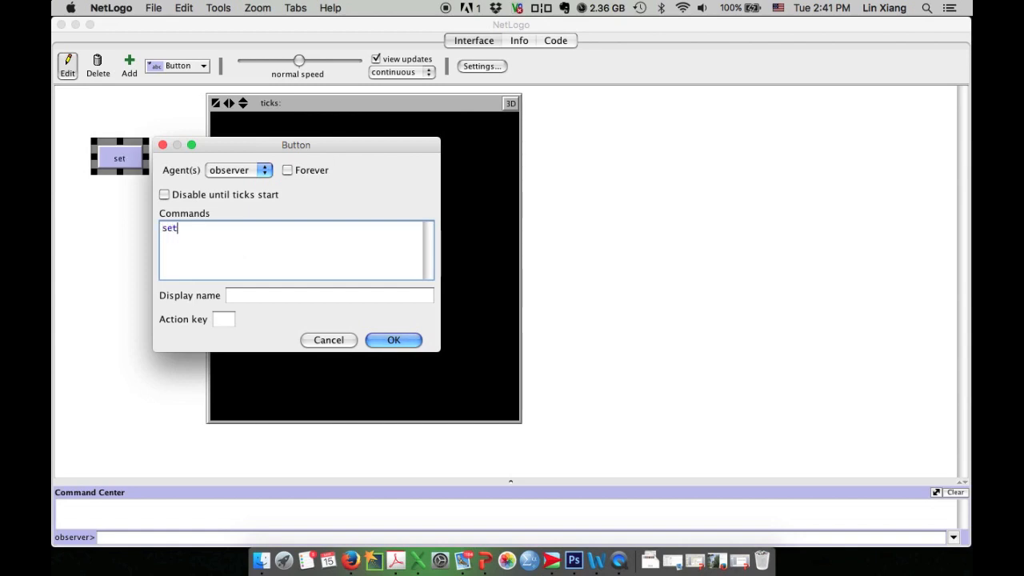
pyautogui.write('up')
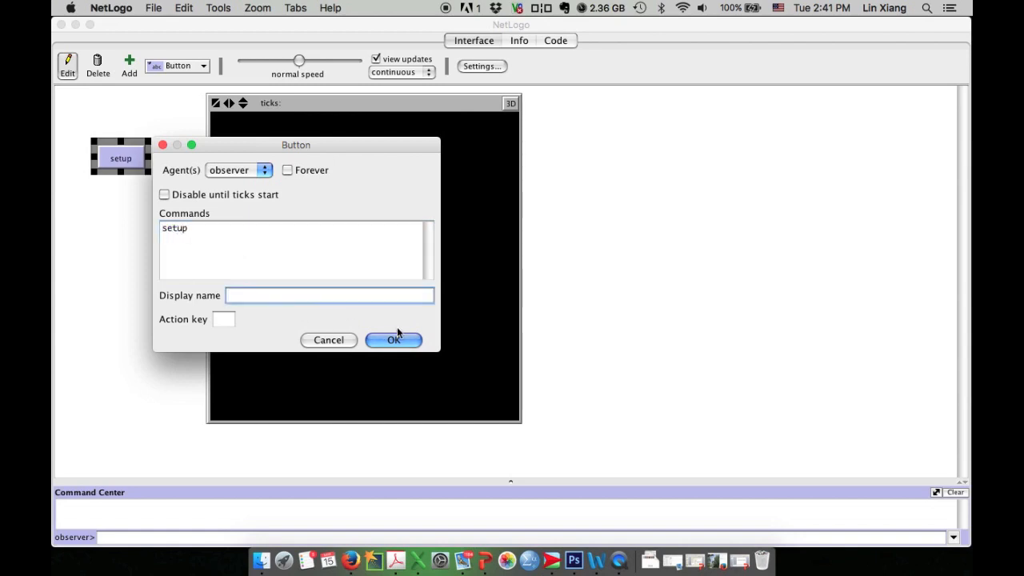
pyautogui.click(393, 339)
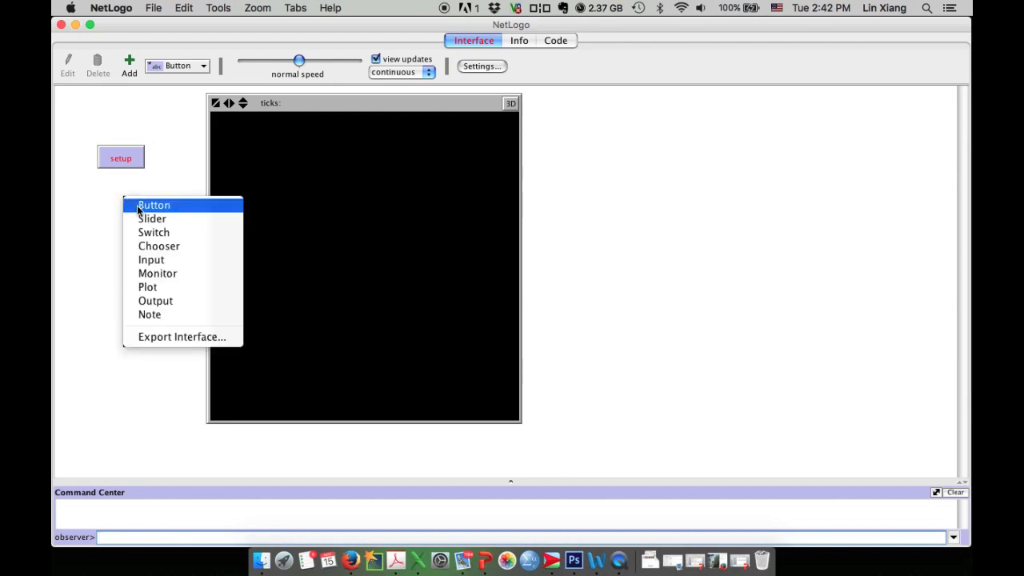
# Add a second interface button whose command is go.
pyautogui.click(152, 205)
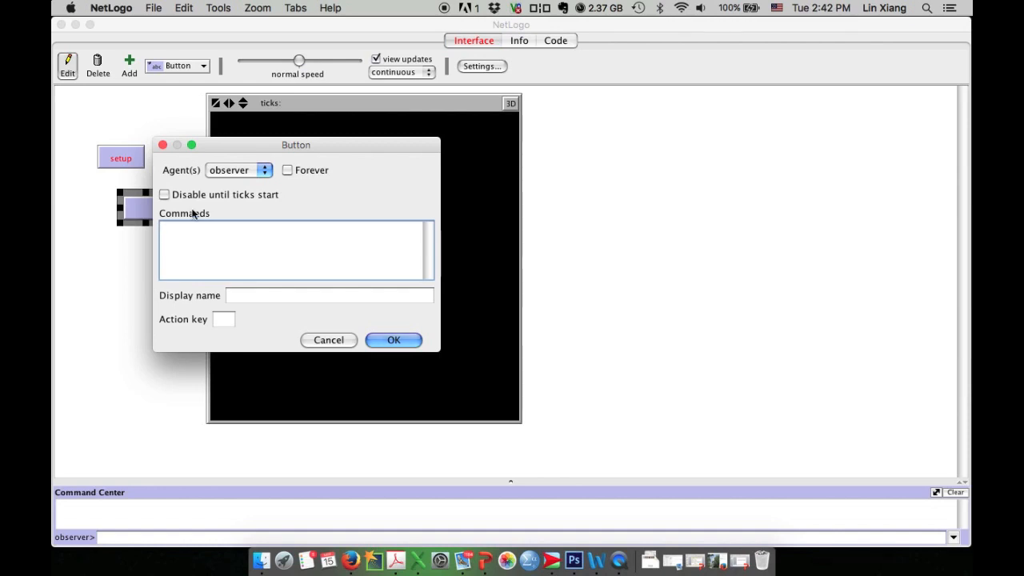
pyautogui.write('go')
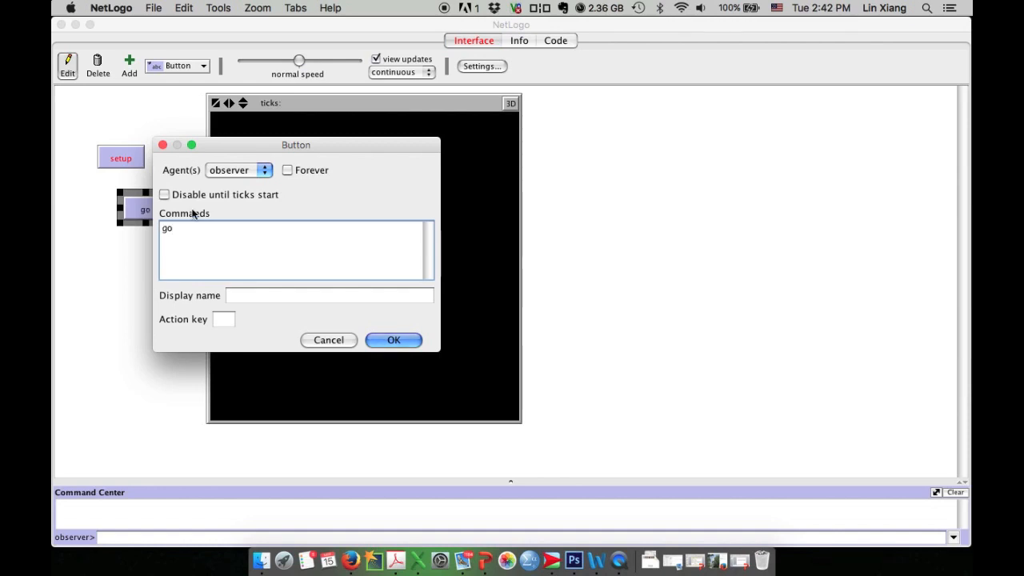
pyautogui.click(393, 340)
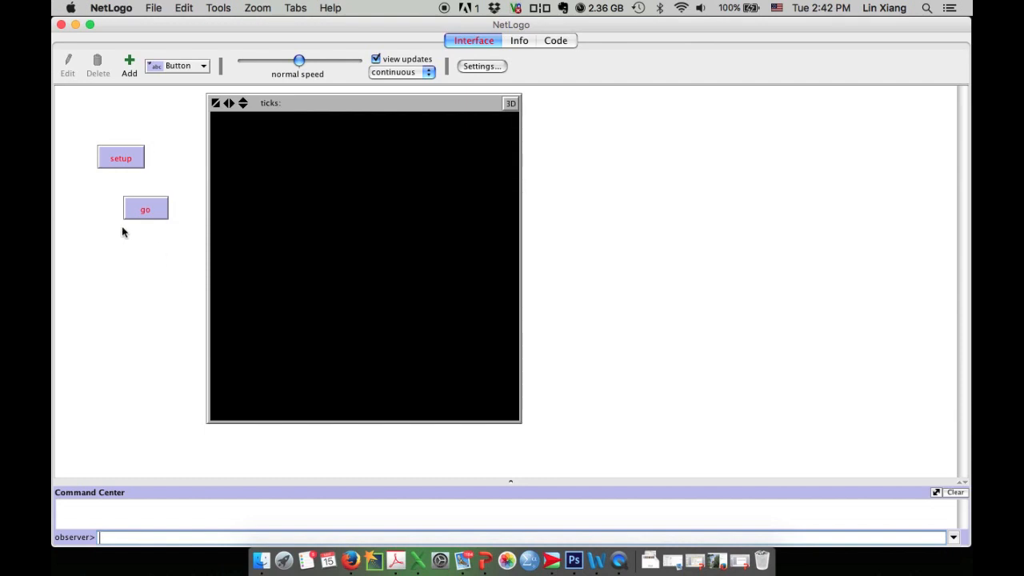
# Move the go button so it sits beside the setup button.
pyautogui.click(145, 209)
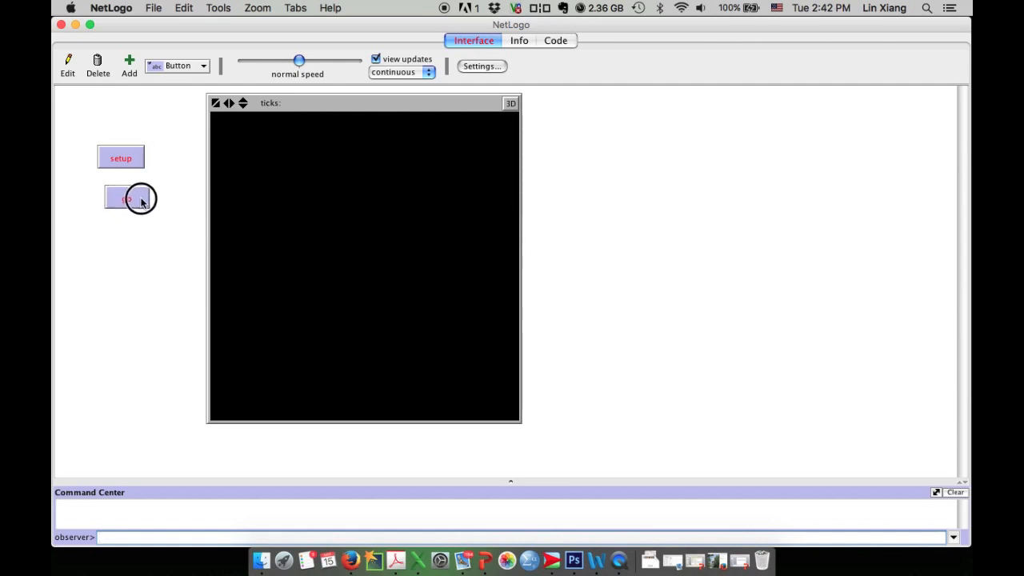
pyautogui.moveTo(128, 198); pyautogui.dragTo(152, 180)
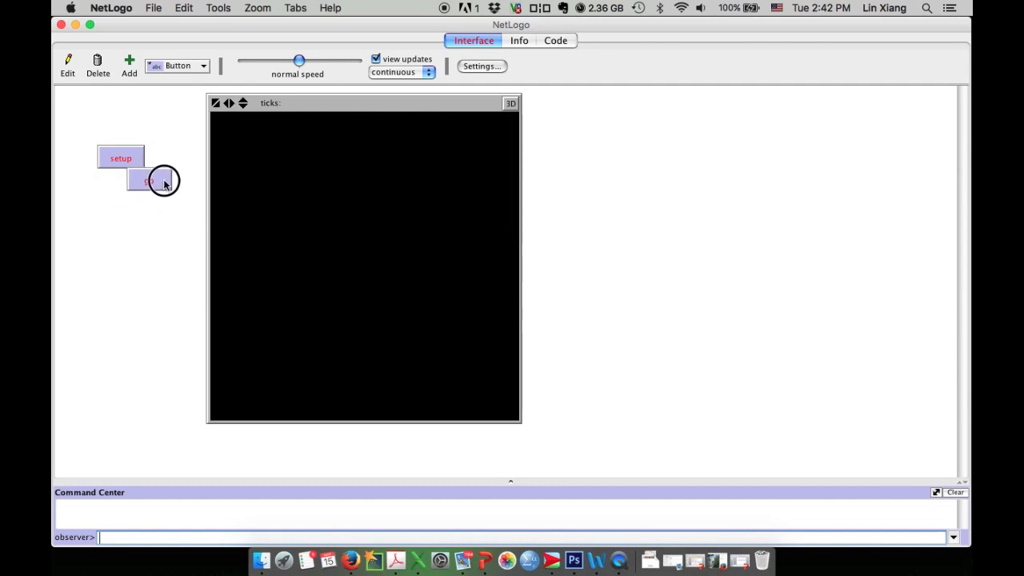
pyautogui.moveTo(152, 180); pyautogui.dragTo(176, 158)
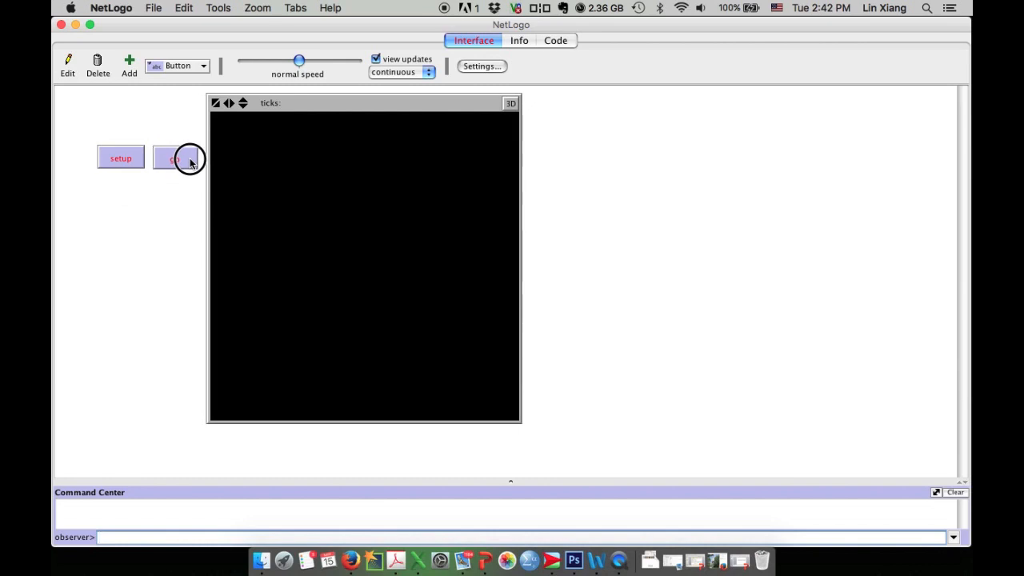
pyautogui.click(174, 157)
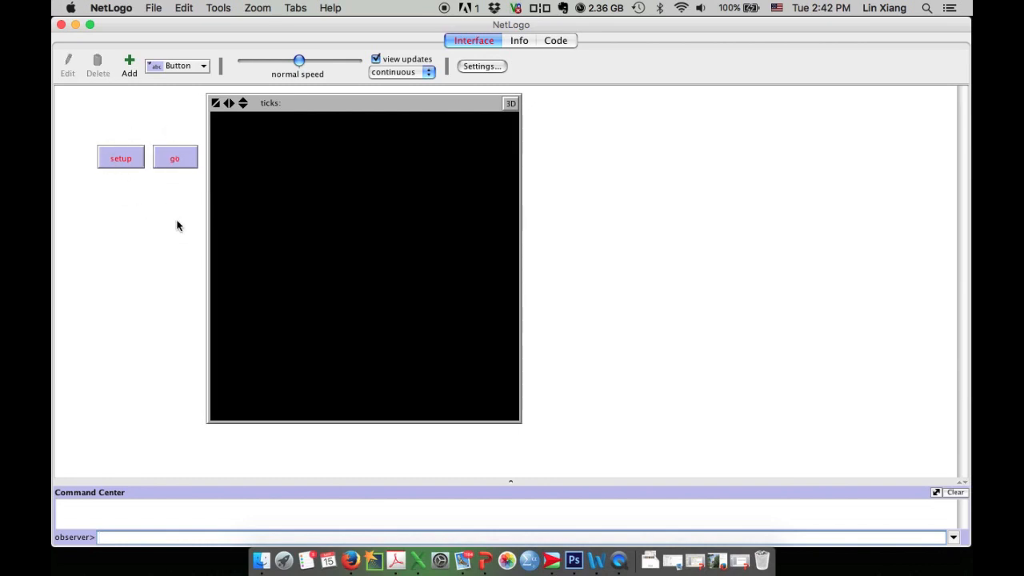
pyautogui.moveTo(696, 227)
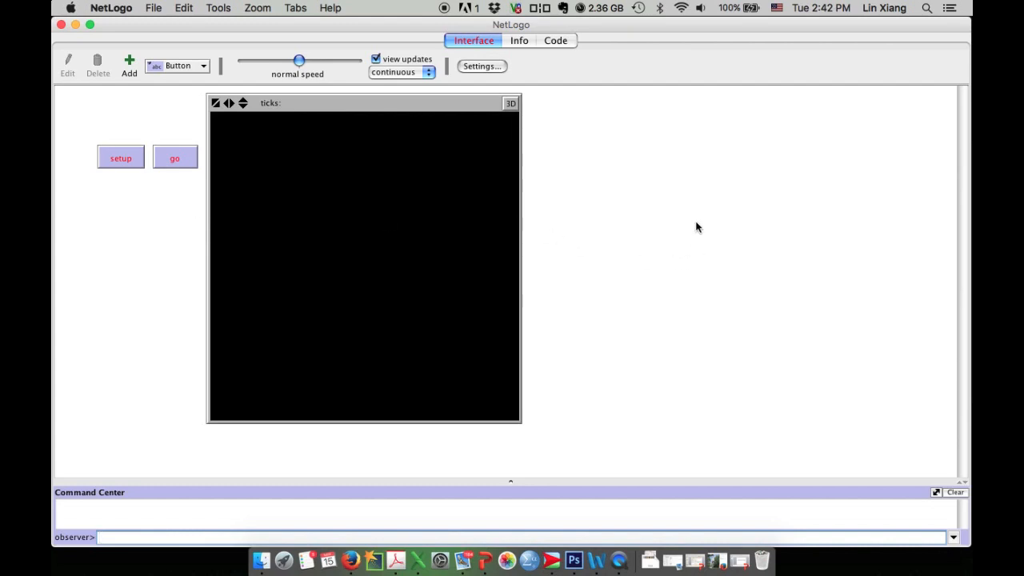
pyautogui.moveTo(555, 40)
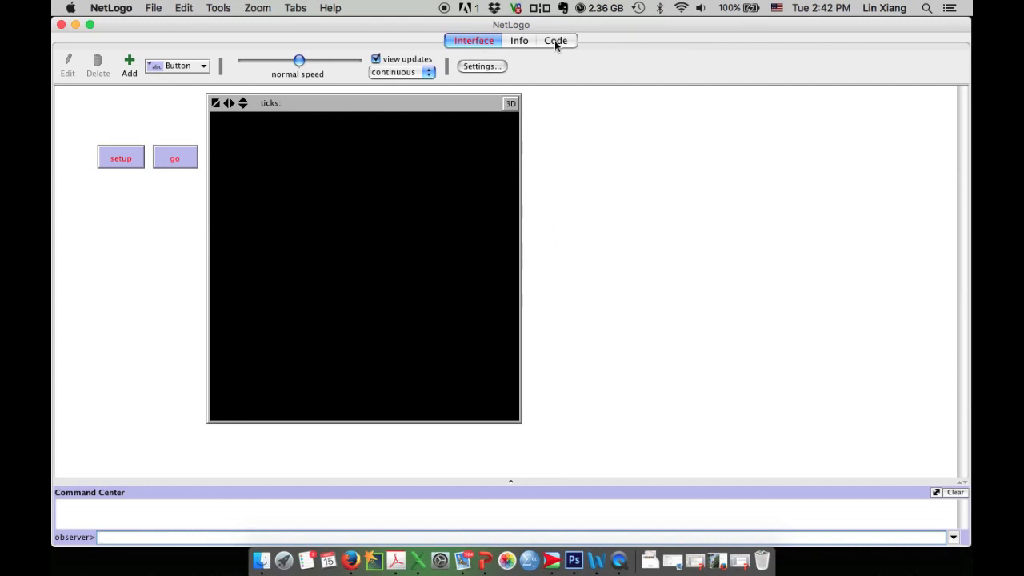
# Write 'to setup' in the Code tab with clear-all as its first command.
pyautogui.click(555, 40)
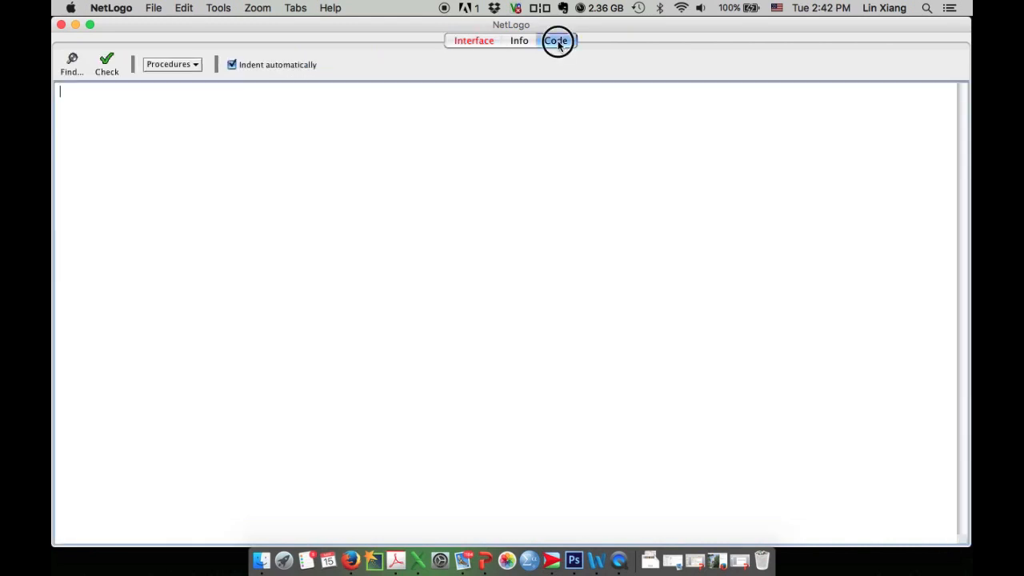
pyautogui.click(555, 40)
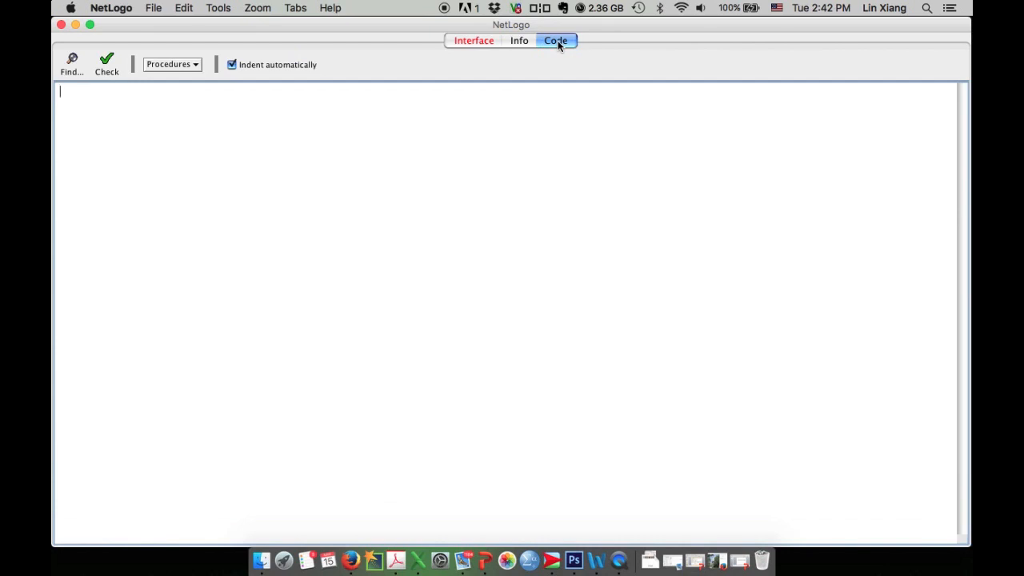
pyautogui.write('to')
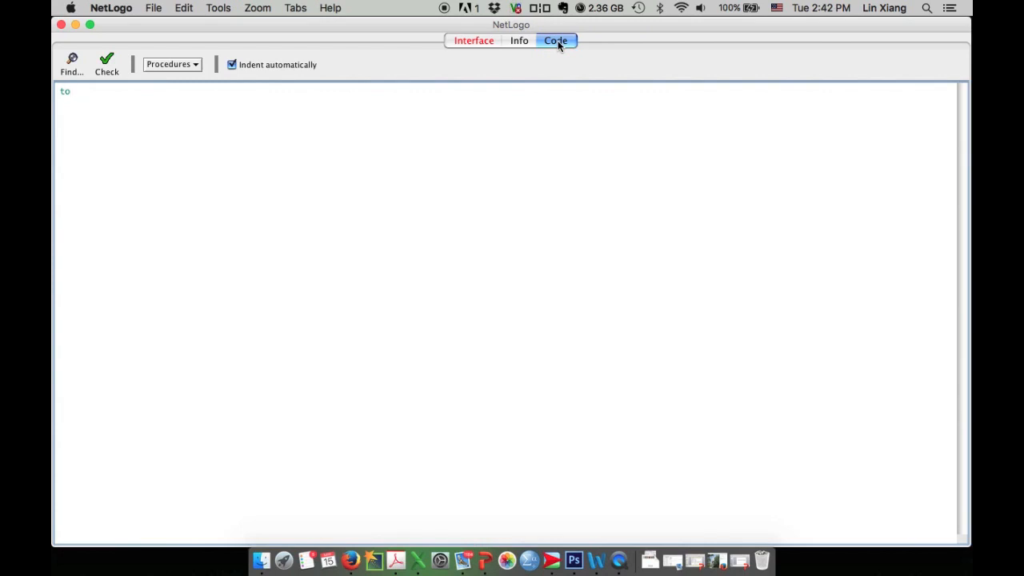
pyautogui.write('setup')
pyautogui.write('end')
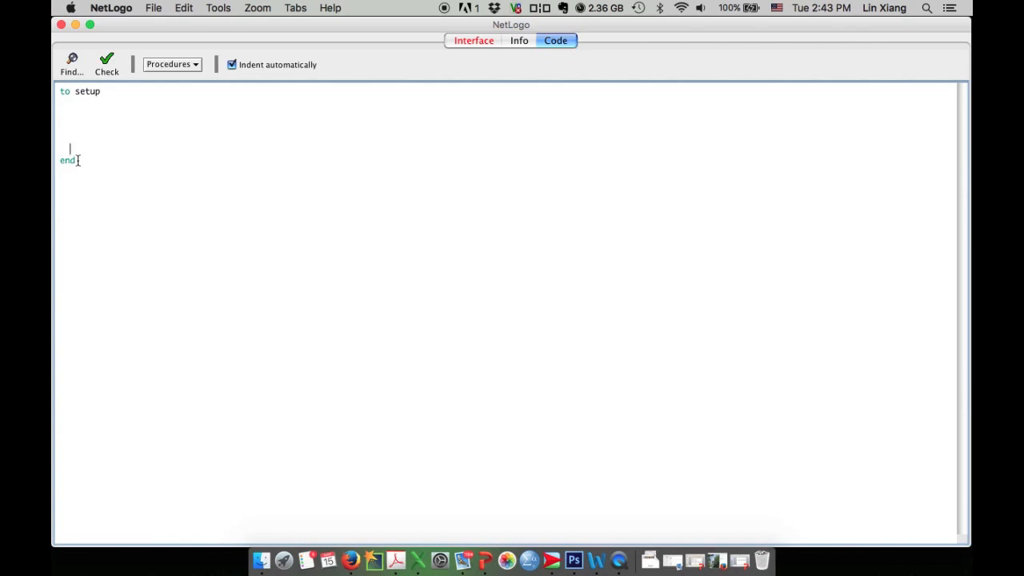
pyautogui.write('clea')
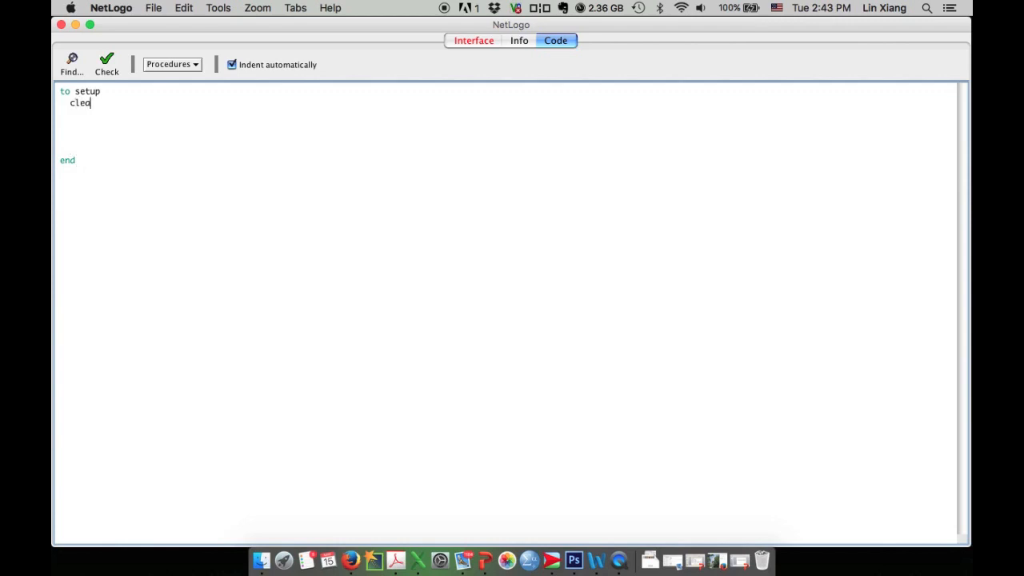
pyautogui.write('r-d')
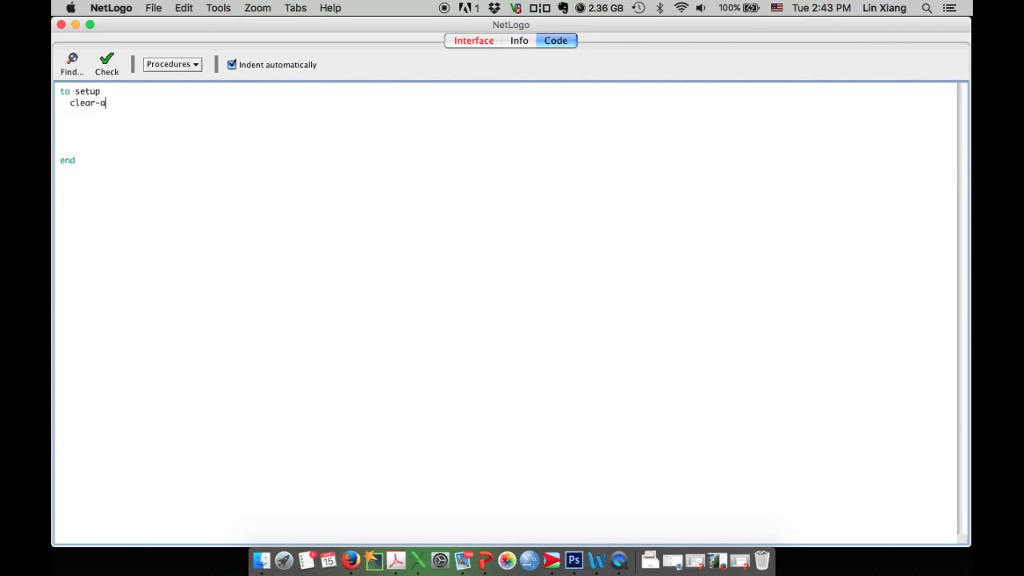
pyautogui.write('ll')
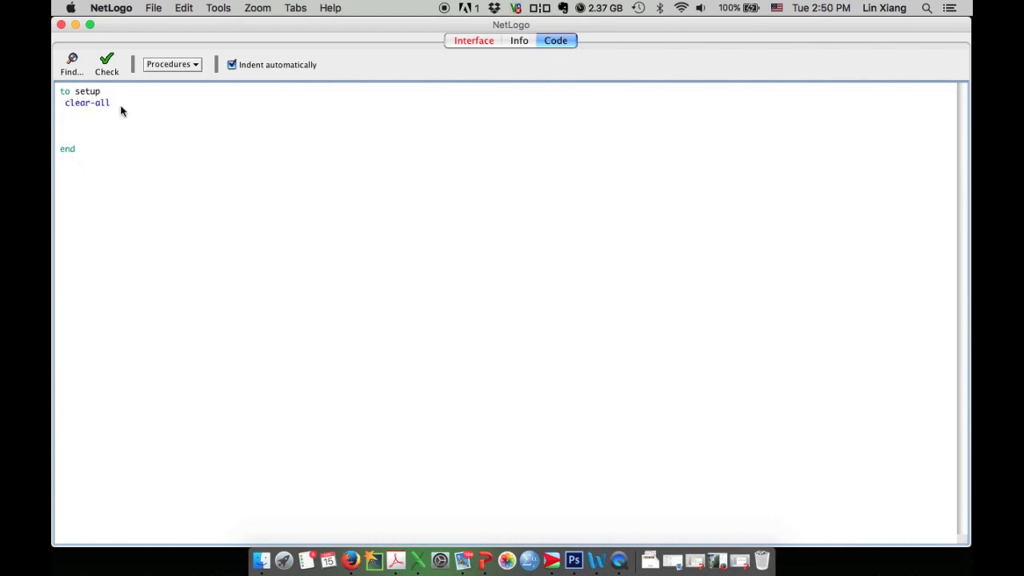
# Add setup-turtles, setup-patches and reset-ticks calls to setup, with end directly below.
pyautogui.write('setu')
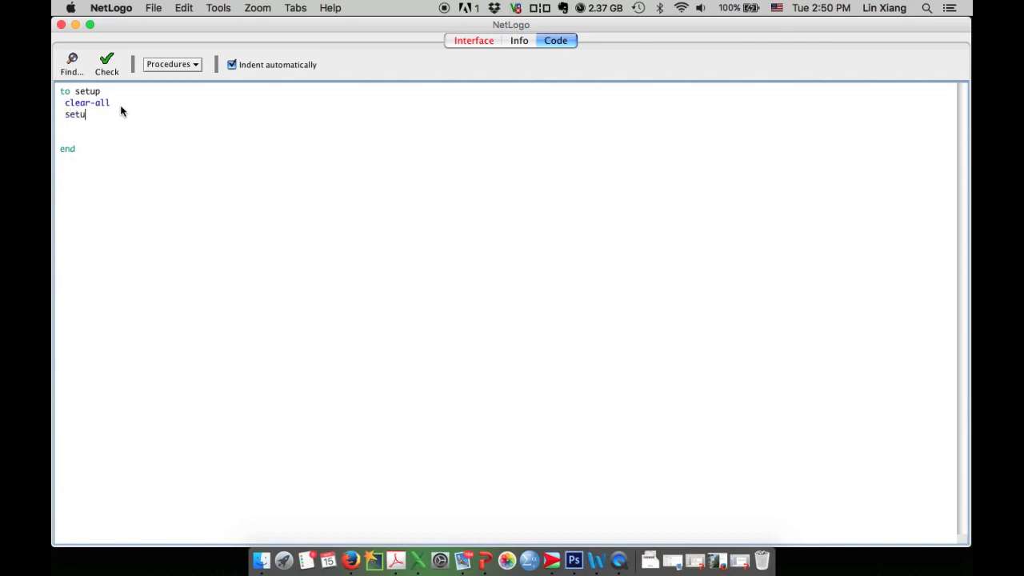
pyautogui.write('p-tut')
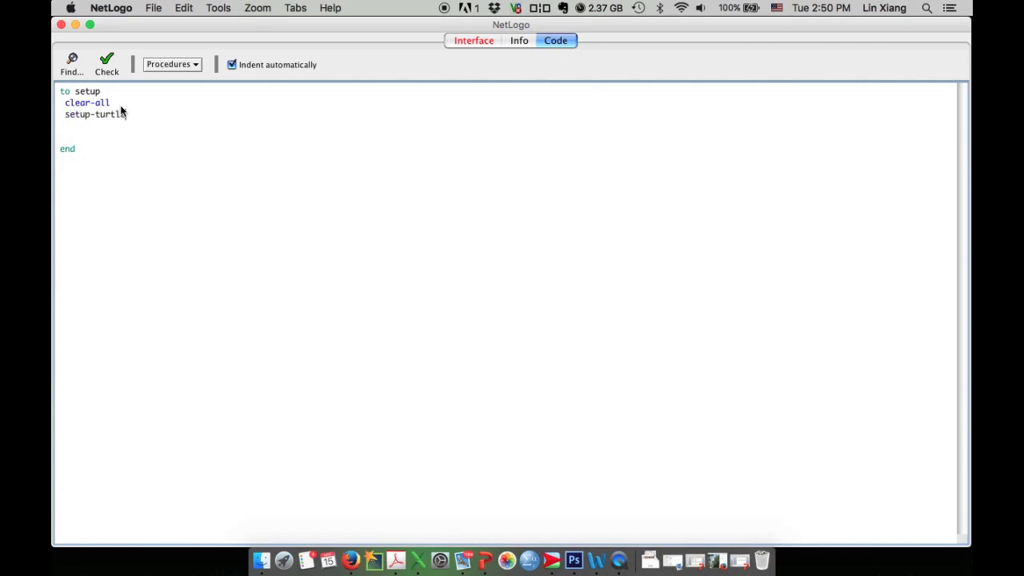
pyautogui.write('s')
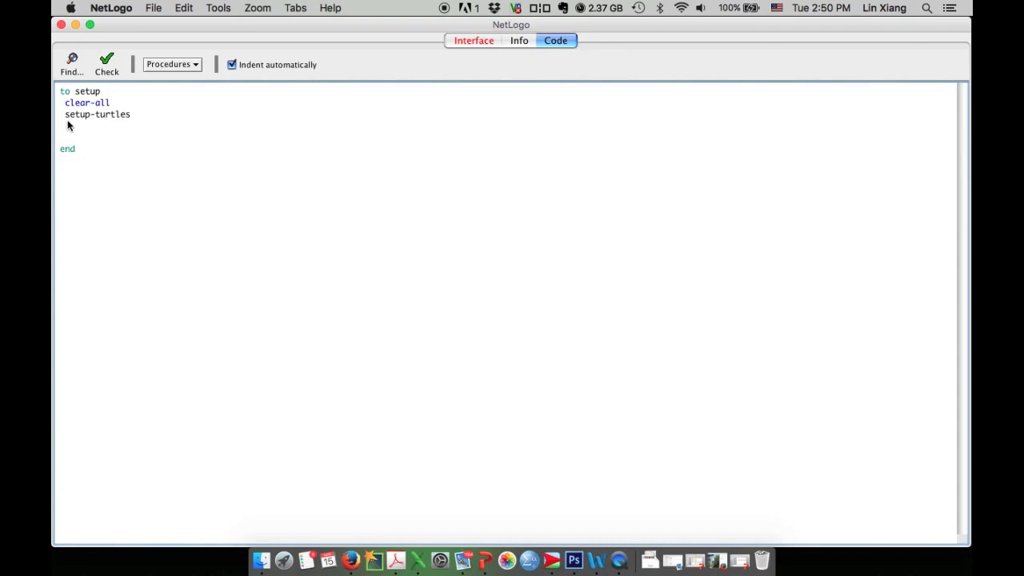
pyautogui.moveTo(106, 124)
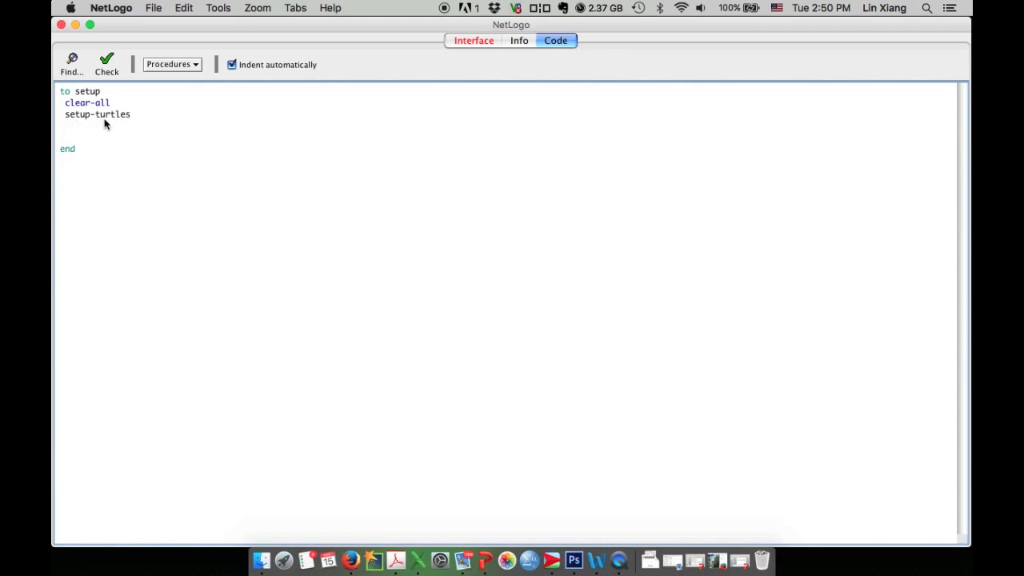
pyautogui.moveTo(133, 124)
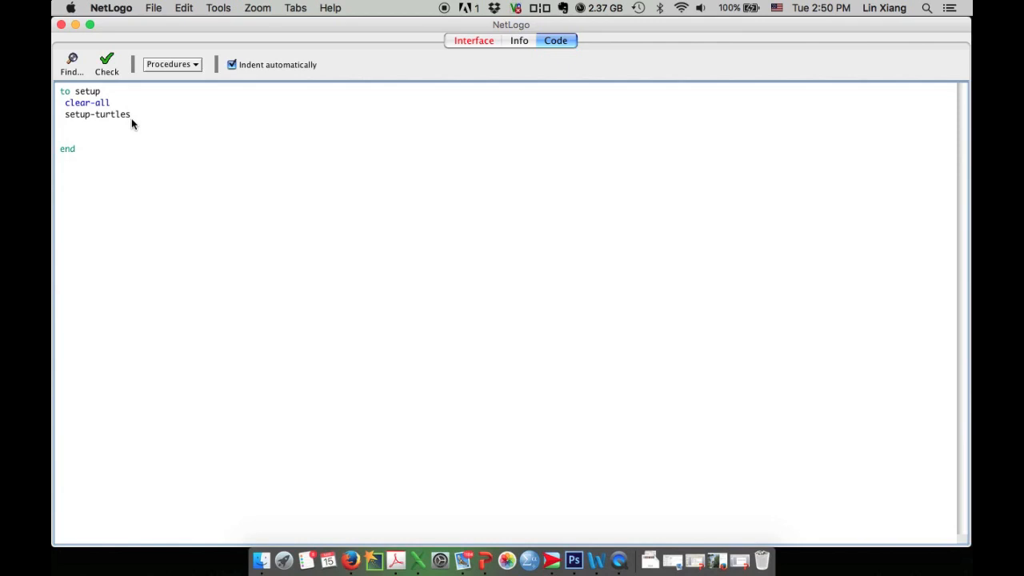
pyautogui.write('se')
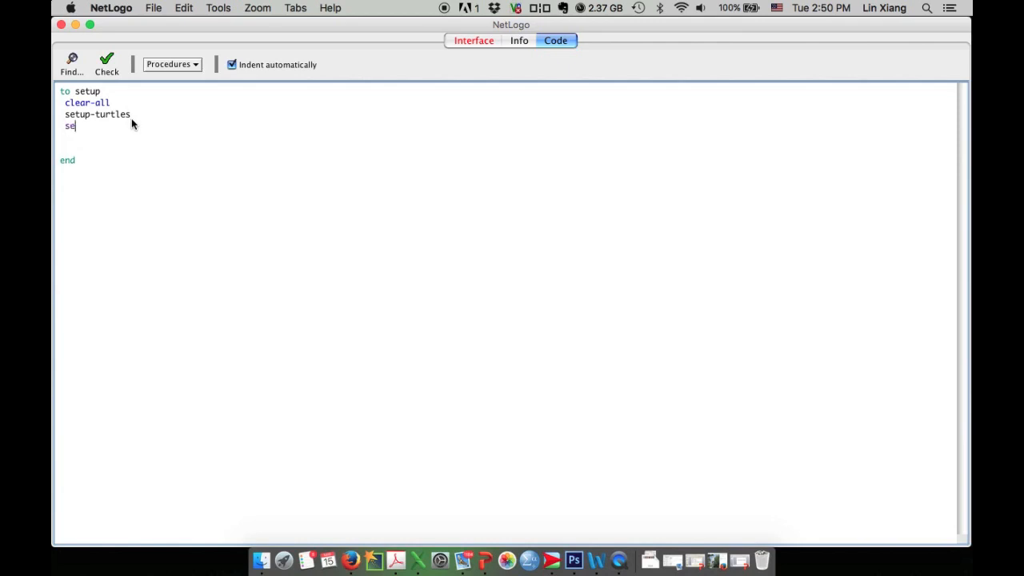
pyautogui.write('tup')
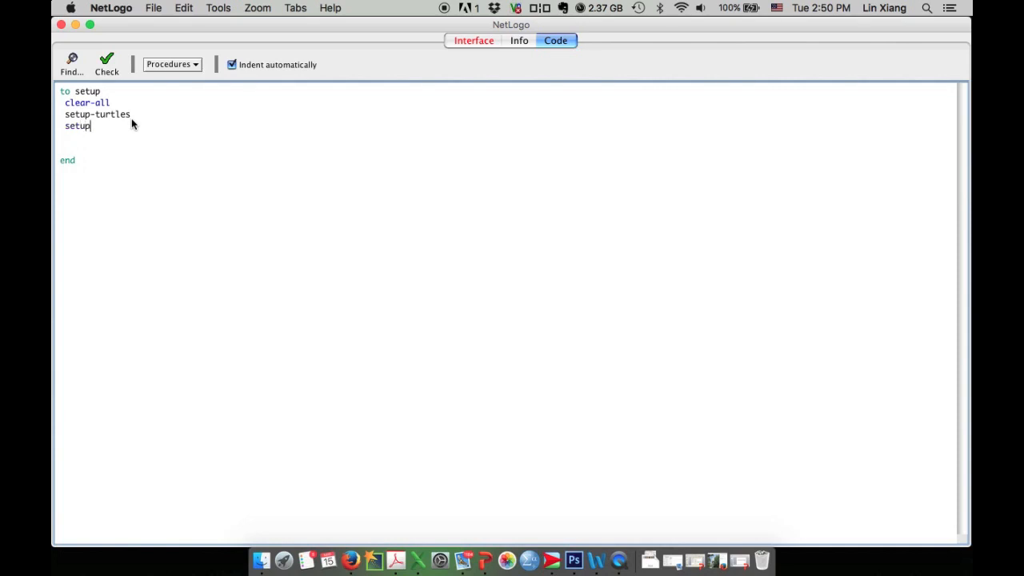
pyautogui.write('-patches')
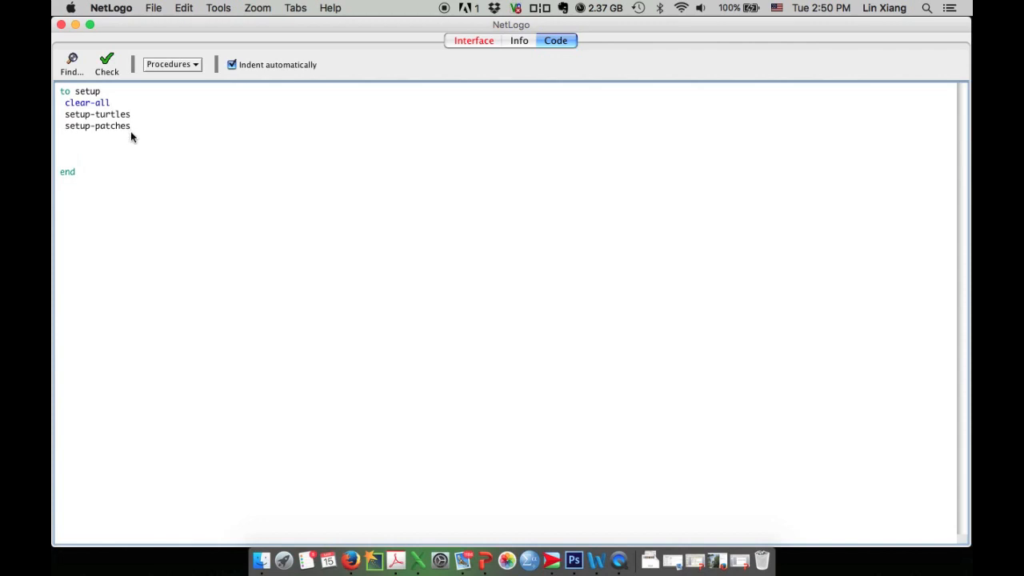
pyautogui.write('reset')
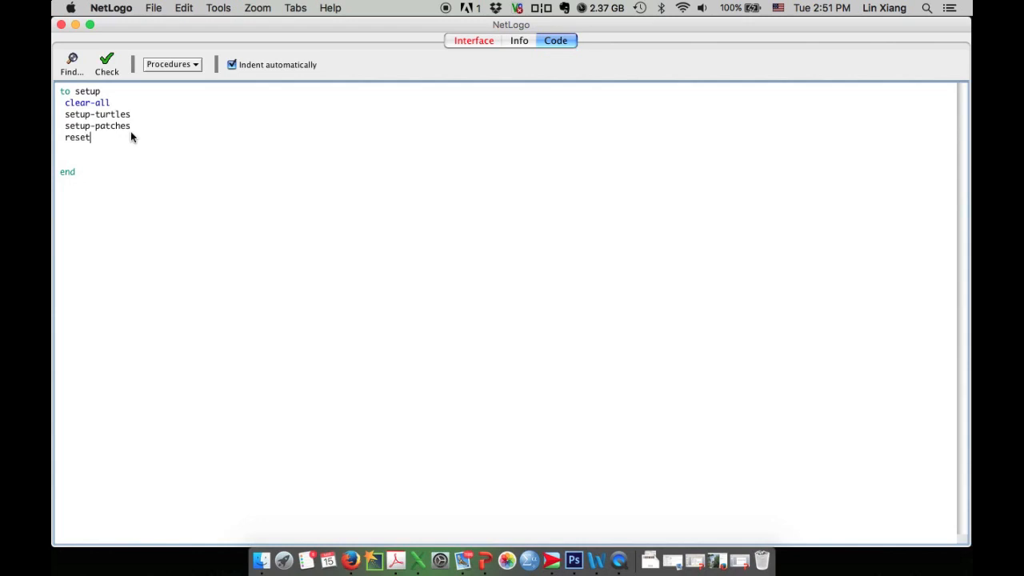
pyautogui.write('-t')
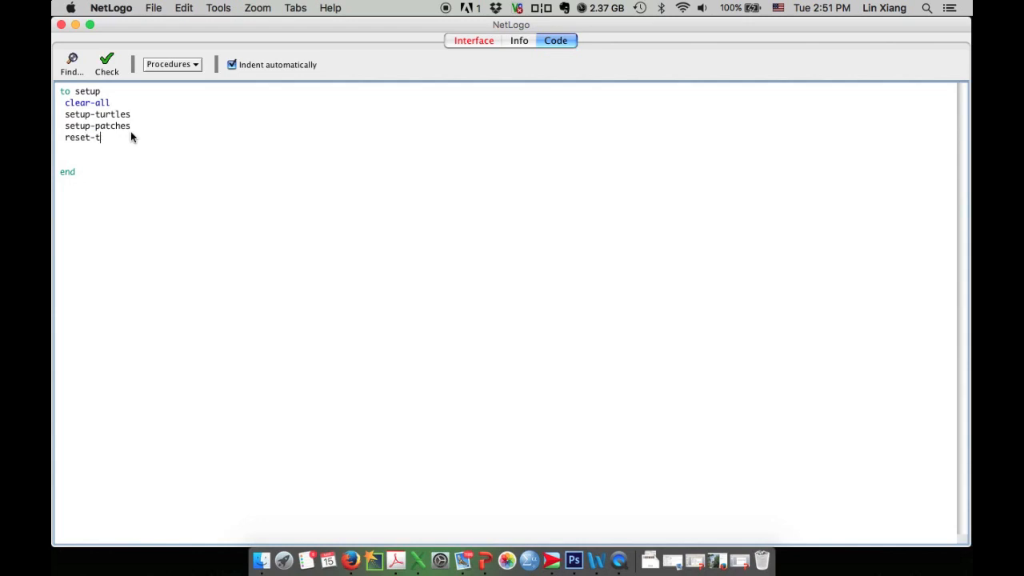
pyautogui.write('icks')
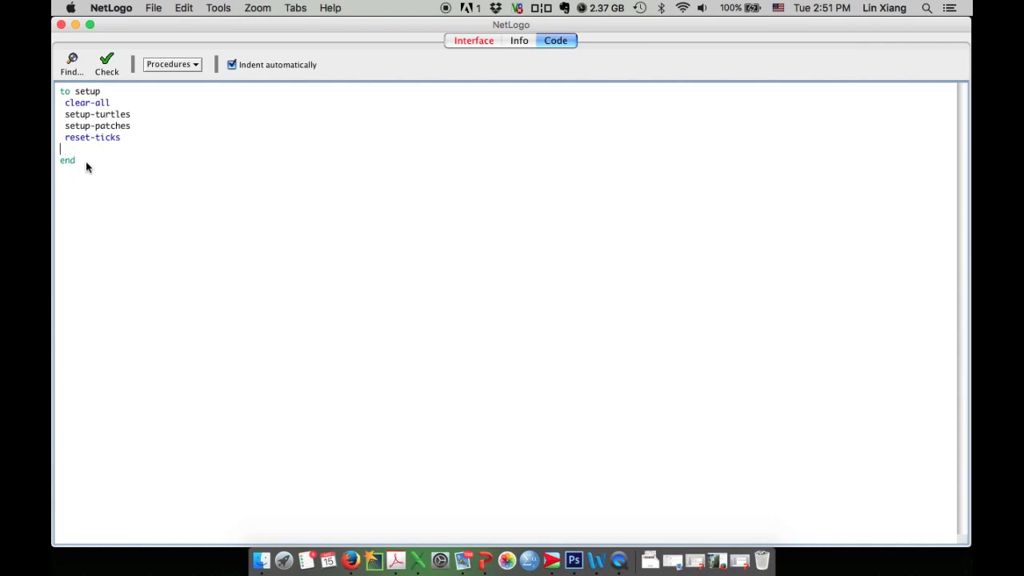
pyautogui.press('Backspace')
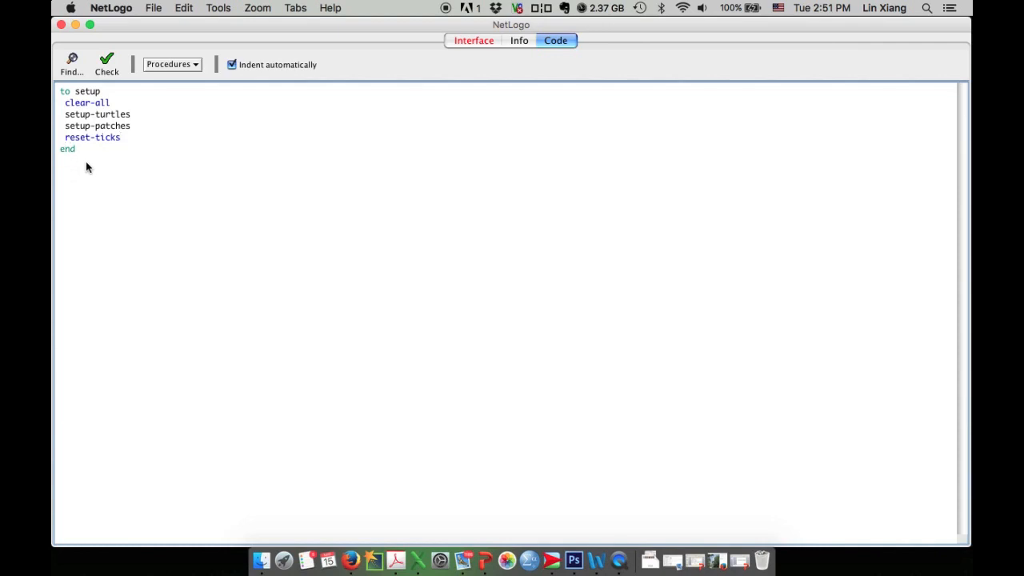
pyautogui.moveTo(109, 168)
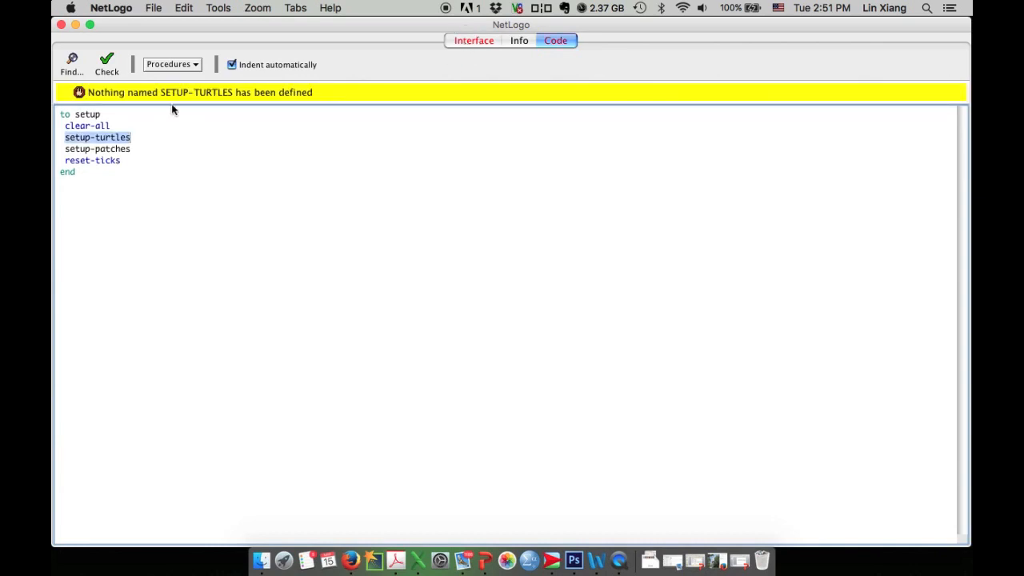
pyautogui.moveTo(100, 98)
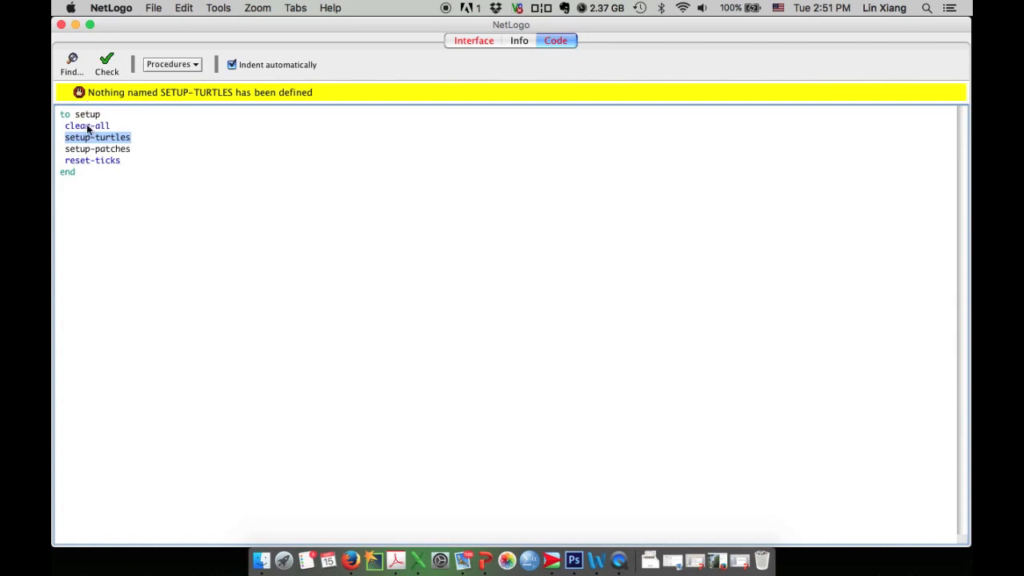
pyautogui.moveTo(235, 104)
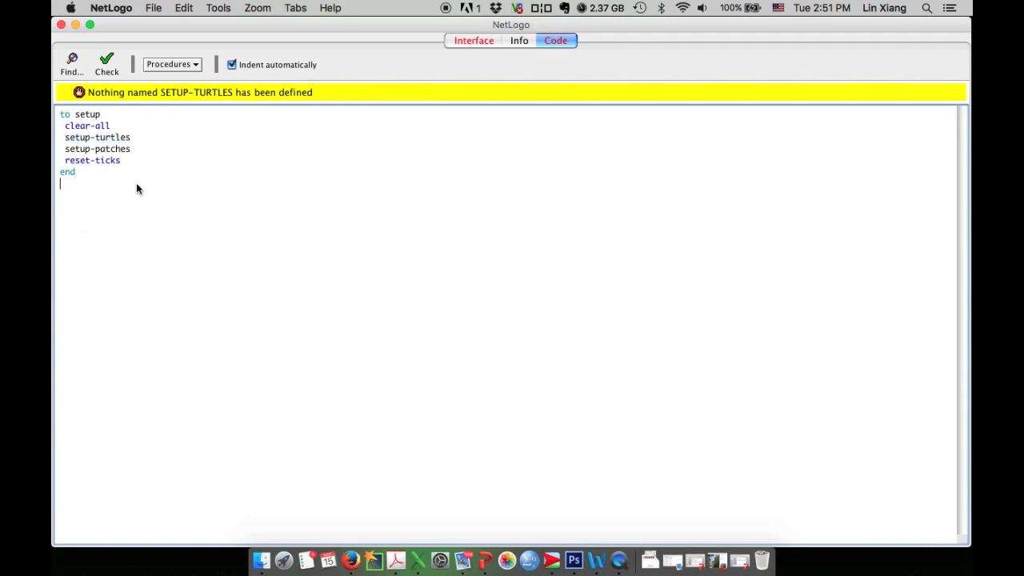
# Write a setup-turtles procedure containing create-turtles 1 and its end line.
pyautogui.write('to')
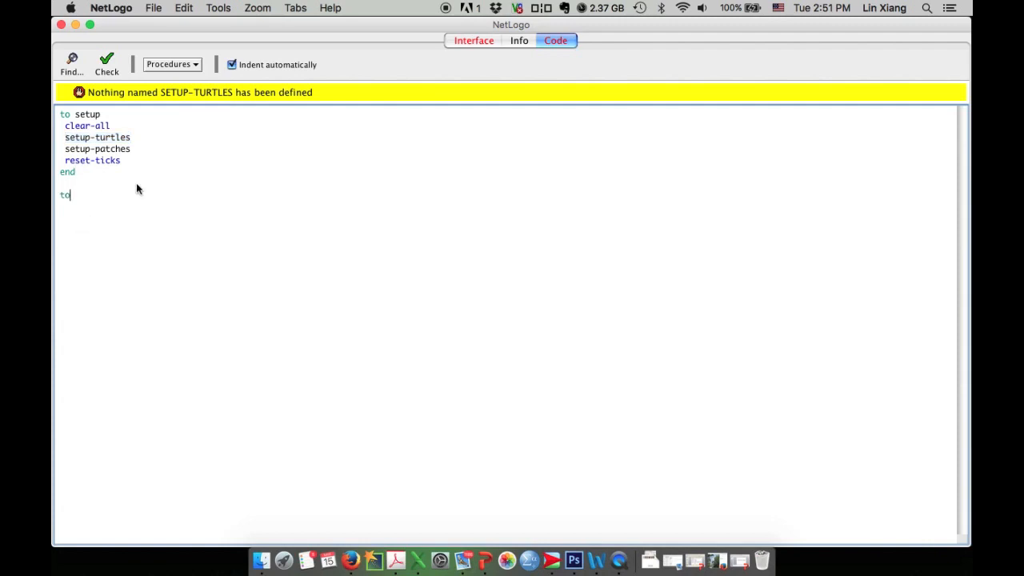
pyautogui.write('set')
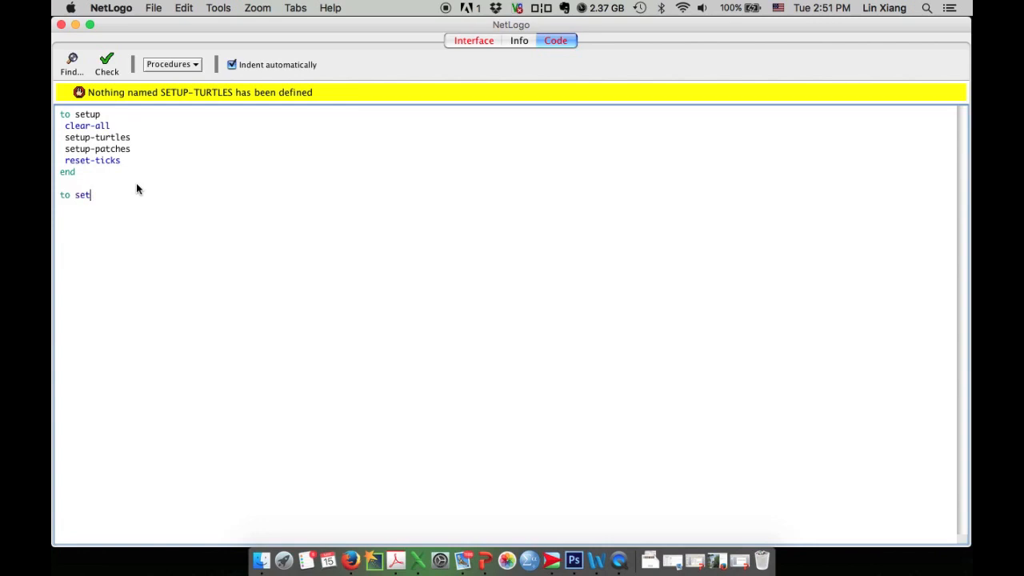
pyautogui.write('up-')
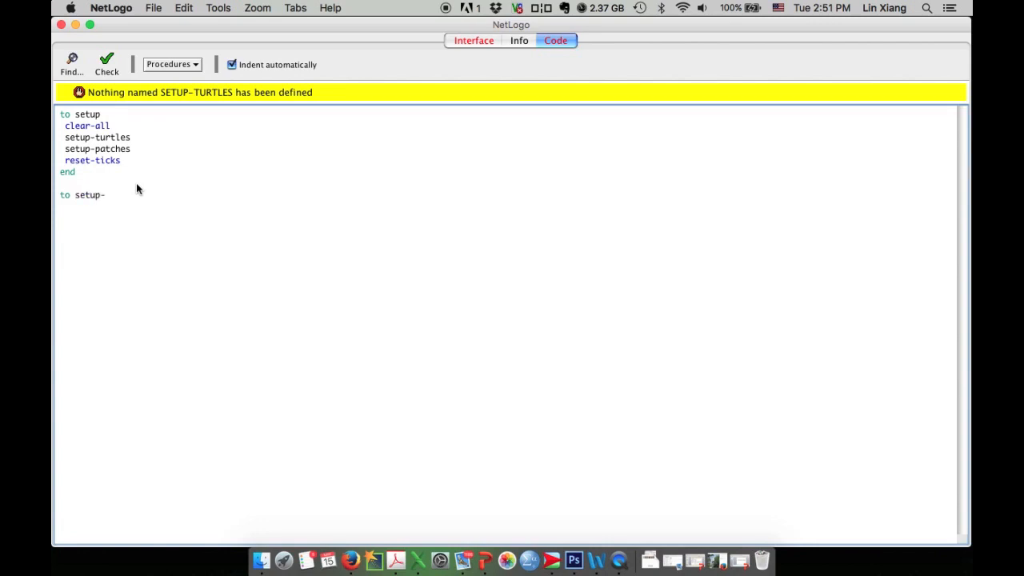
pyautogui.write('turtles')
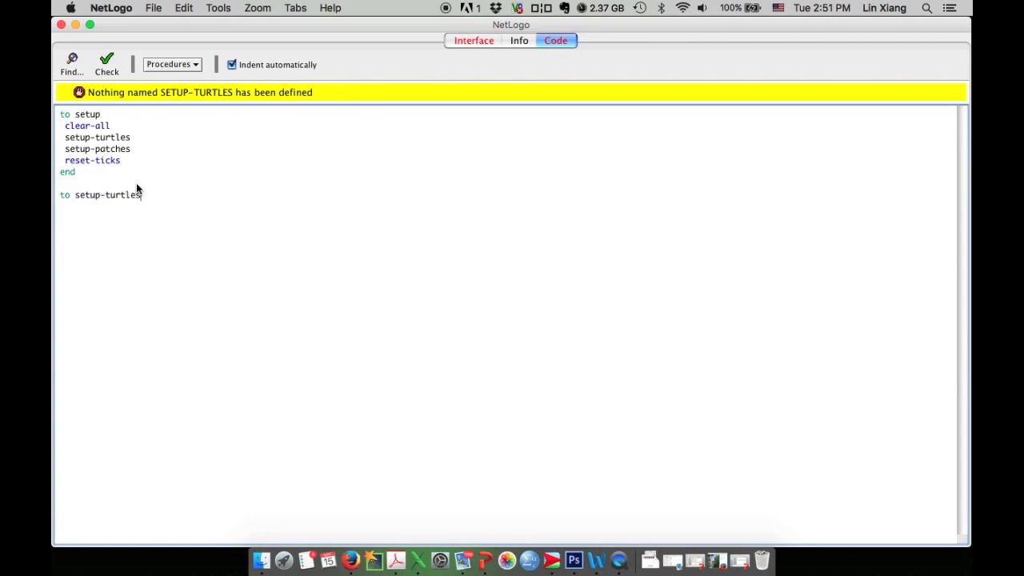
pyautogui.write('end')
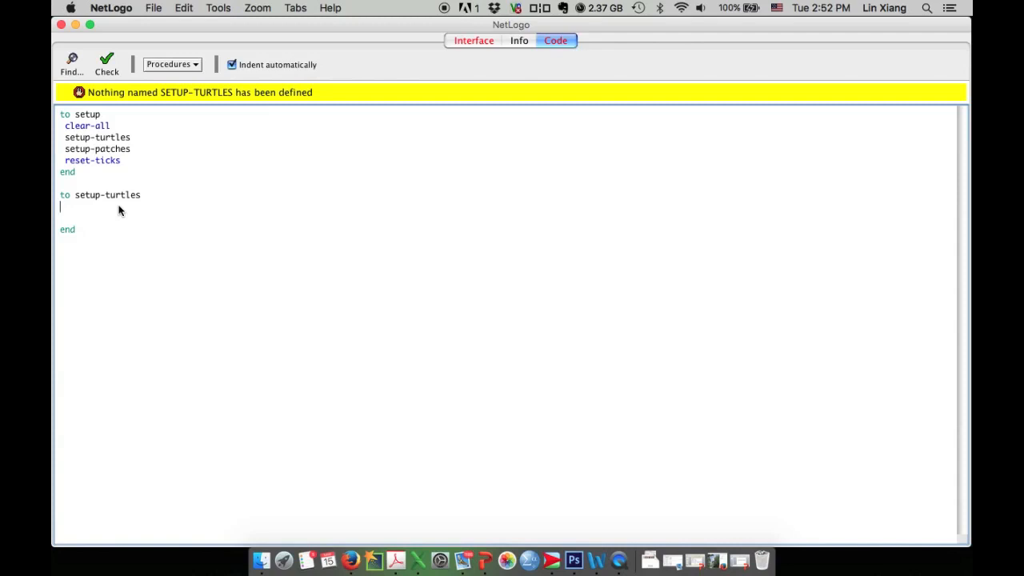
pyautogui.write('create-t')
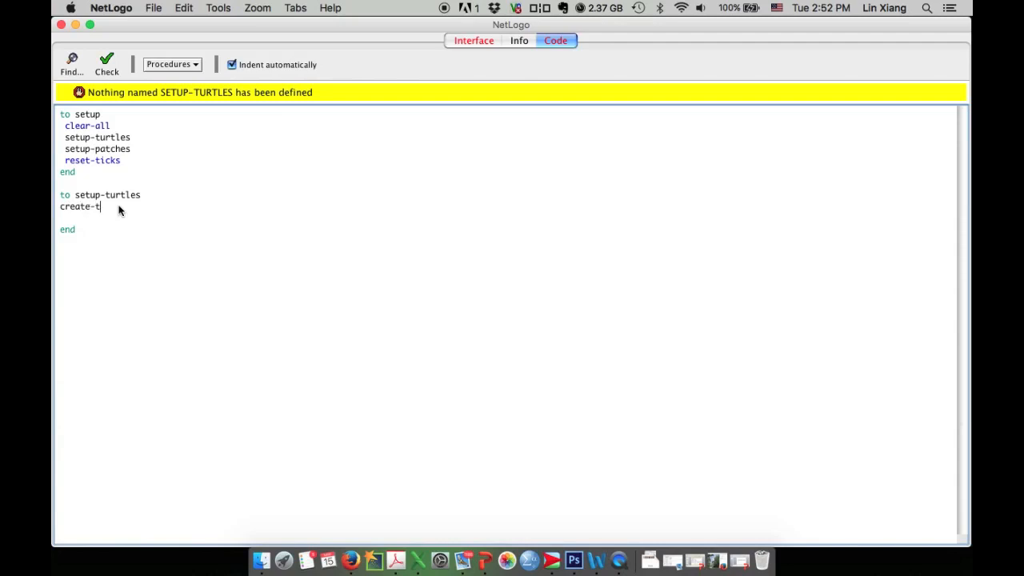
pyautogui.write('urtles')
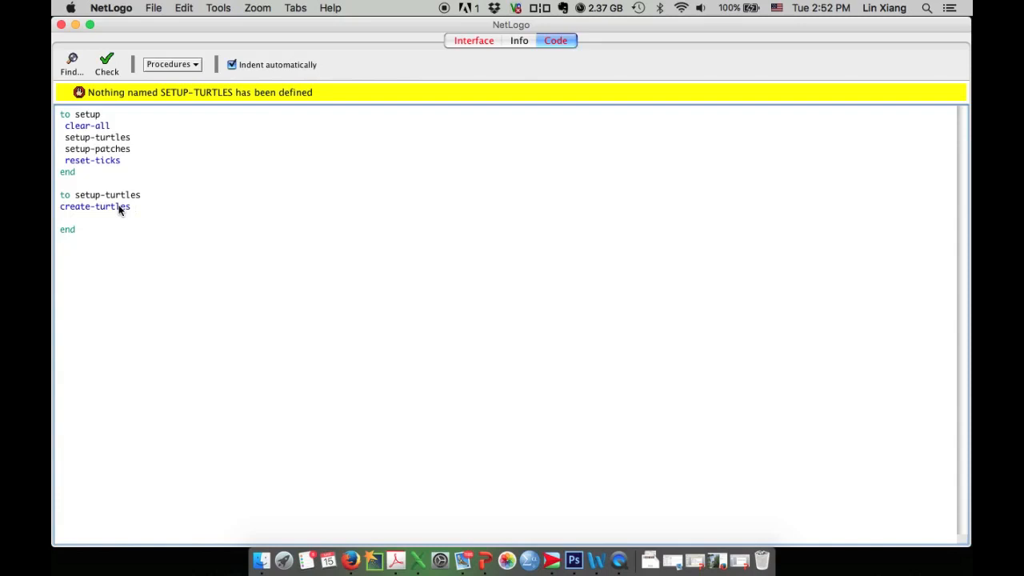
pyautogui.write('1')
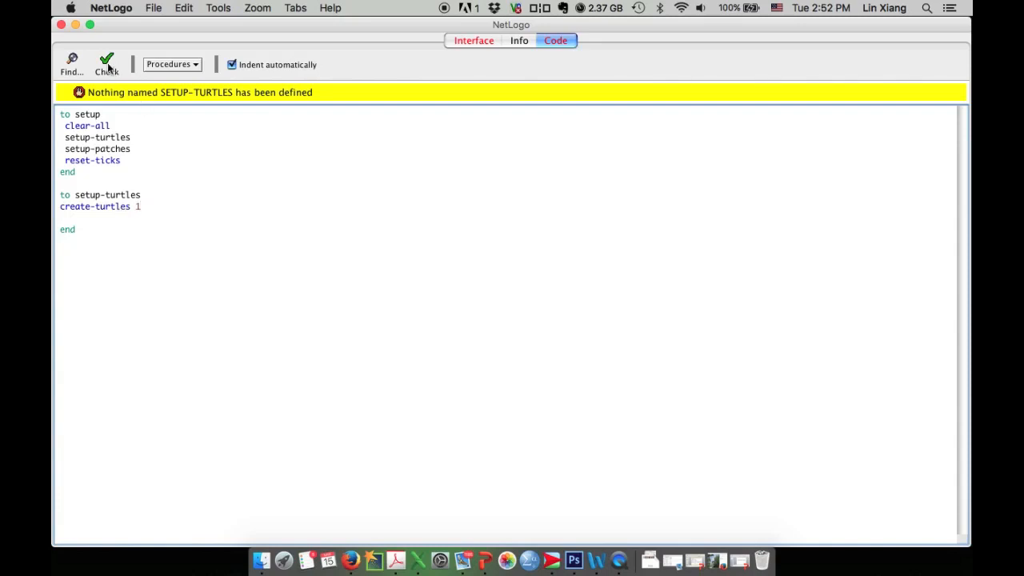
# Check the code, then write the setup-patches procedure header and end line.
pyautogui.click(107, 63)
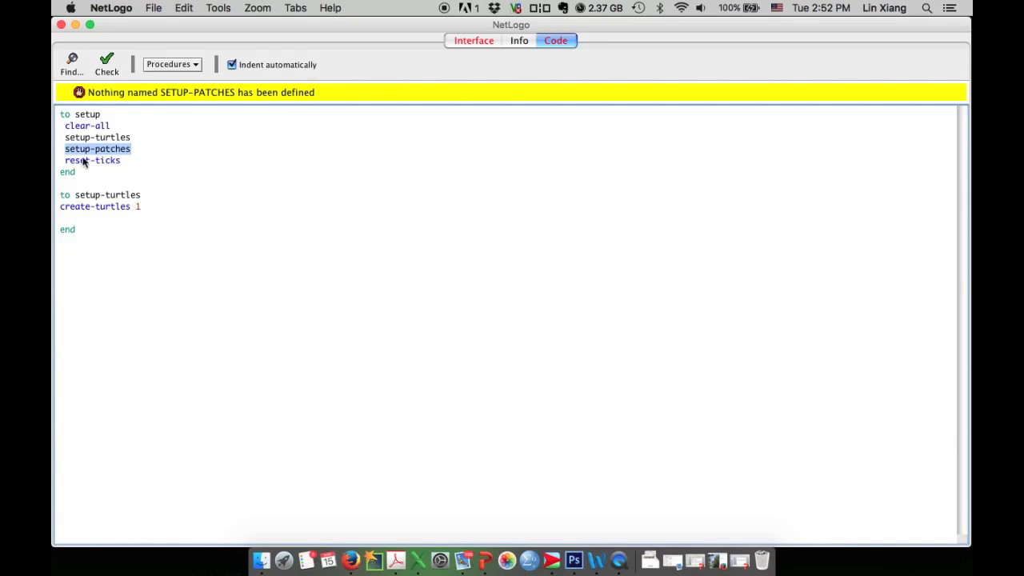
pyautogui.moveTo(133, 156)
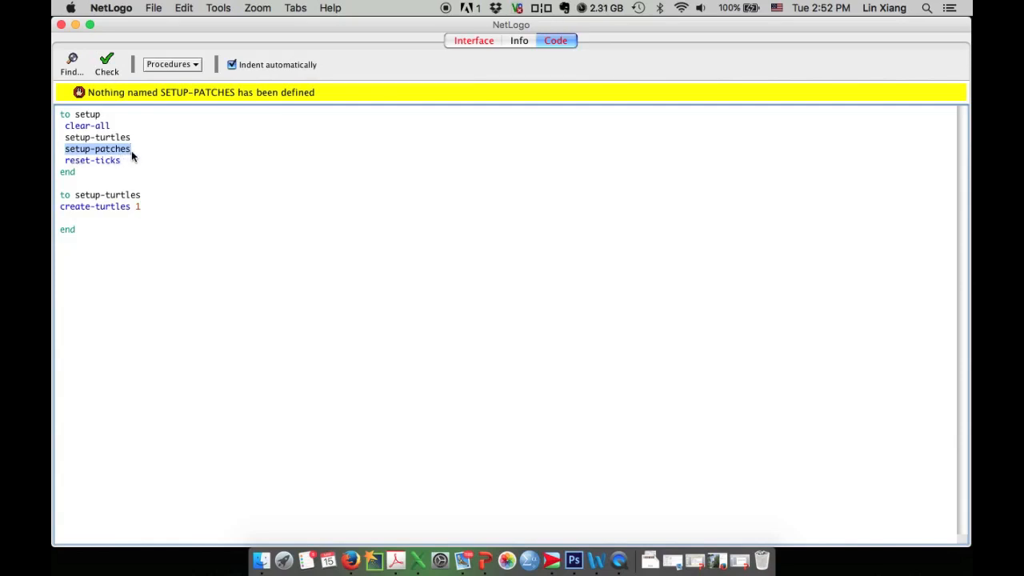
pyautogui.moveTo(156, 210)
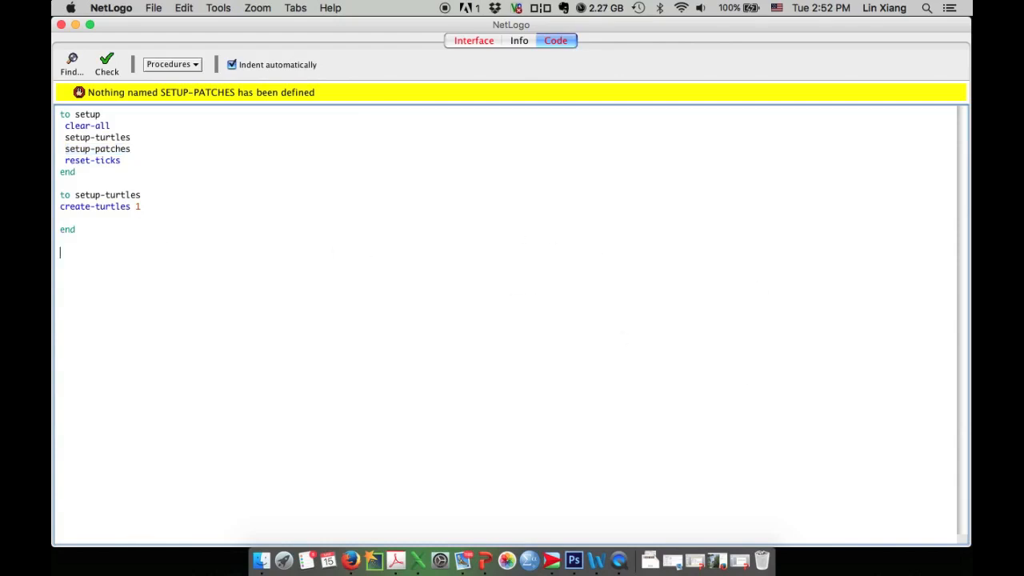
pyautogui.write('t')
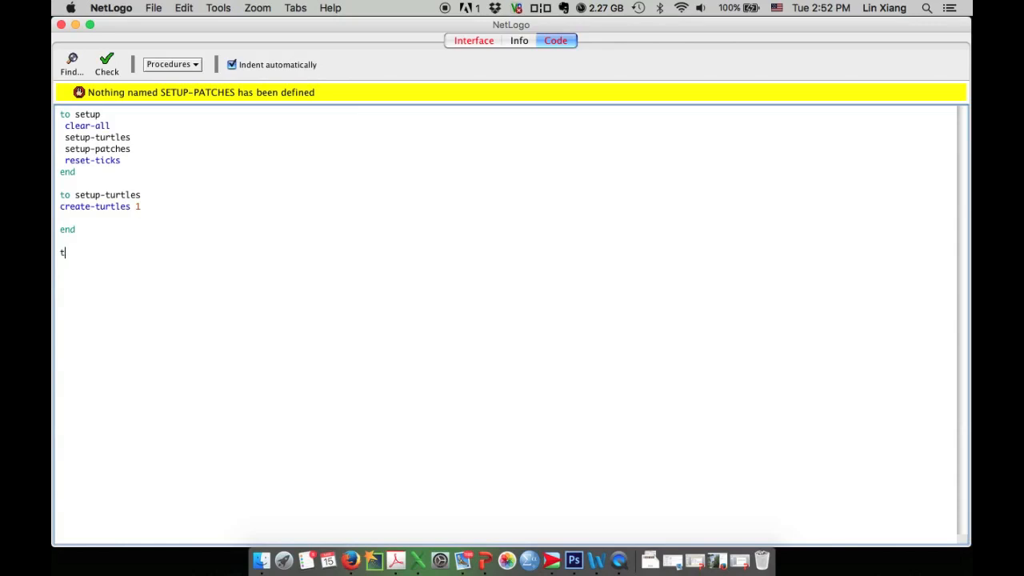
pyautogui.write('o setup')
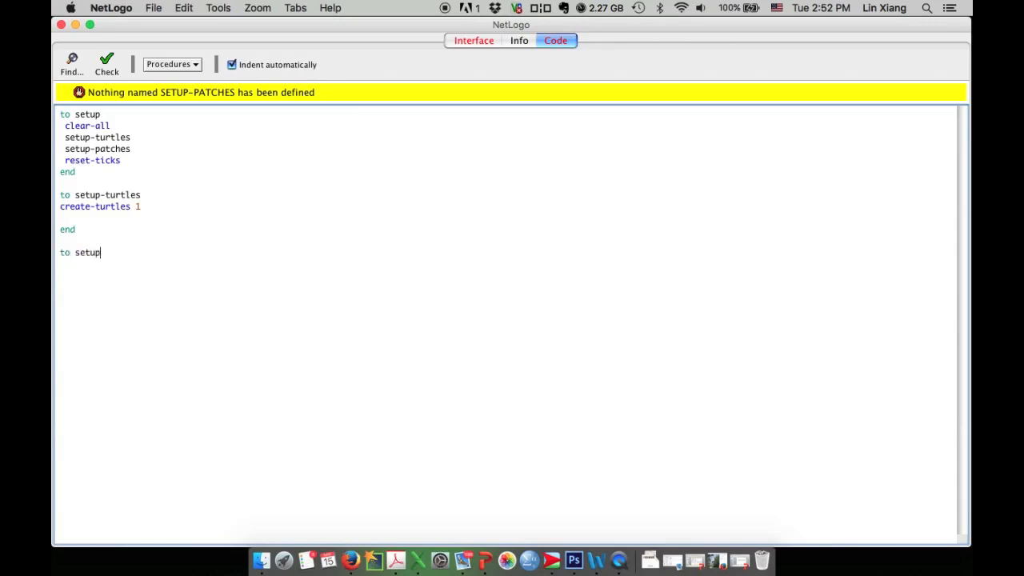
pyautogui.write('-')
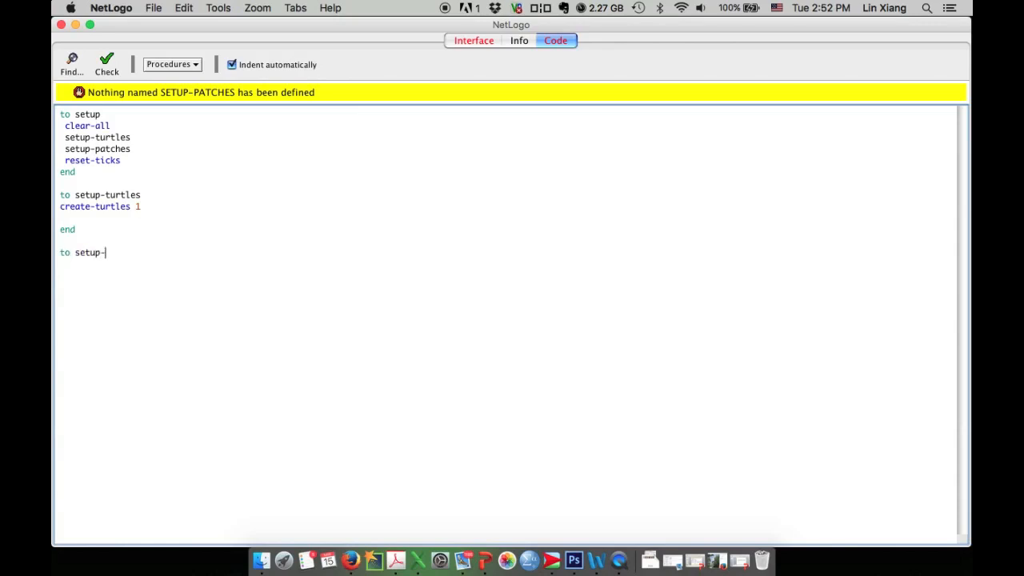
pyautogui.write('patches')
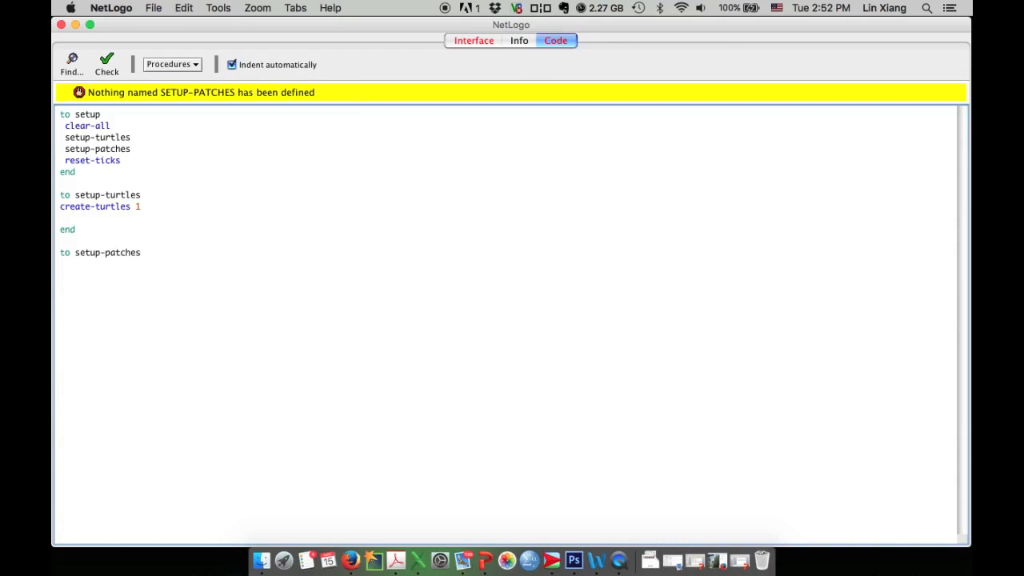
pyautogui.write('end')
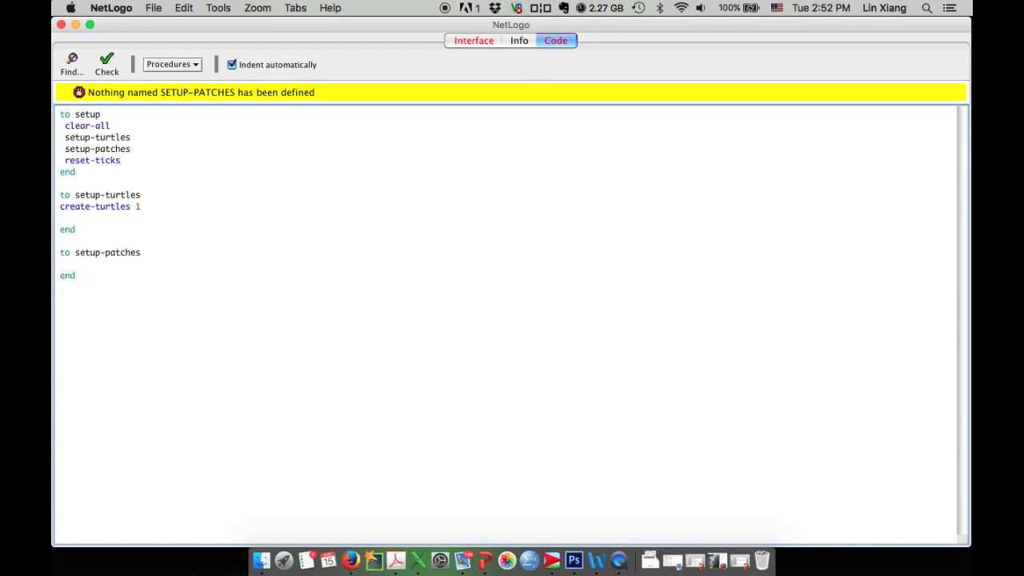
# Fill setup-patches with ask patches [set pcolor 52].
pyautogui.click(72, 263)
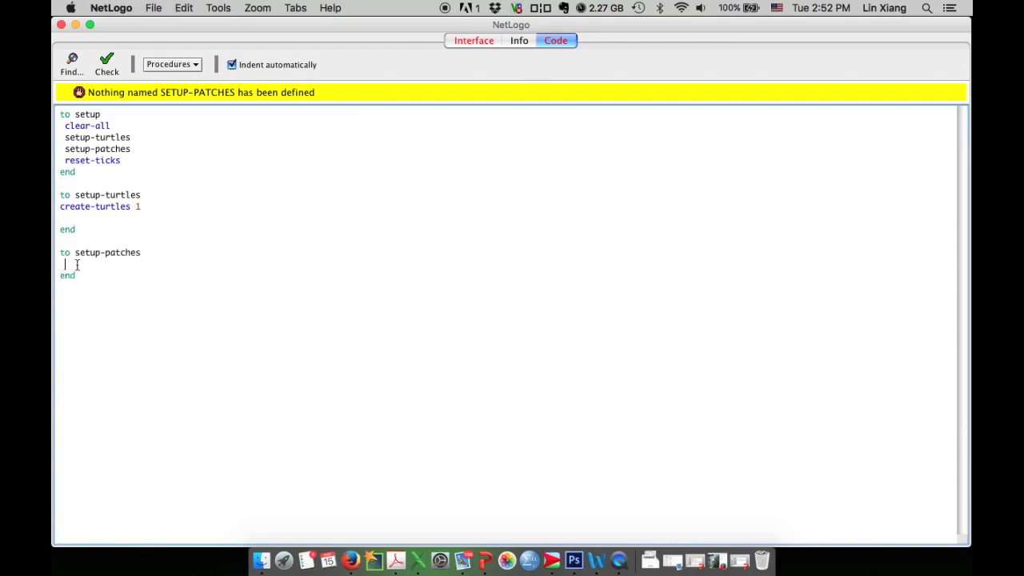
pyautogui.press('enter')
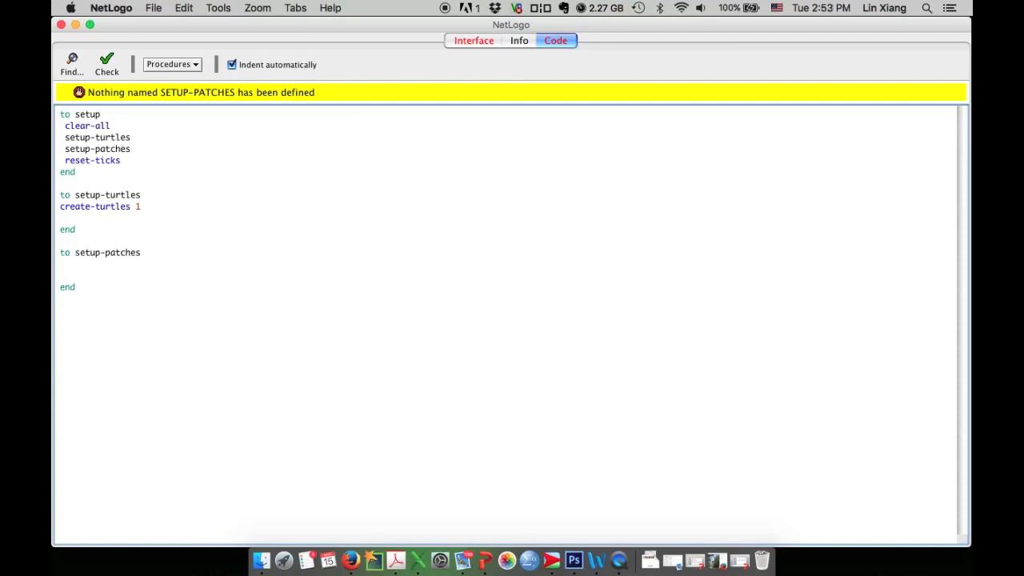
pyautogui.write('ask')
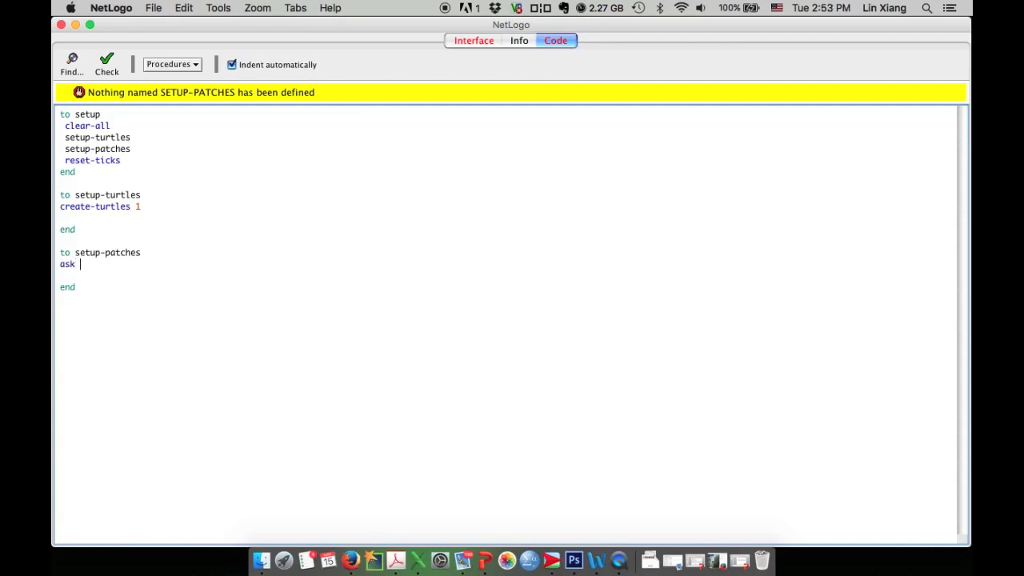
pyautogui.write('pa')
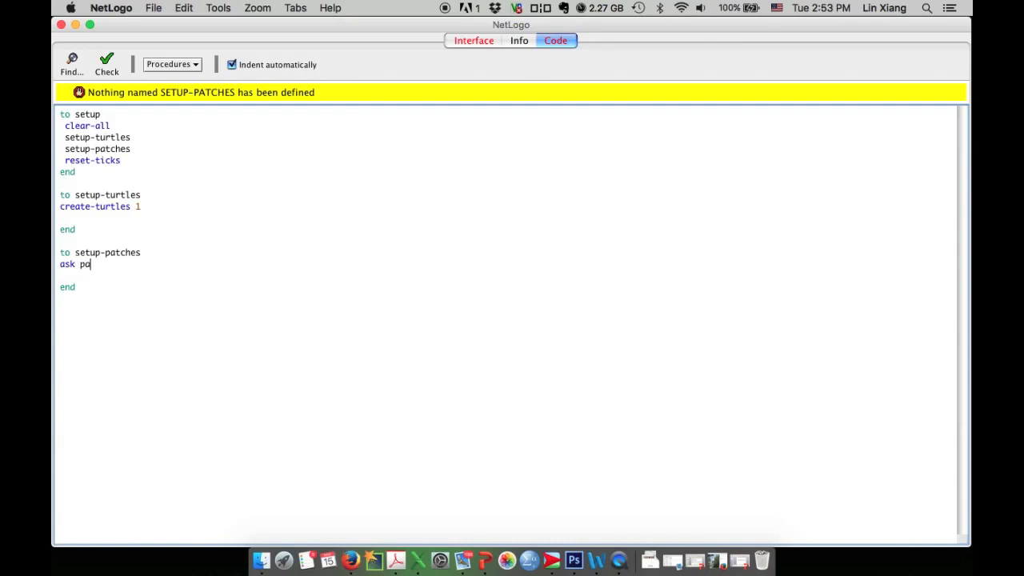
pyautogui.write('tches')
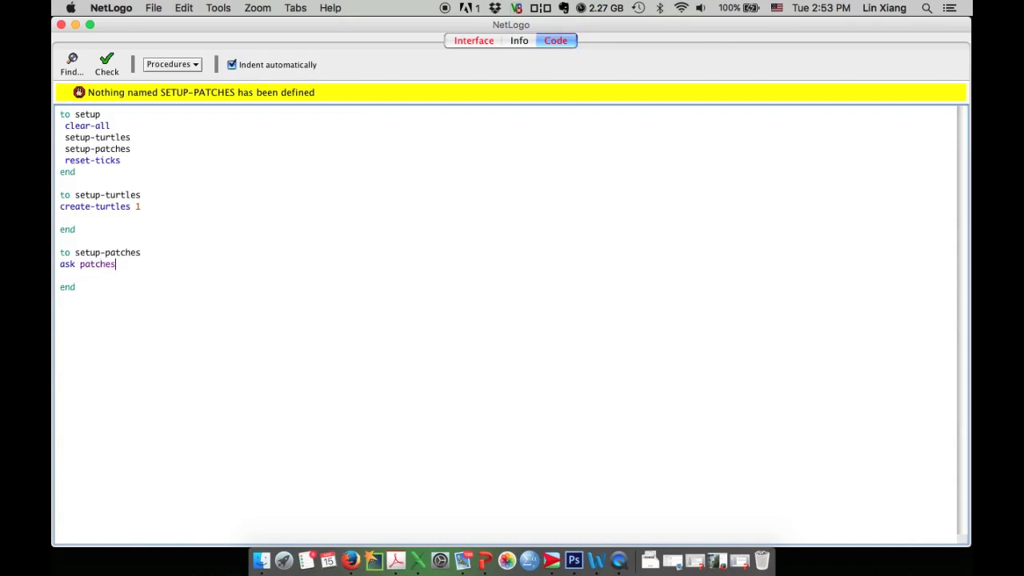
pyautogui.write('[')
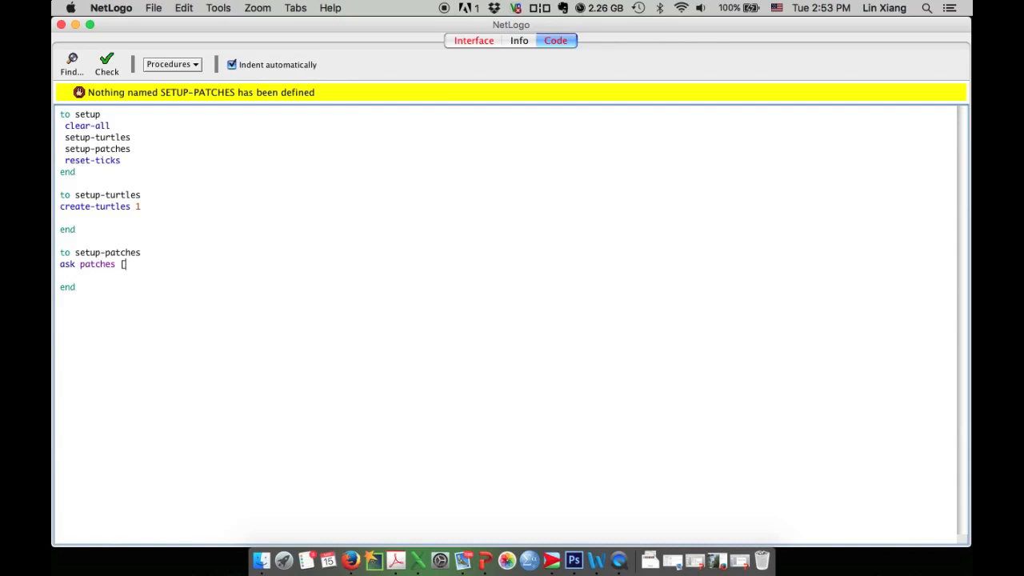
pyautogui.write(']')
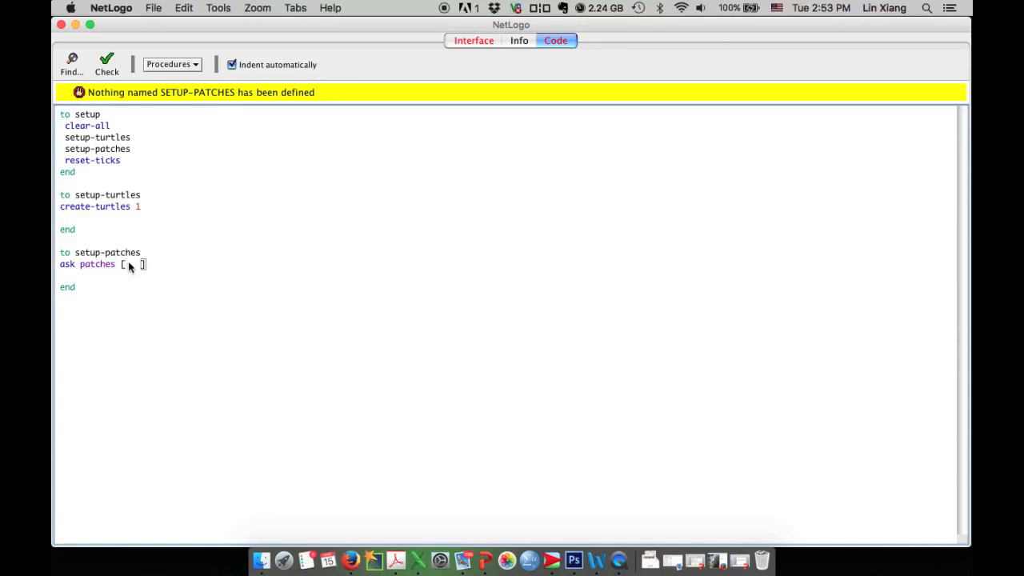
pyautogui.write('set')
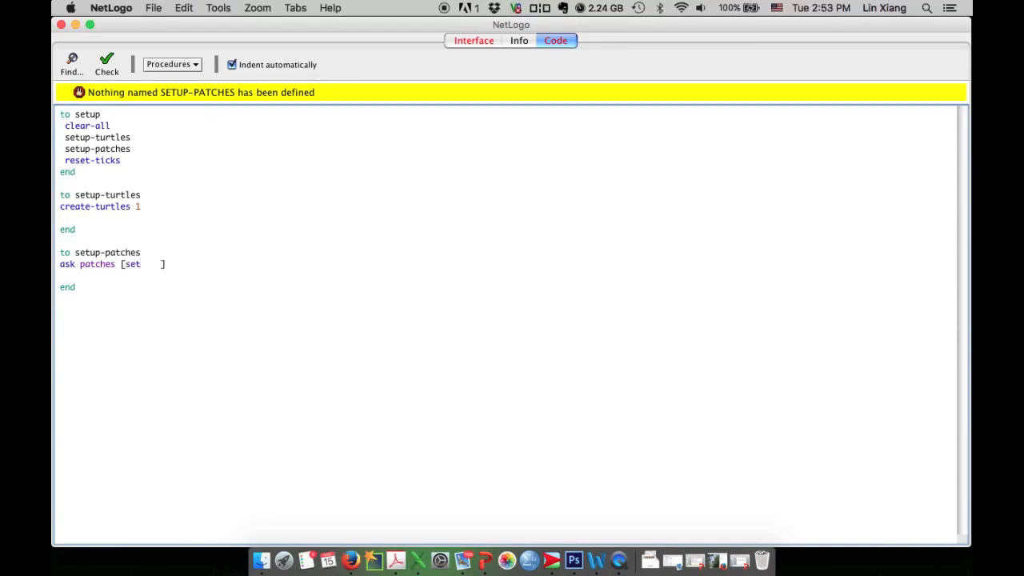
pyautogui.write('pc')
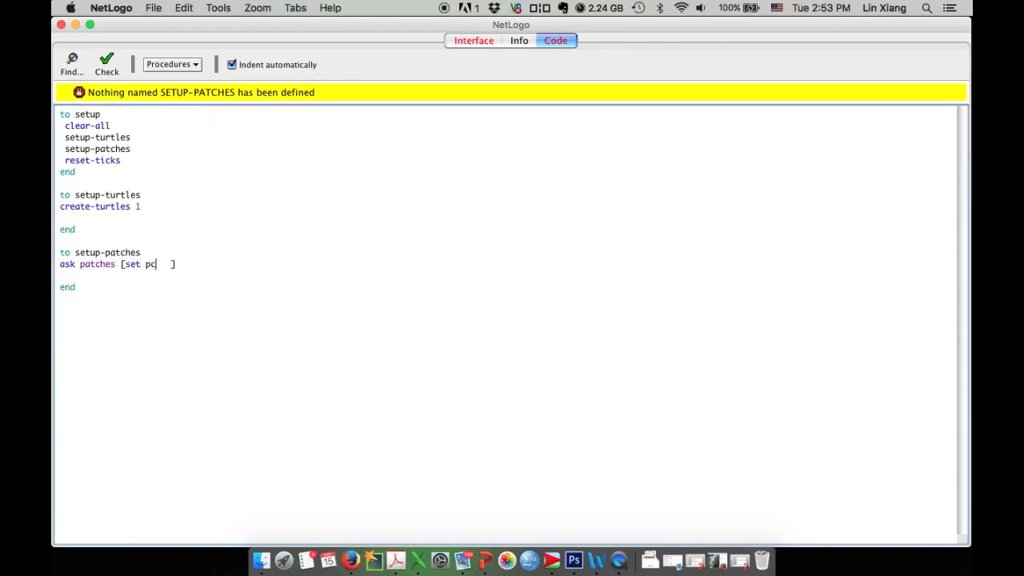
pyautogui.write('lo')
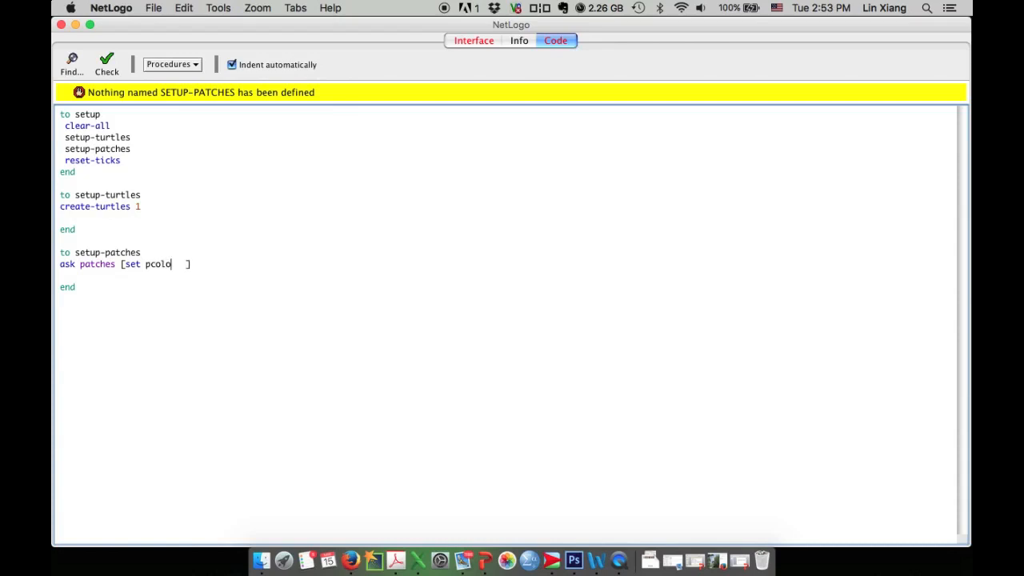
pyautogui.write('r')
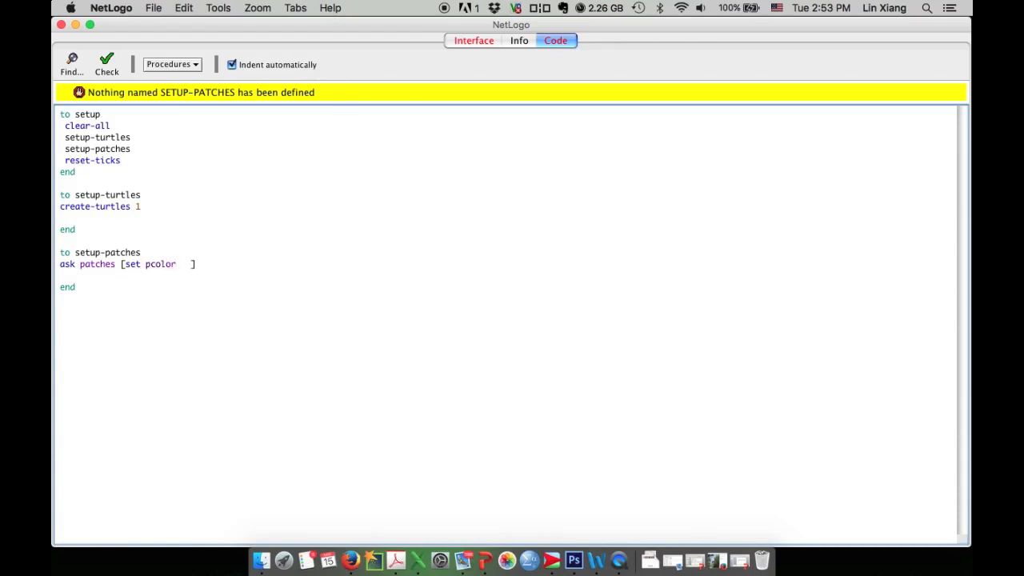
pyautogui.write('52')
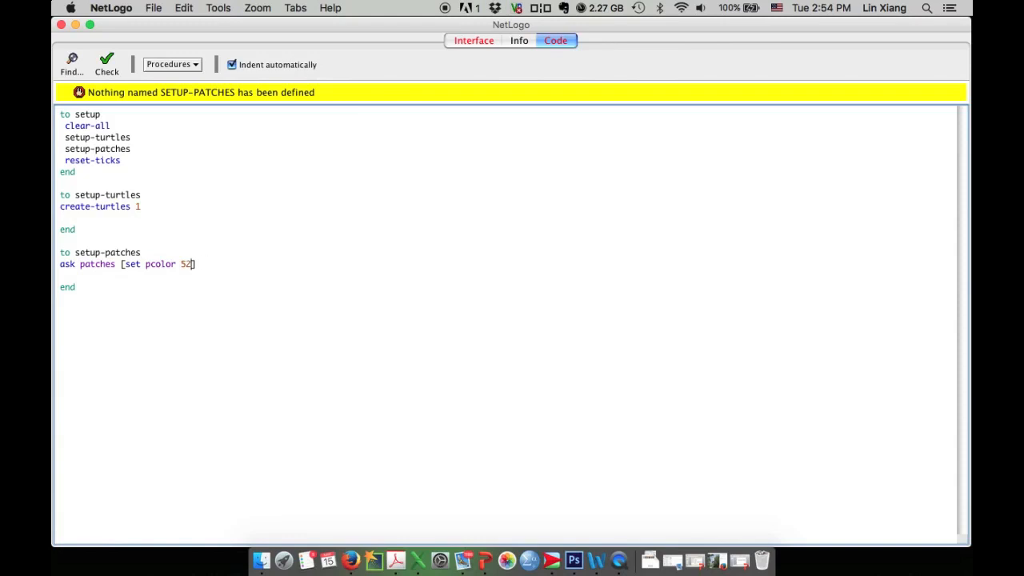
pyautogui.moveTo(944, 177)
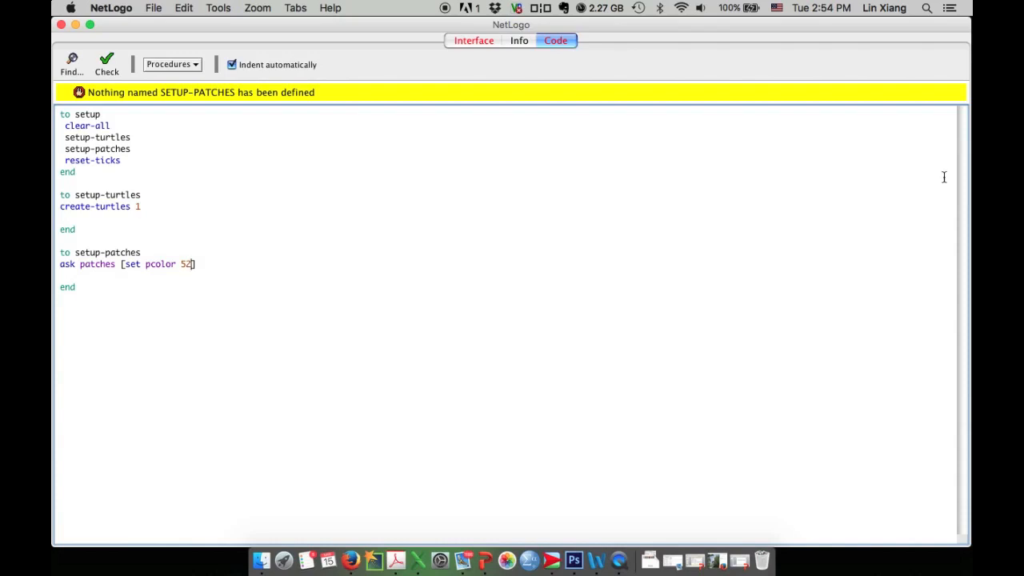
pyautogui.click(218, 8)
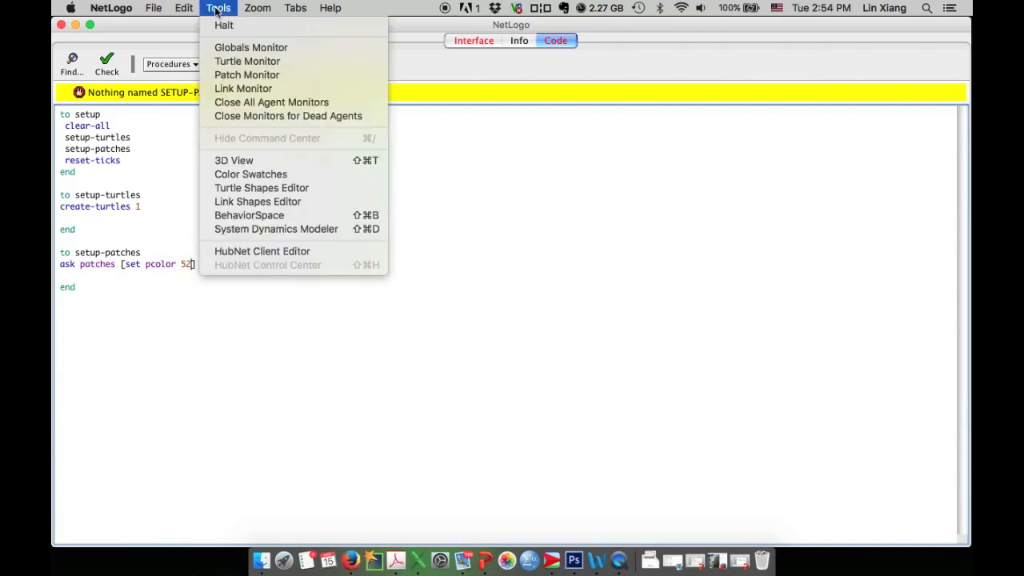
pyautogui.moveTo(251, 174)
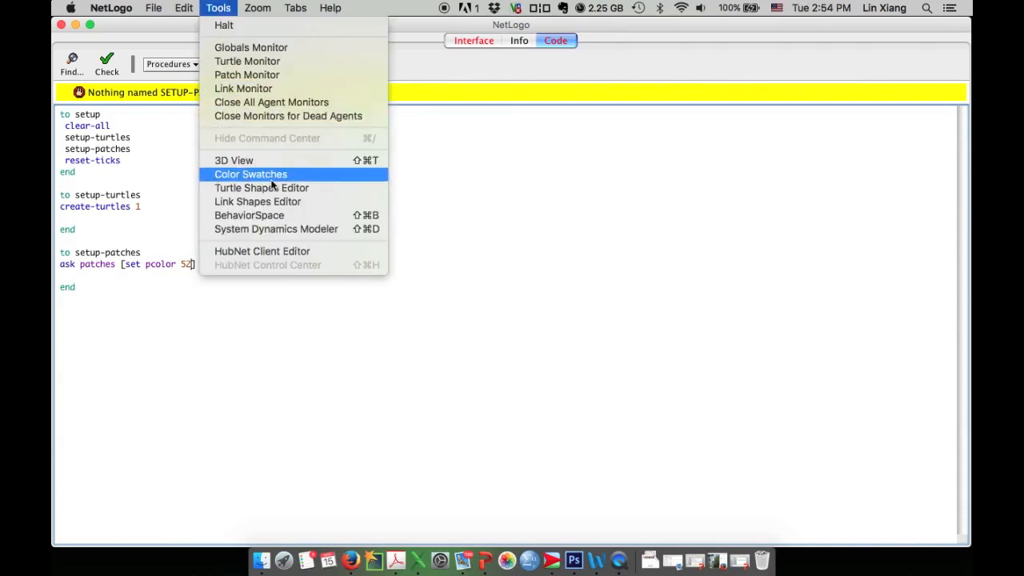
pyautogui.click(251, 174)
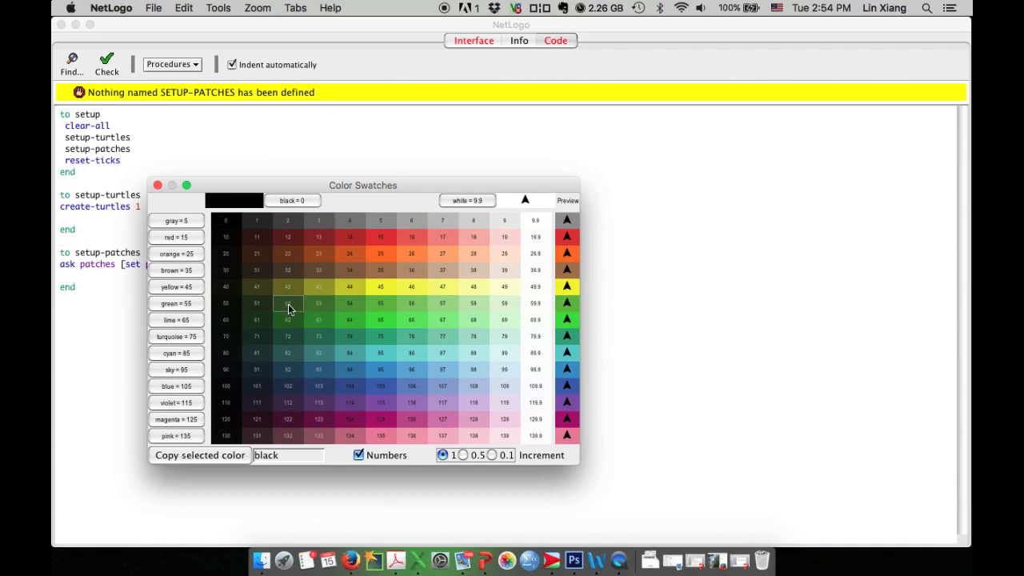
pyautogui.click(157, 184)
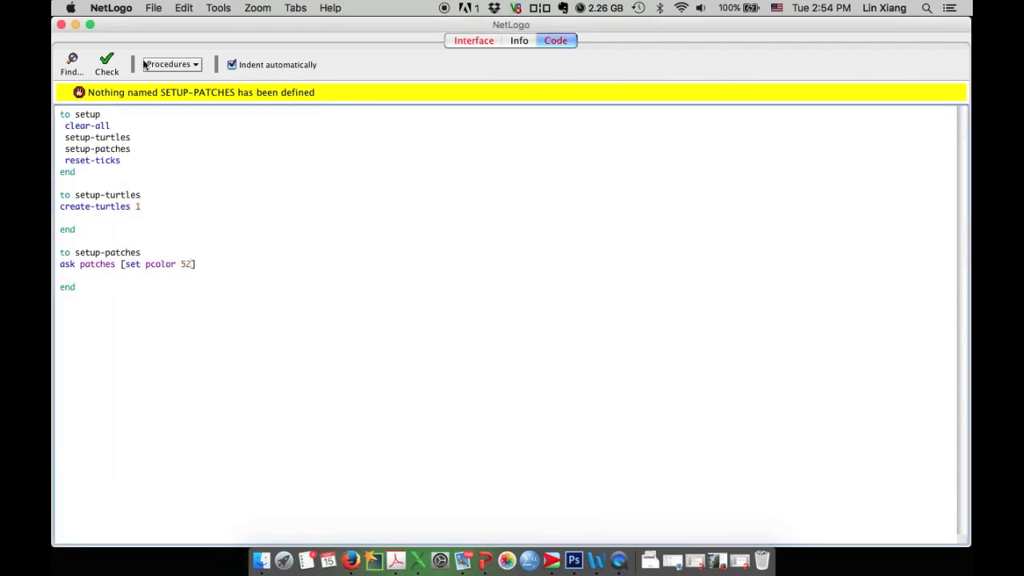
# Run setup from the Interface tab to get dark green patches with one central turtle.
pyautogui.click(472, 40)
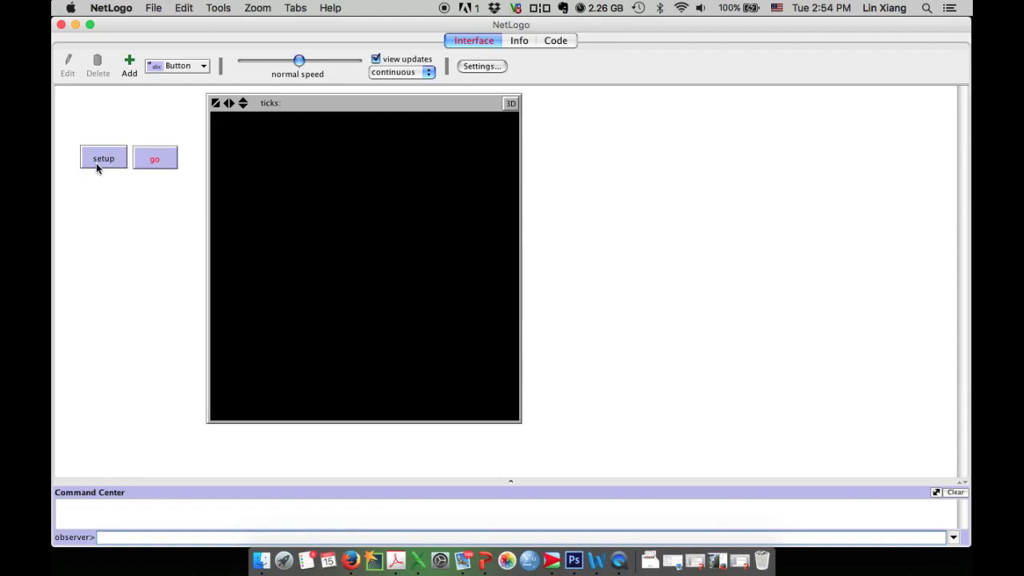
pyautogui.click(103, 158)
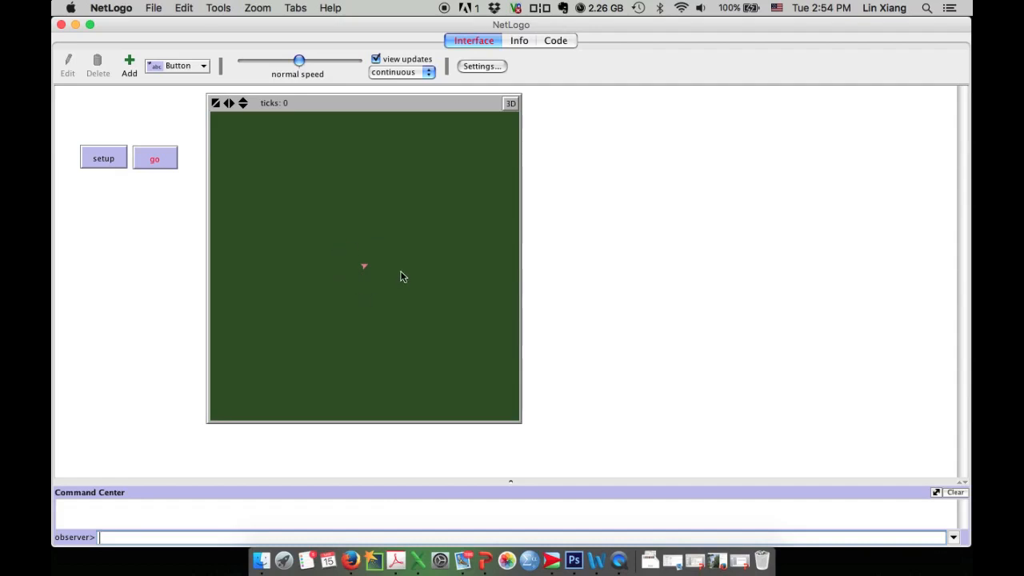
pyautogui.moveTo(274, 294)
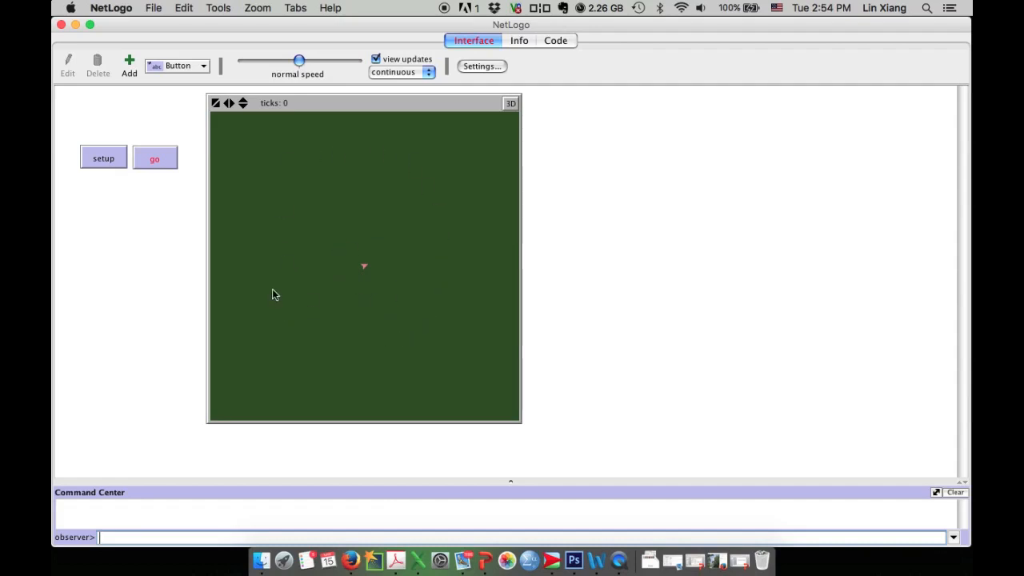
pyautogui.moveTo(366, 272)
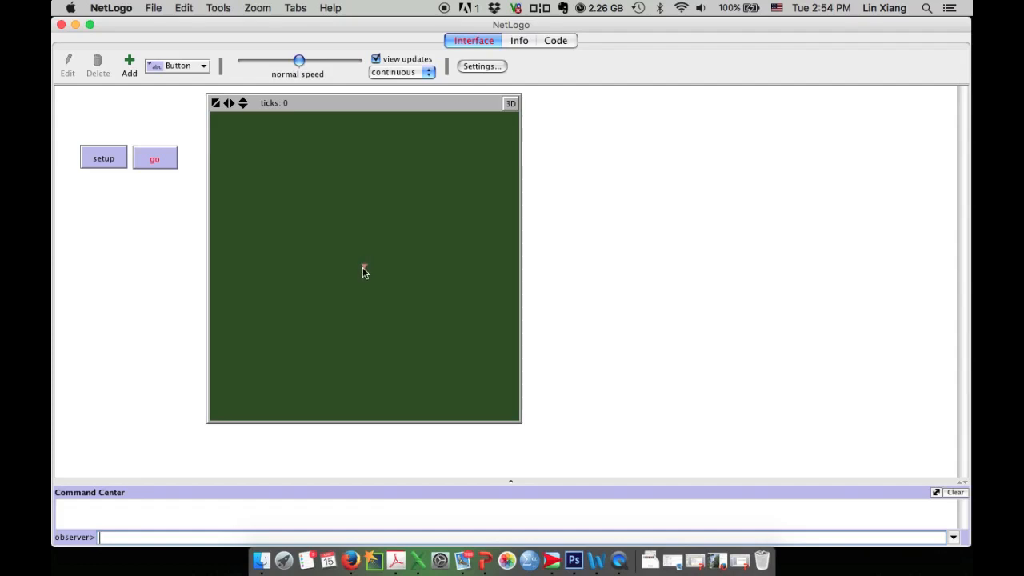
pyautogui.moveTo(368, 272)
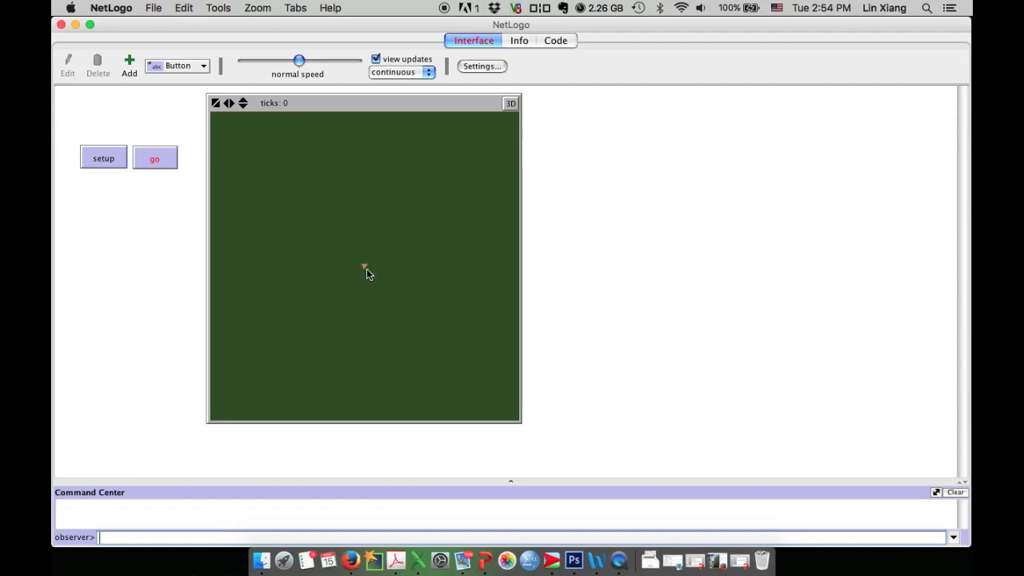
pyautogui.moveTo(370, 272)
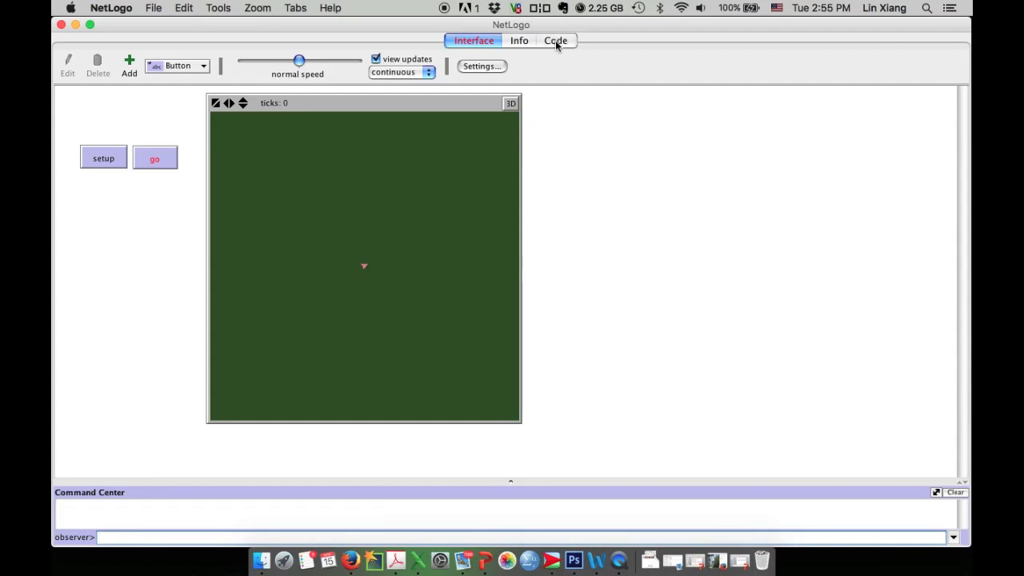
# Begin an ask turtles block in setup-turtles with set commands on separate lines.
pyautogui.click(555, 40)
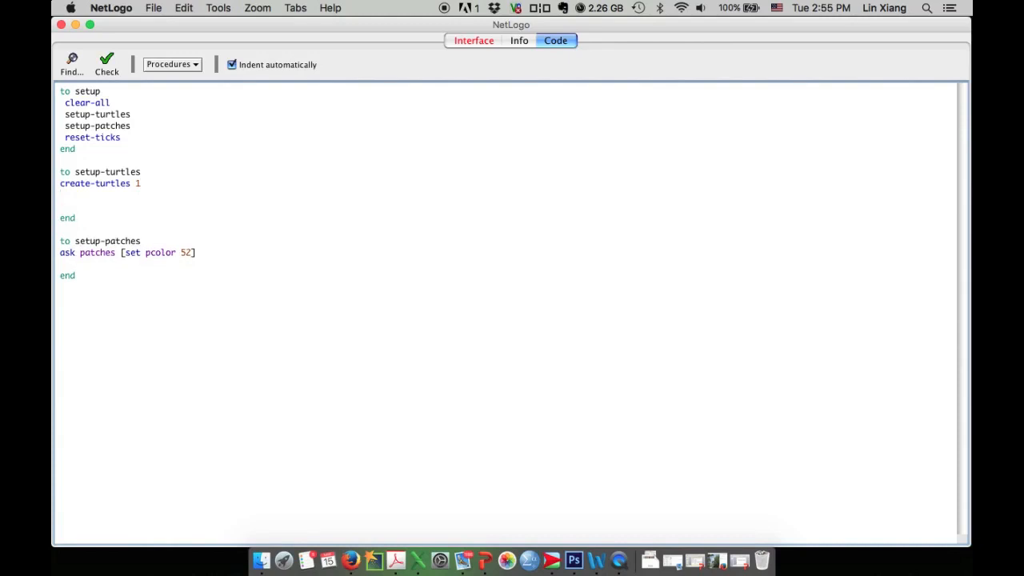
pyautogui.write('ask t')
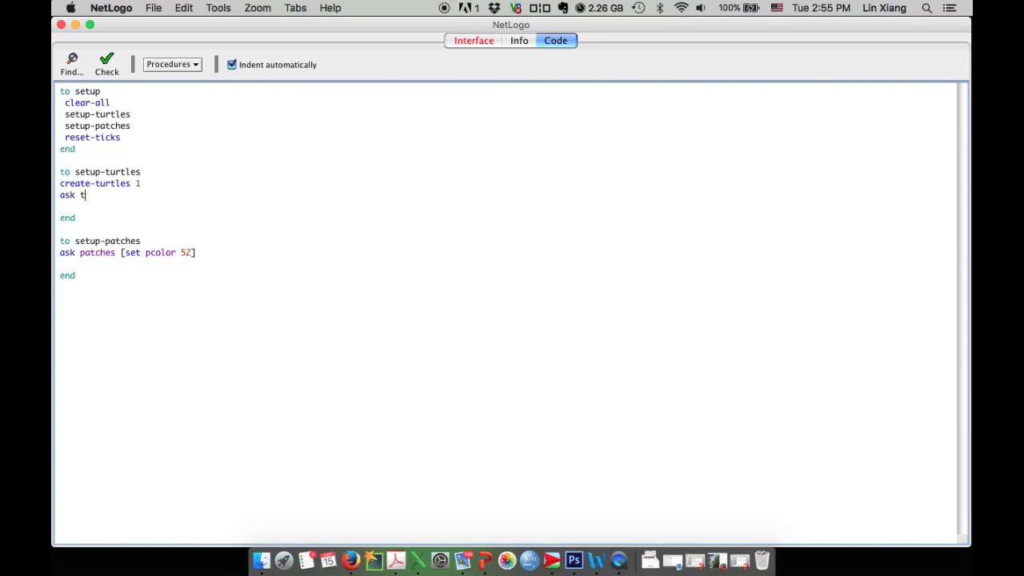
pyautogui.write('urtles')
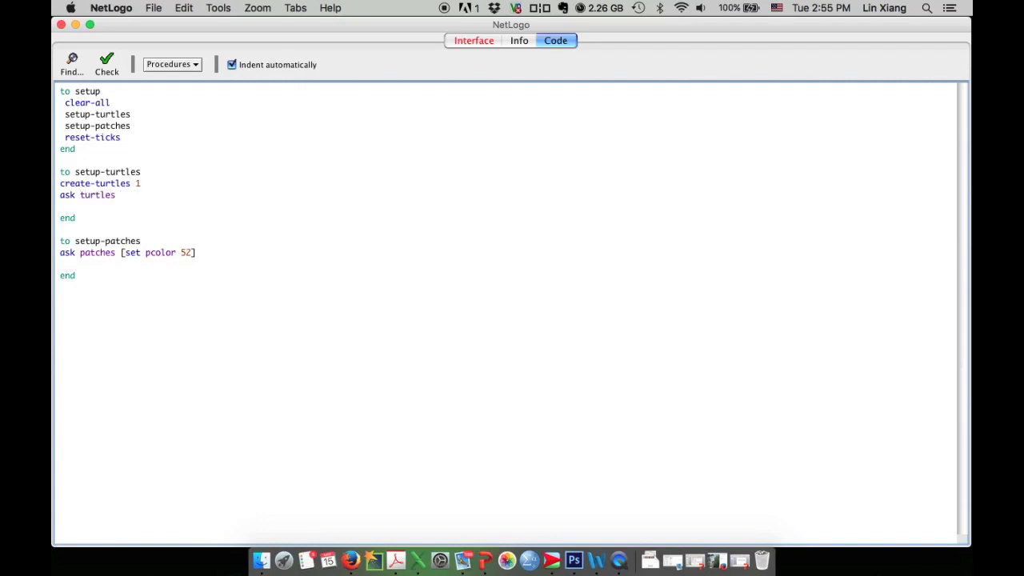
pyautogui.write('[')
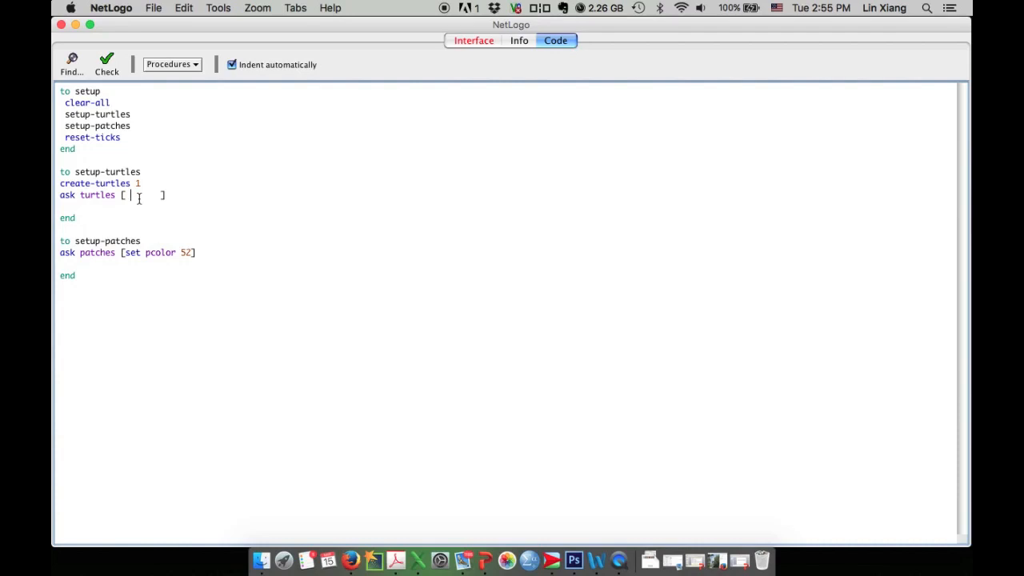
pyautogui.write('set')
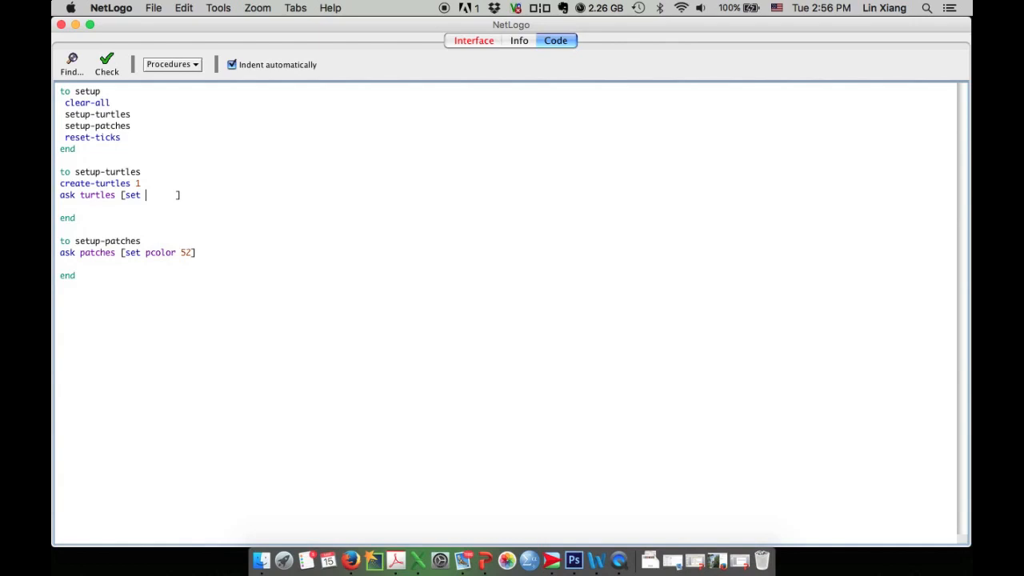
pyautogui.press('Return')
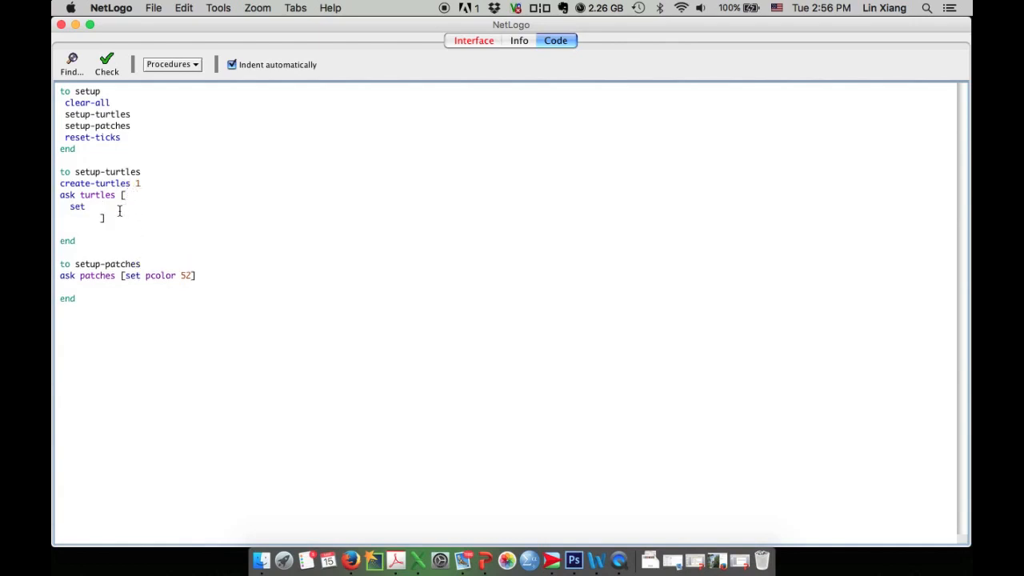
pyautogui.press('Return')
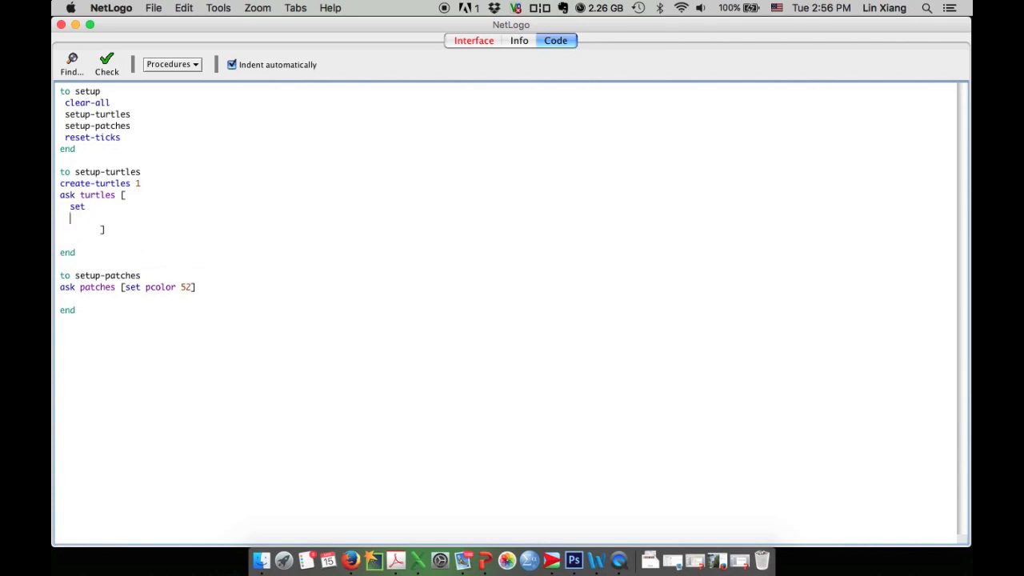
pyautogui.write('set')
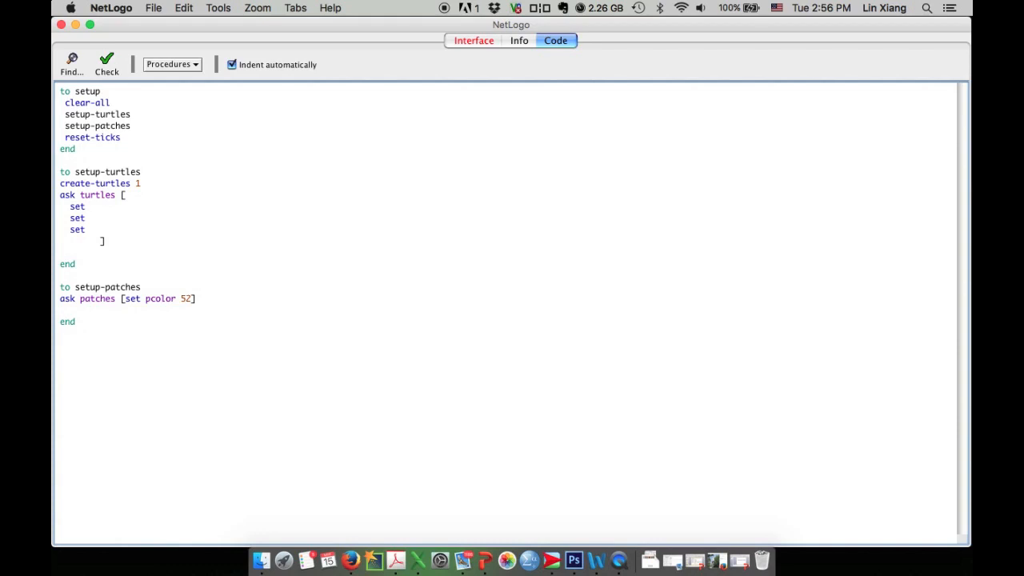
# Set turtle size 2, shape "butterfly" and color 58, then return to the interface.
pyautogui.write('size')
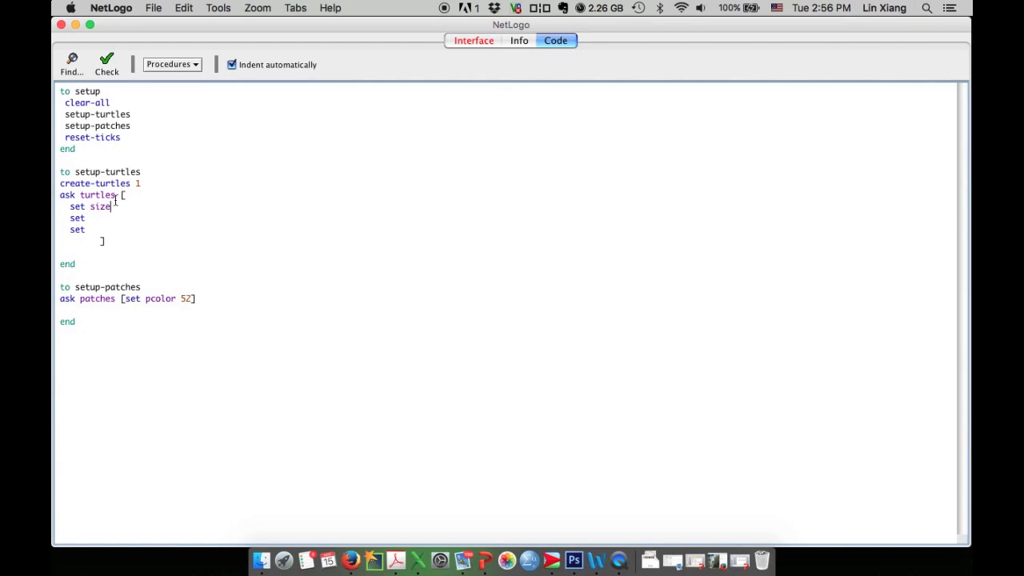
pyautogui.write('shape')
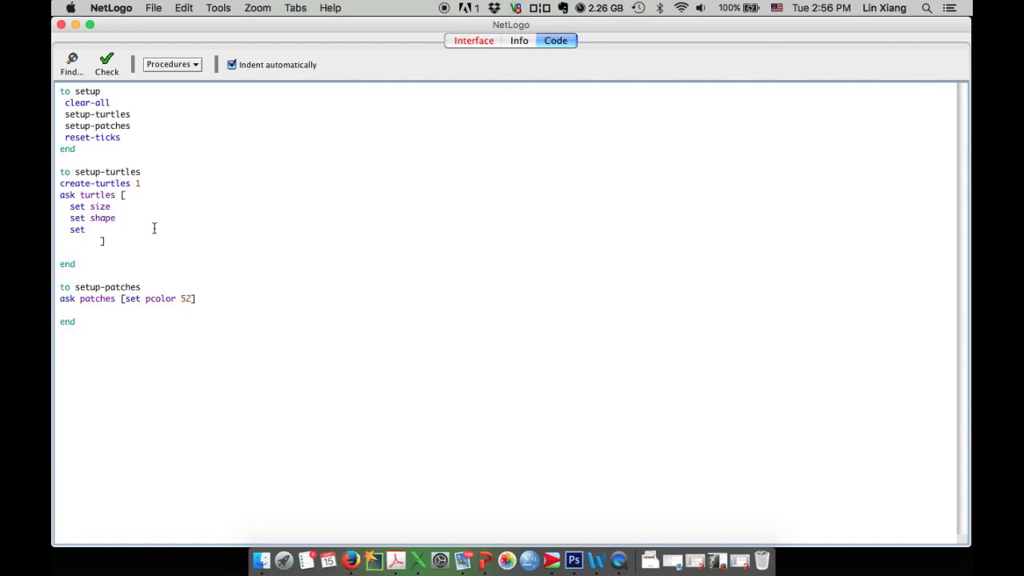
pyautogui.write('color')
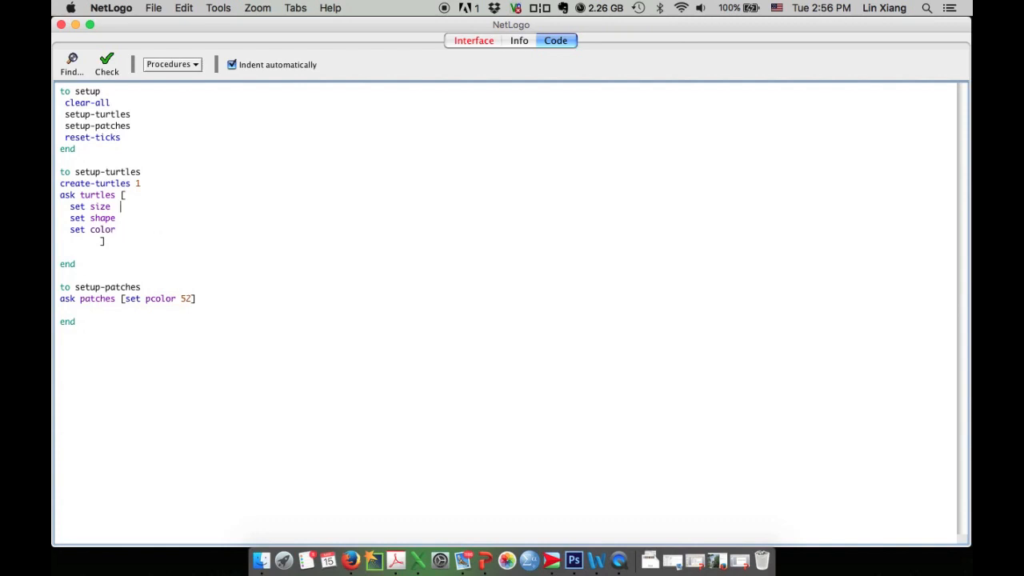
pyautogui.write('2')
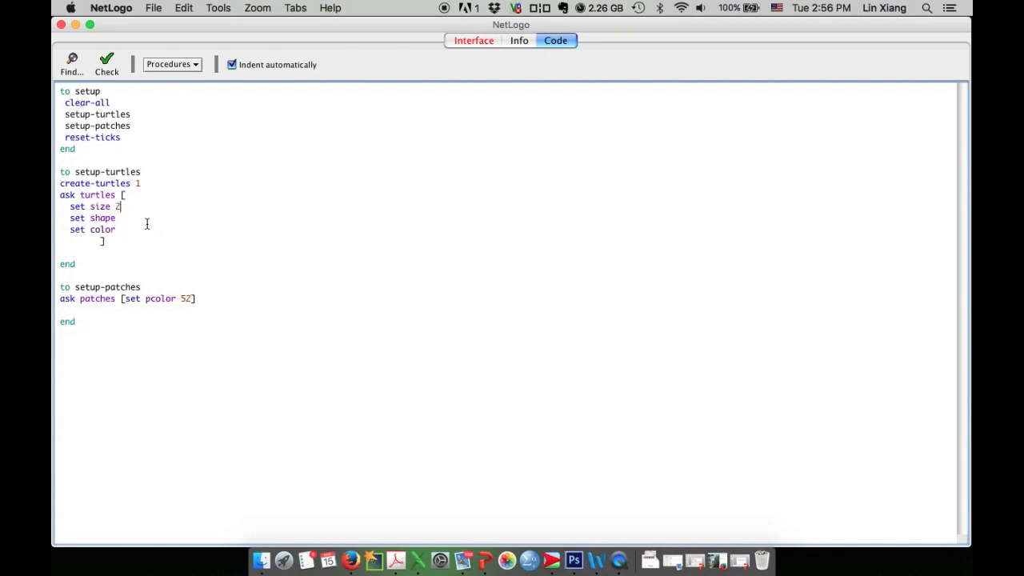
pyautogui.write('"')
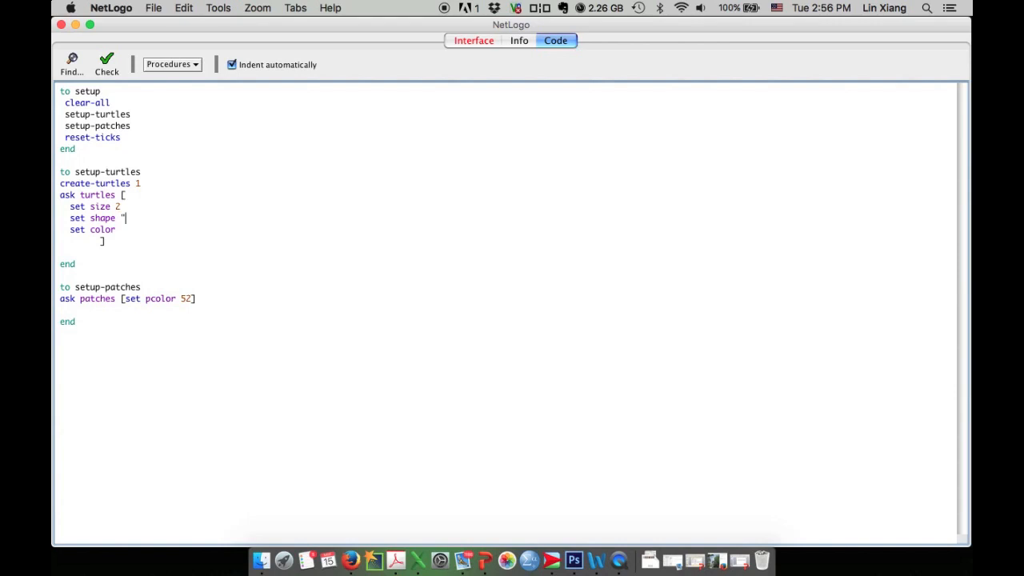
pyautogui.write('butt')
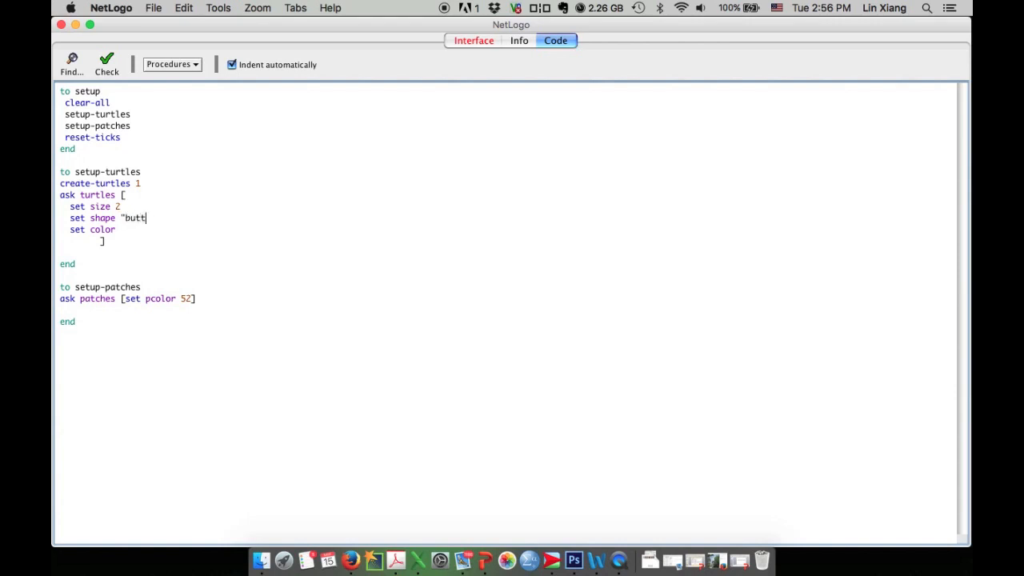
pyautogui.write('er')
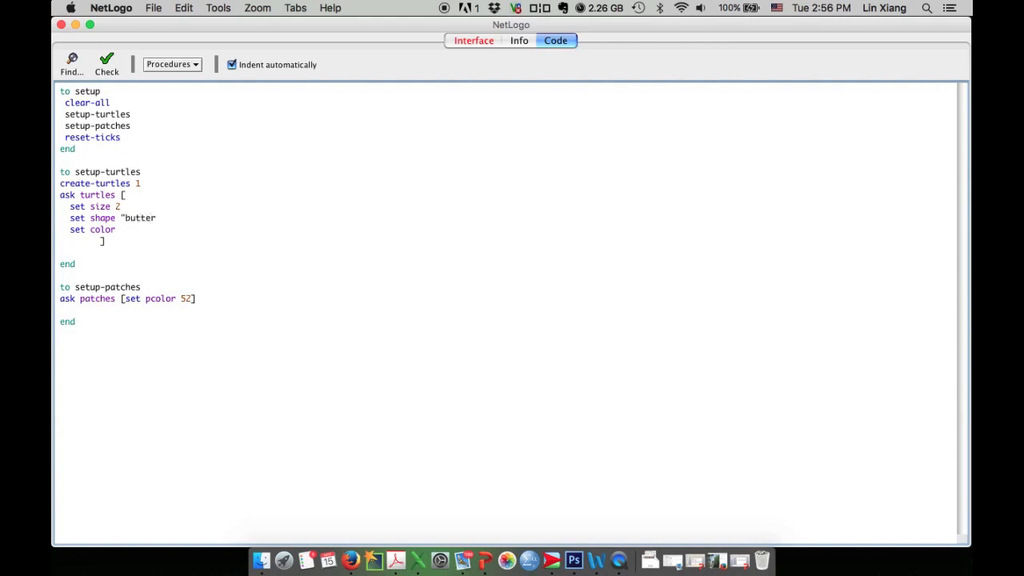
pyautogui.write('fly')
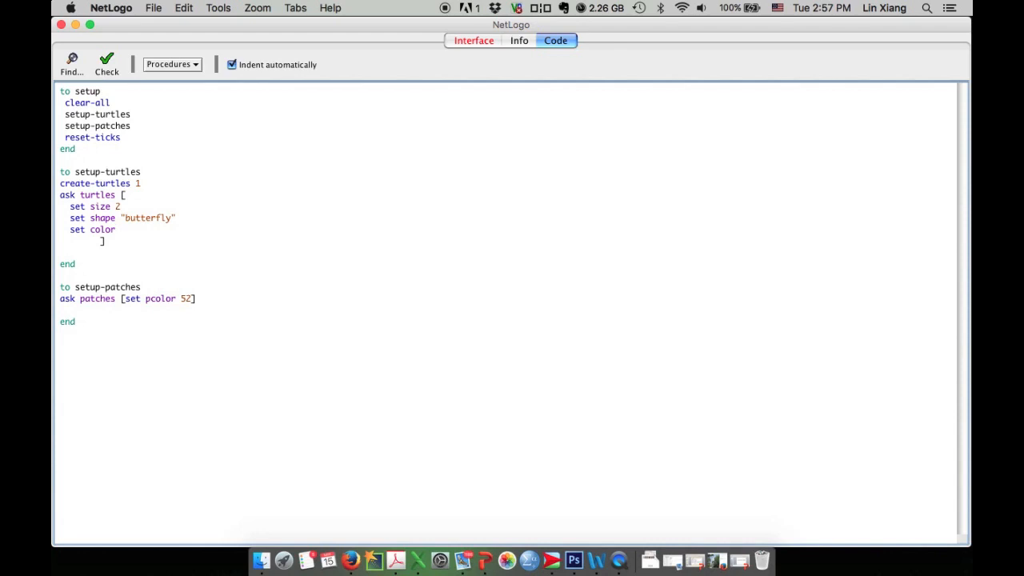
pyautogui.write('58')
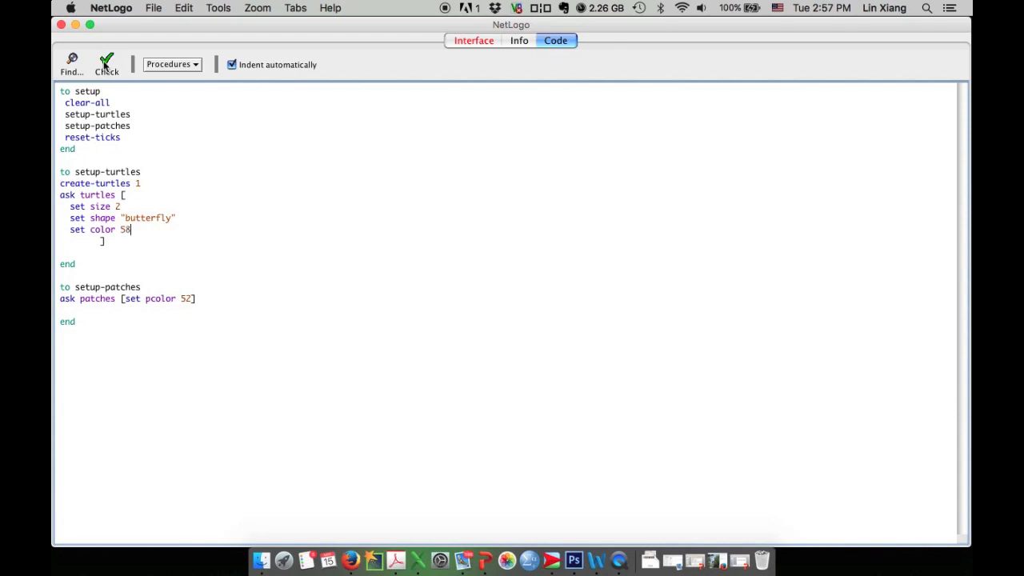
pyautogui.click(473, 40)
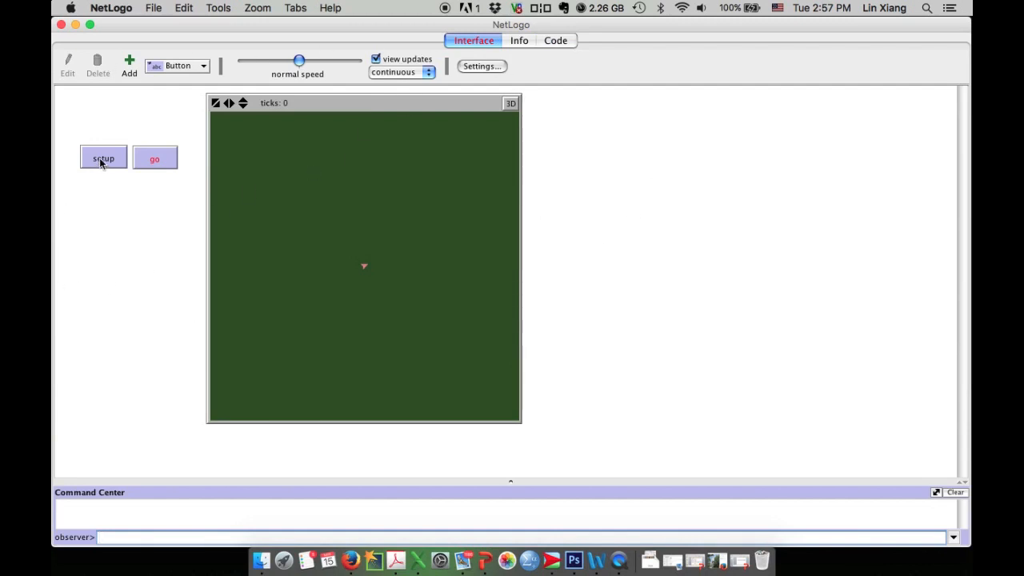
# Rerun setup so the light green butterfly appears at the world's centre.
pyautogui.click(104, 157)
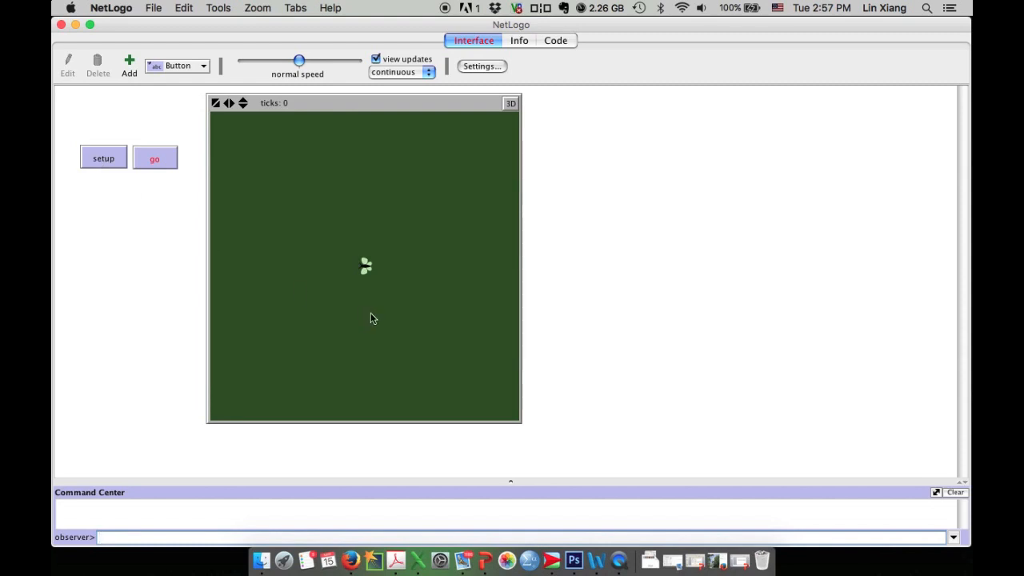
pyautogui.moveTo(434, 326)
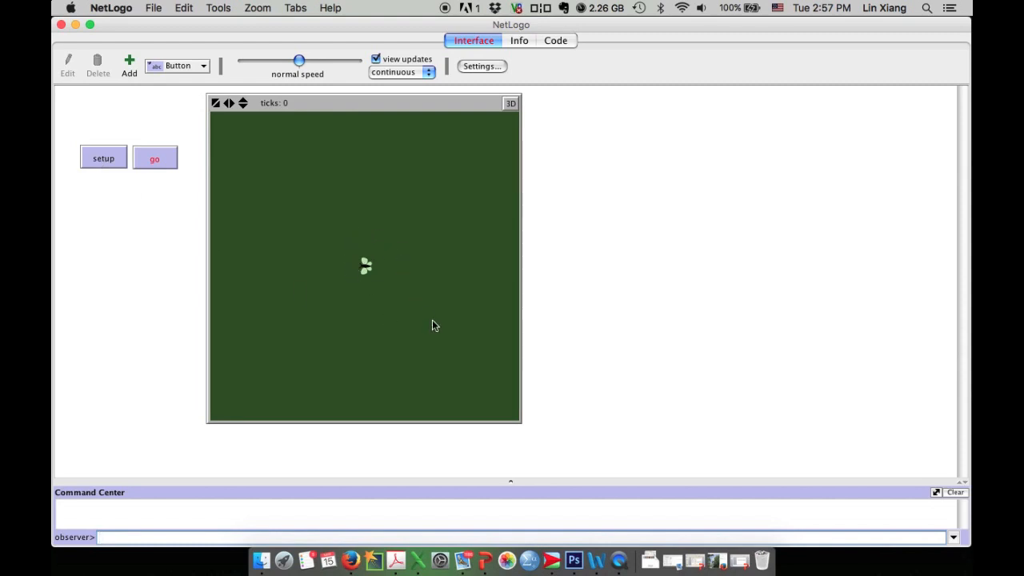
pyautogui.moveTo(458, 326)
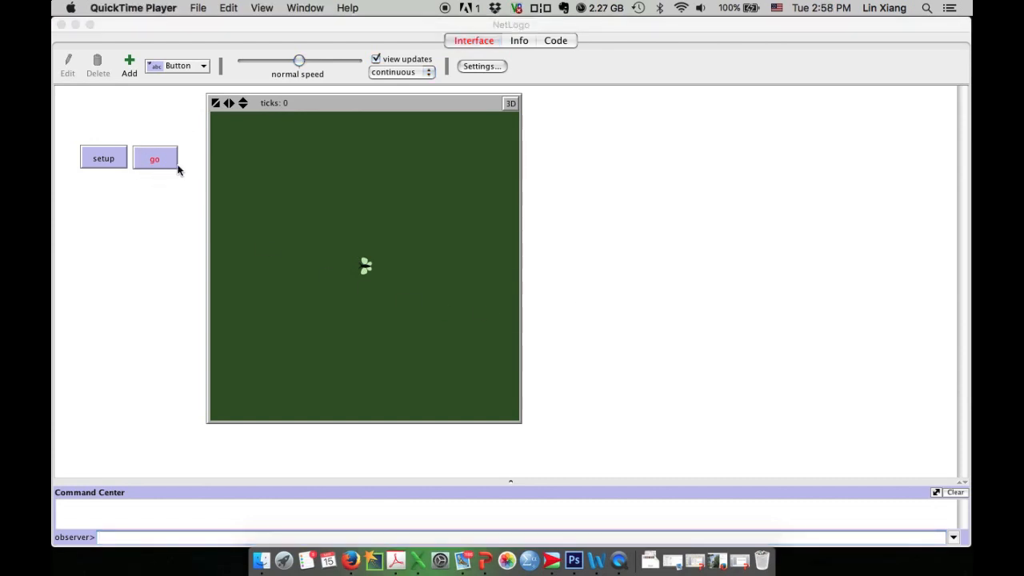
pyautogui.moveTo(160, 169)
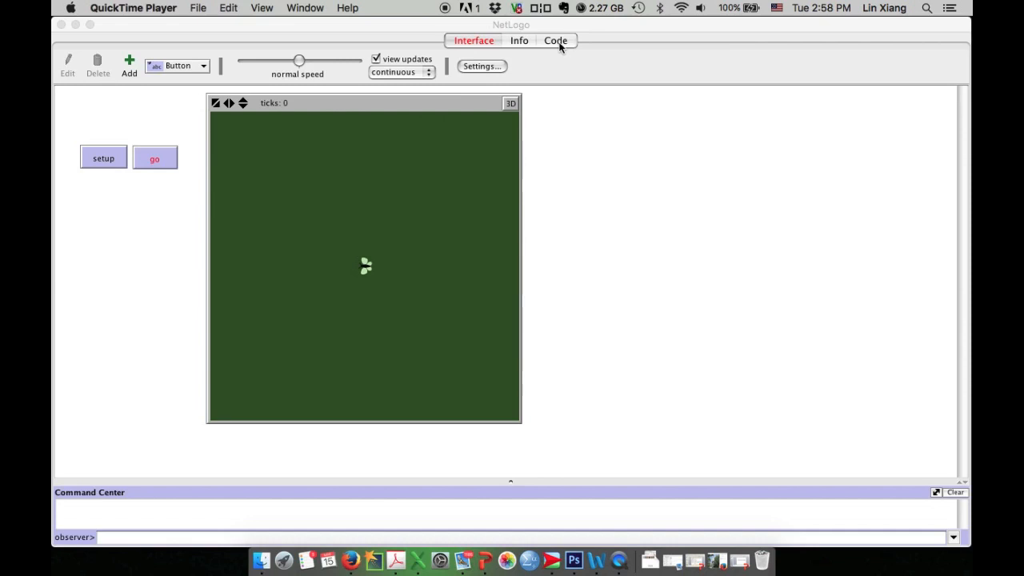
# In the Code tab, write a go procedure whose body calls move.
pyautogui.click(555, 41)
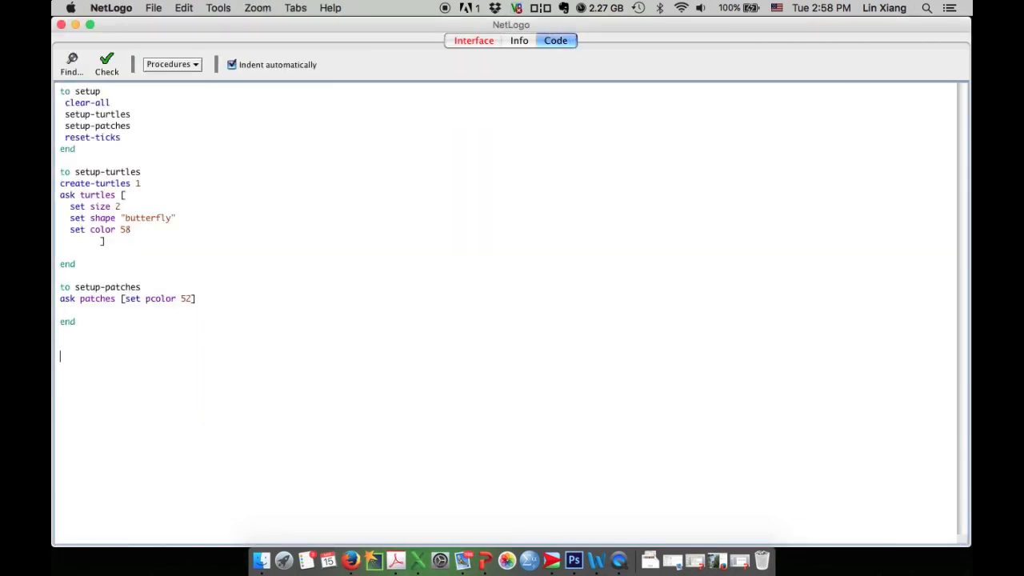
pyautogui.write('to go')
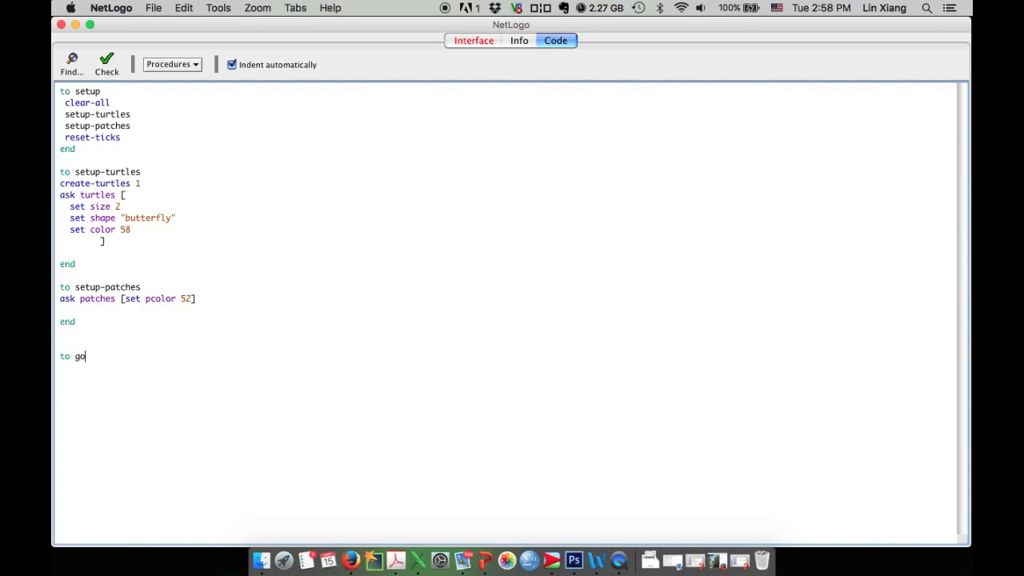
pyautogui.press('Return')
pyautogui.write('end')
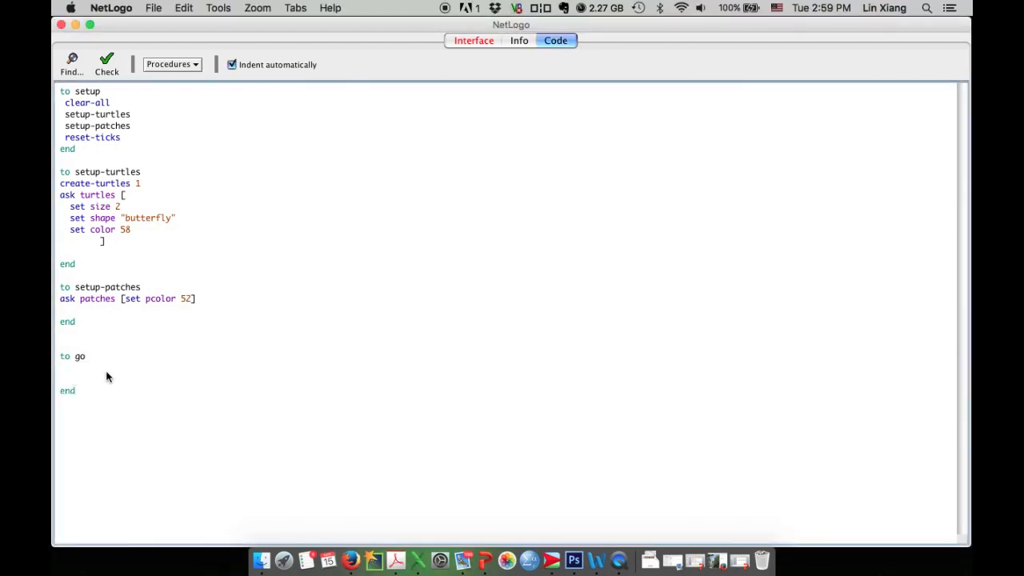
pyautogui.write('mov')
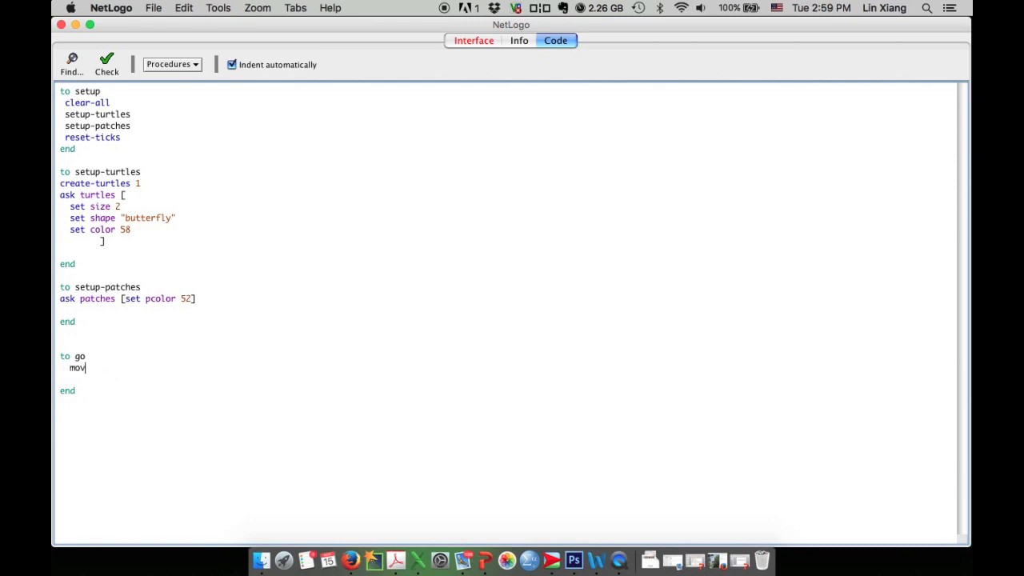
pyautogui.write('e')
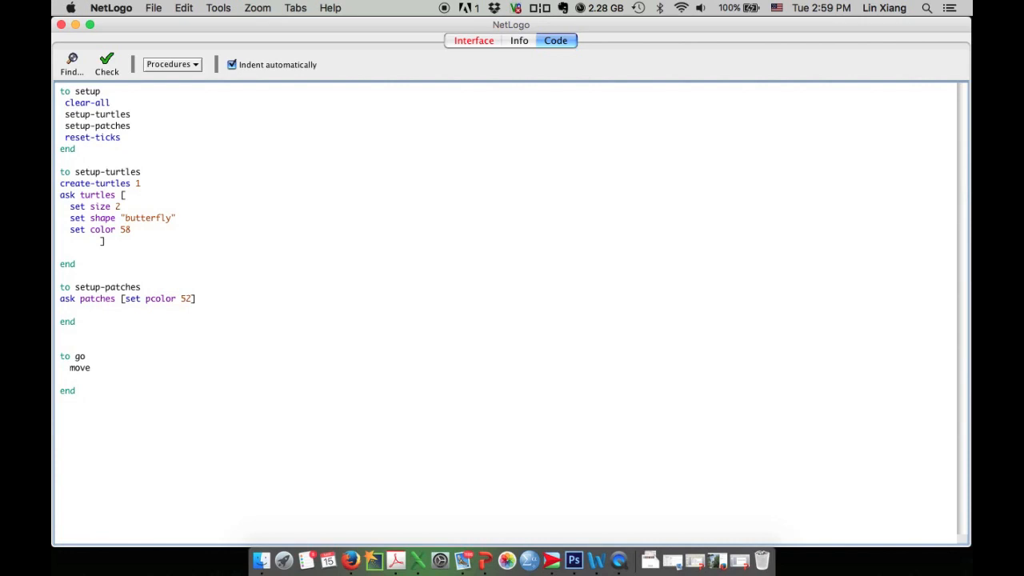
pyautogui.moveTo(94, 371)
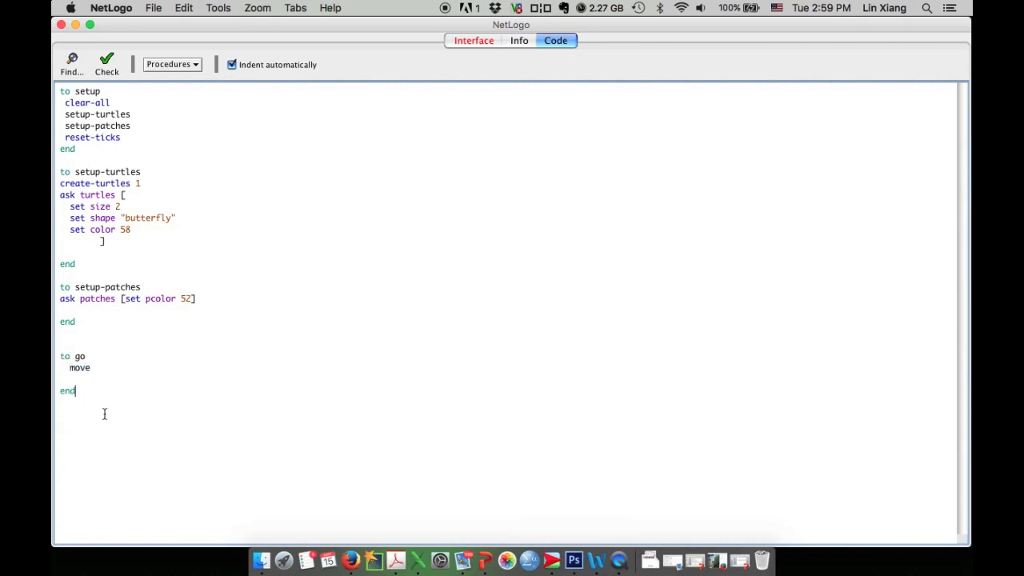
# Start an empty 'to move' procedure with its end line below.
pyautogui.write('to')
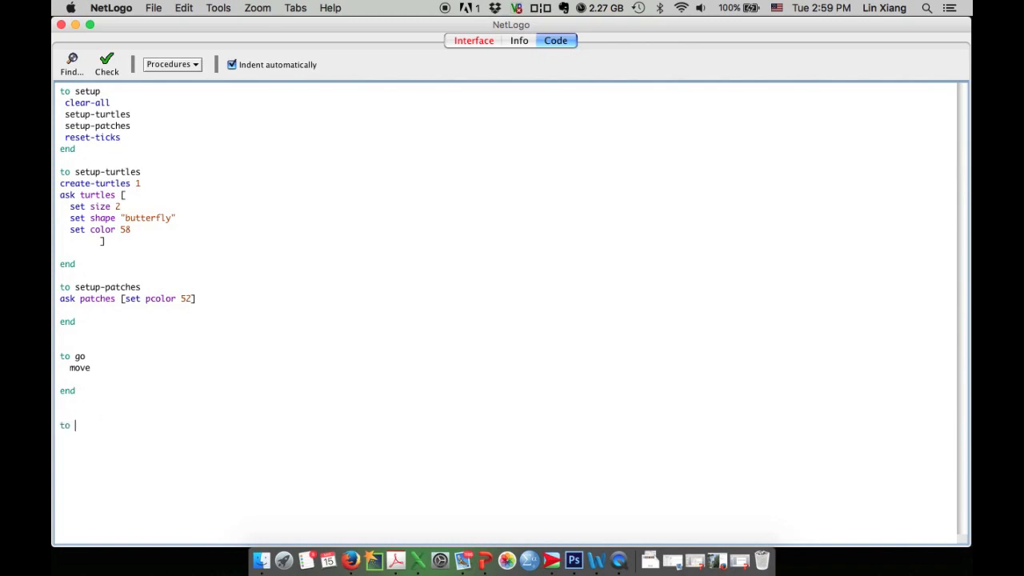
pyautogui.write('move')
pyautogui.click(505, 459)
pyautogui.write('end')
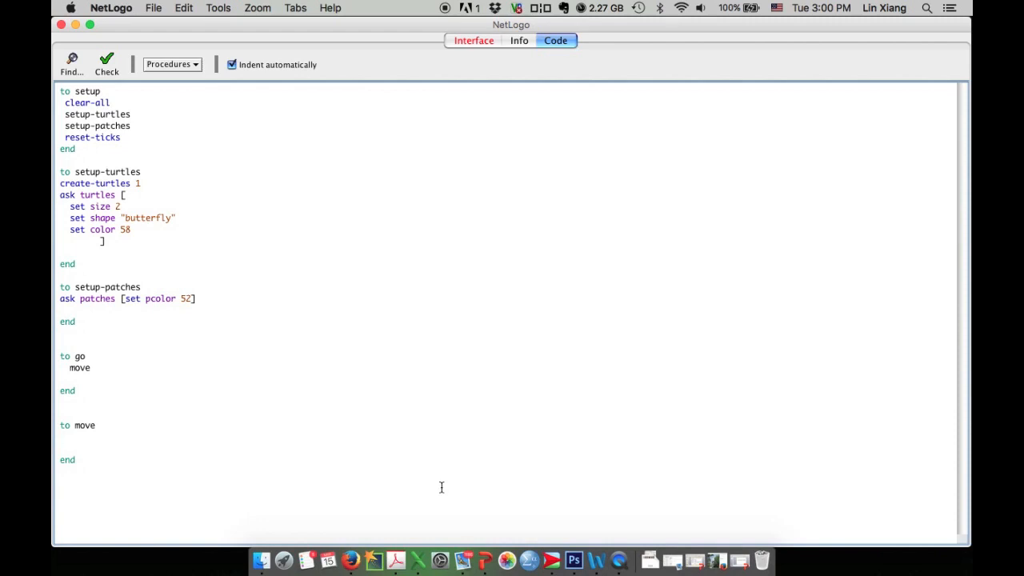
# Inside move, write 'ask turtles [ ... ]' with a random 360 turn amount.
pyautogui.write('ask')
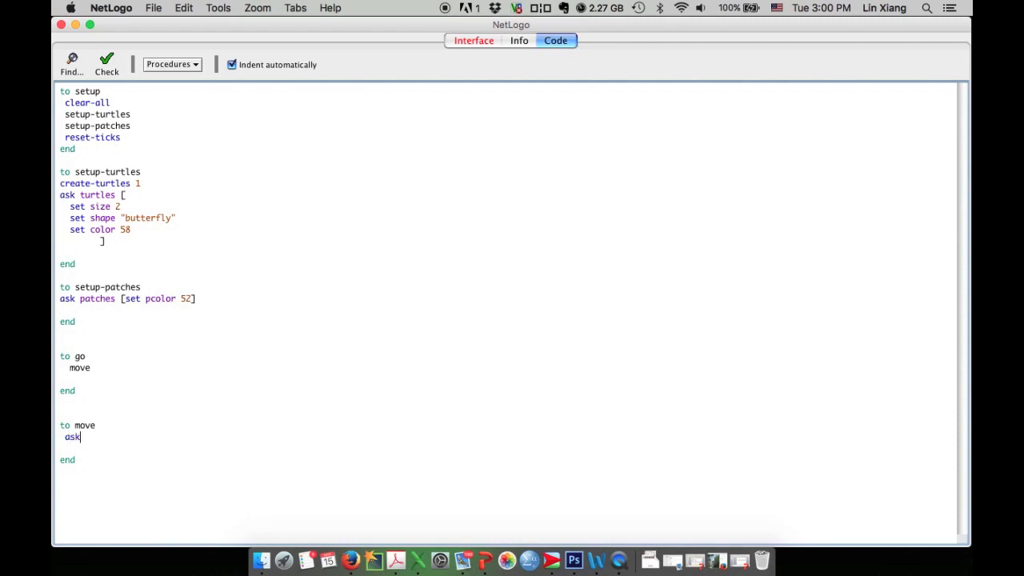
pyautogui.write('tut')
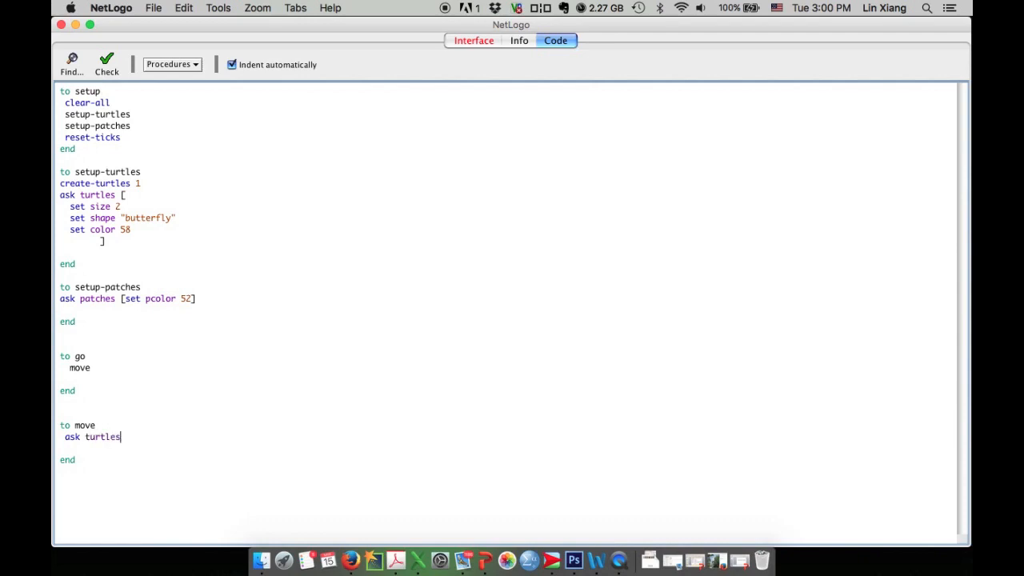
pyautogui.write('[')
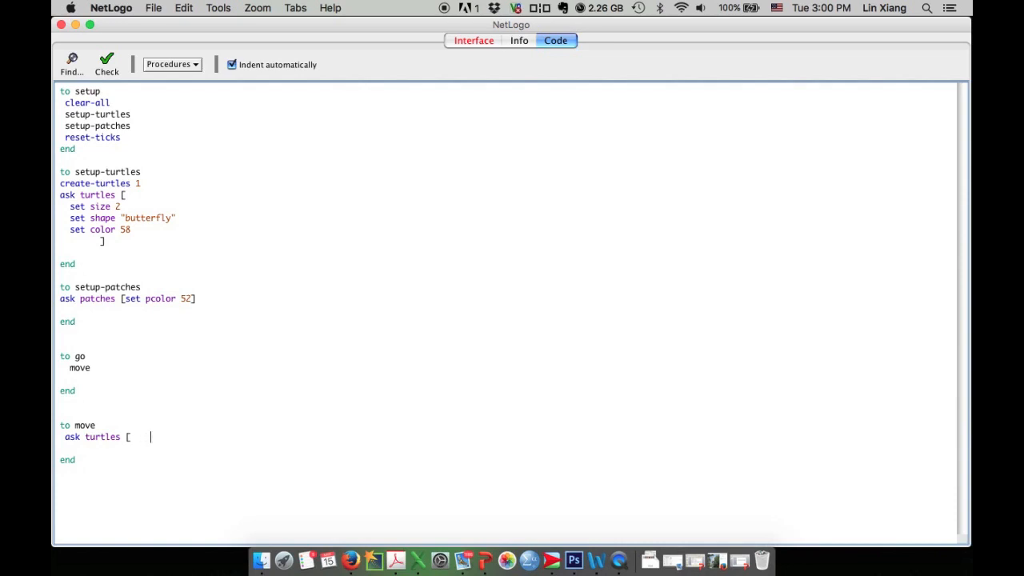
pyautogui.write(']')
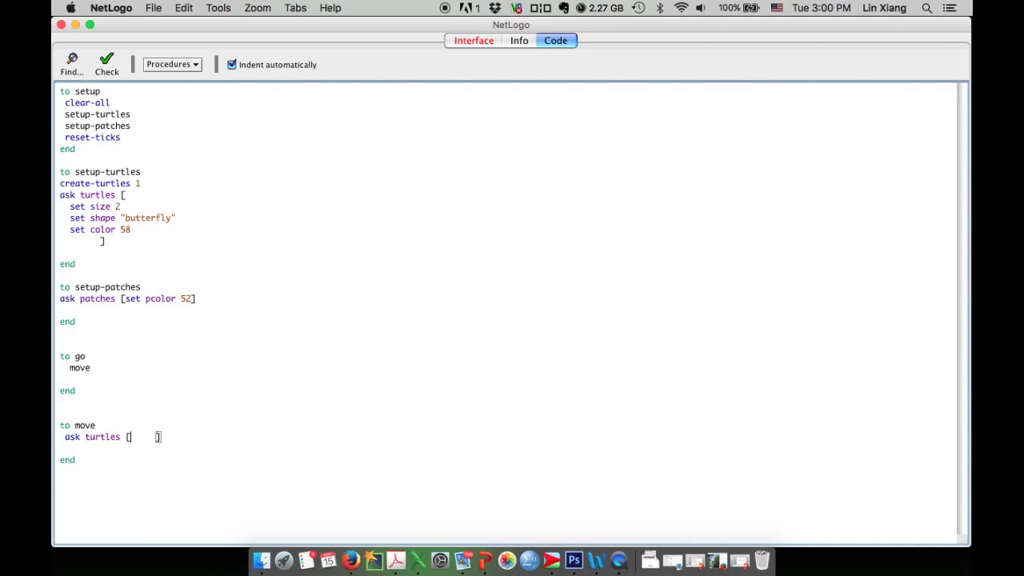
pyautogui.write('r')
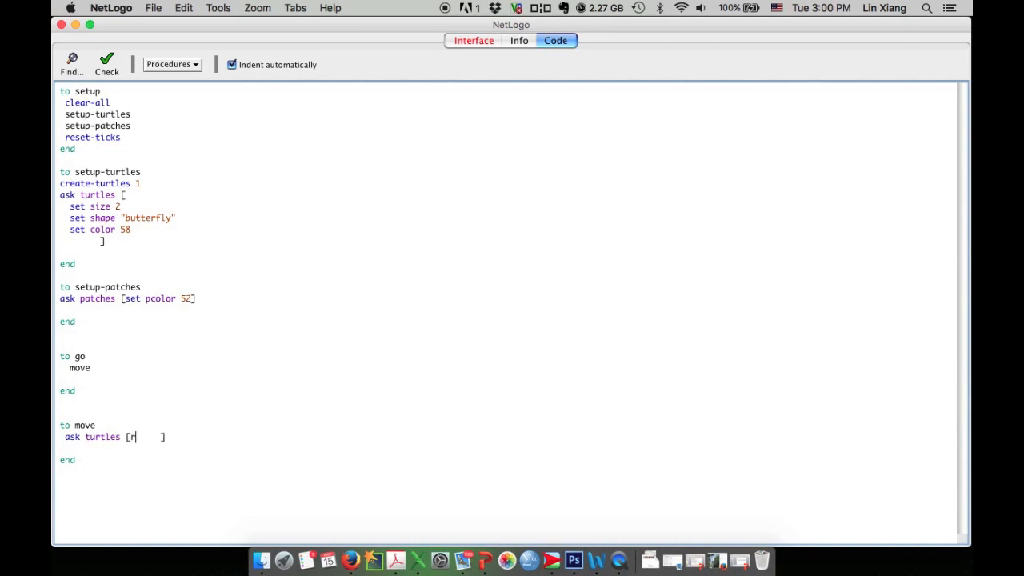
pyautogui.write('andom')
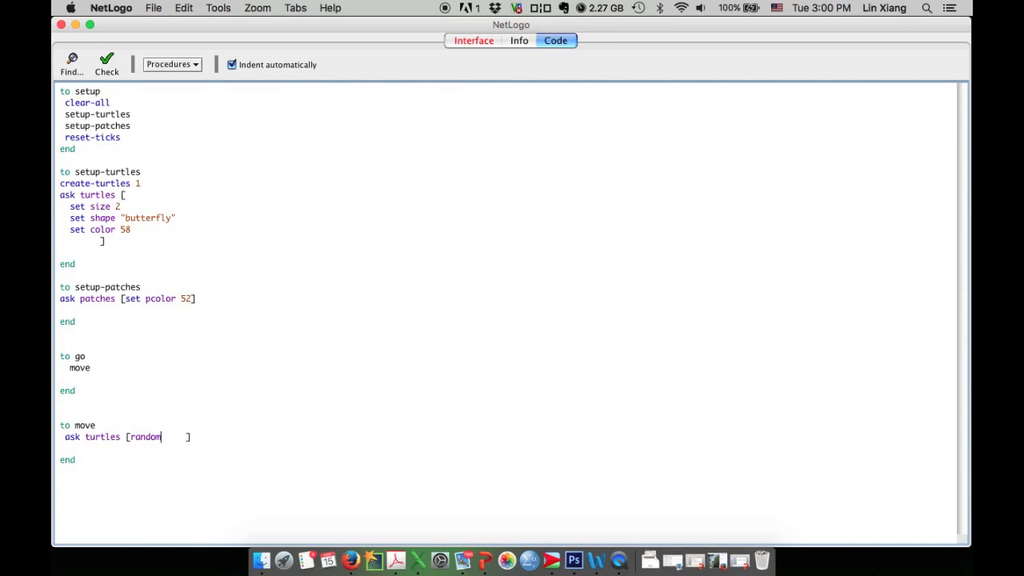
pyautogui.write('3')
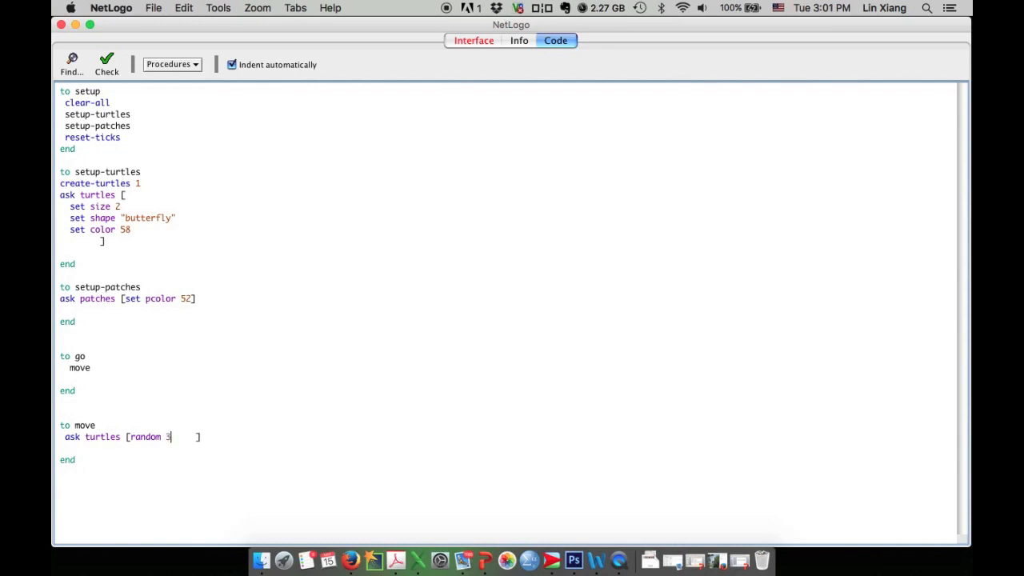
pyautogui.write('60')
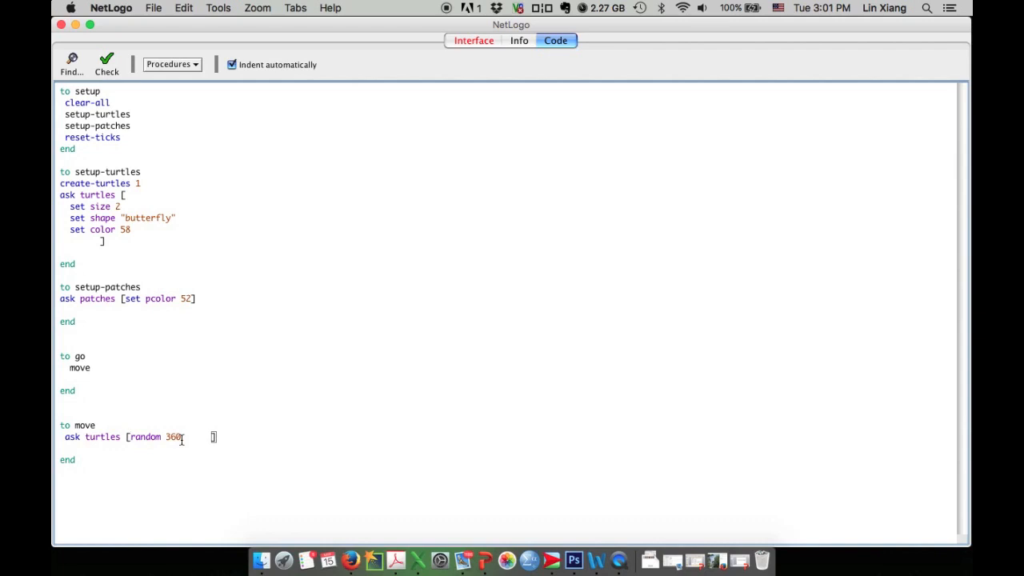
# Complete it as 'right (random 360) forward 1' and return to the Interface view.
pyautogui.write('right')
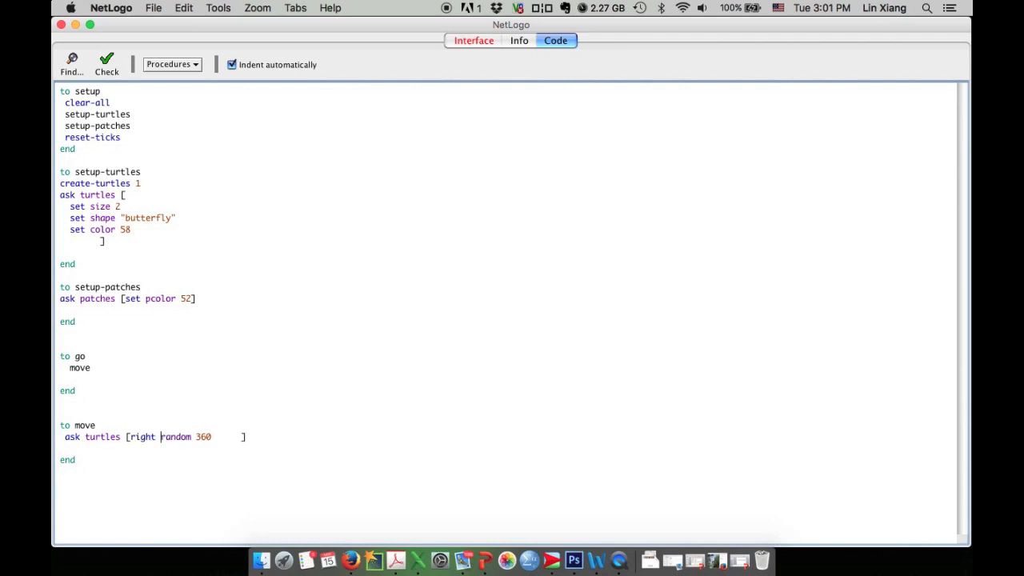
pyautogui.write('(')
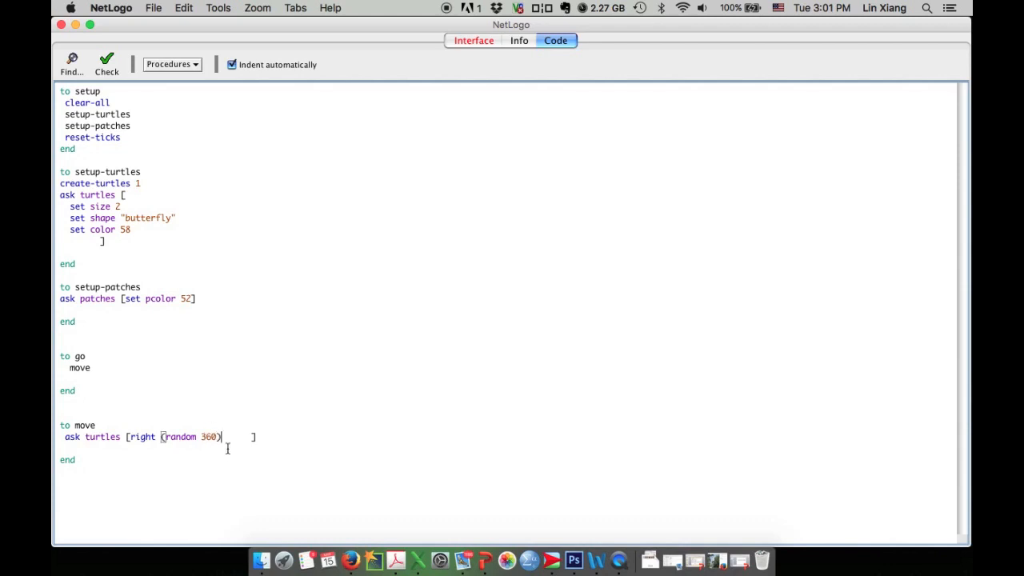
pyautogui.moveTo(216, 445)
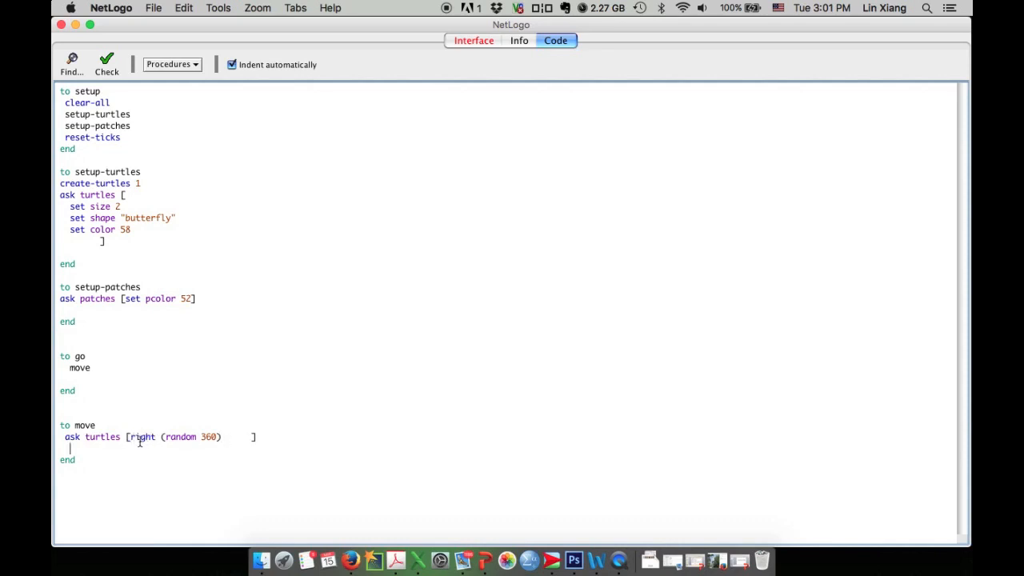
pyautogui.moveTo(139, 446)
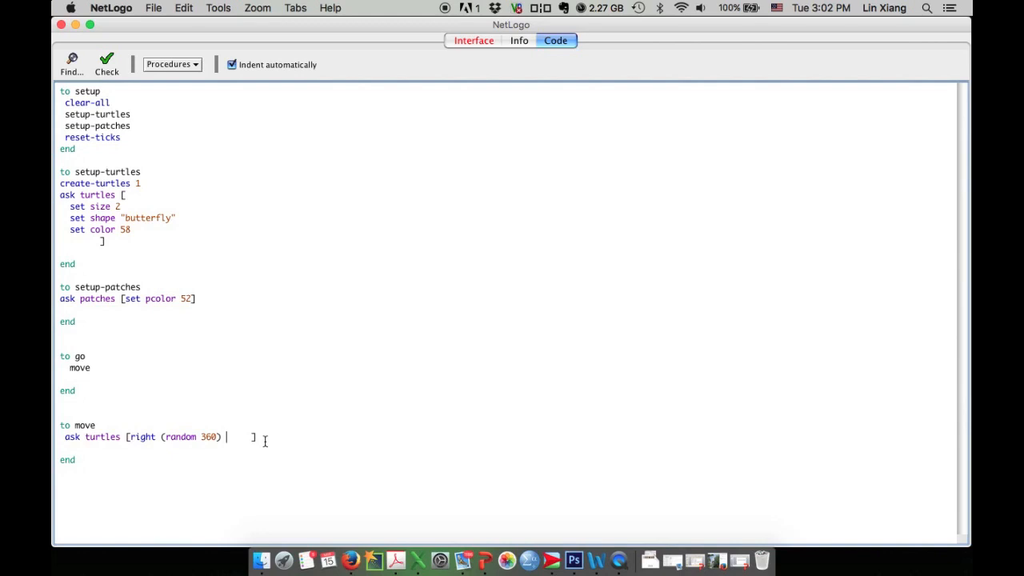
pyautogui.write('forward')
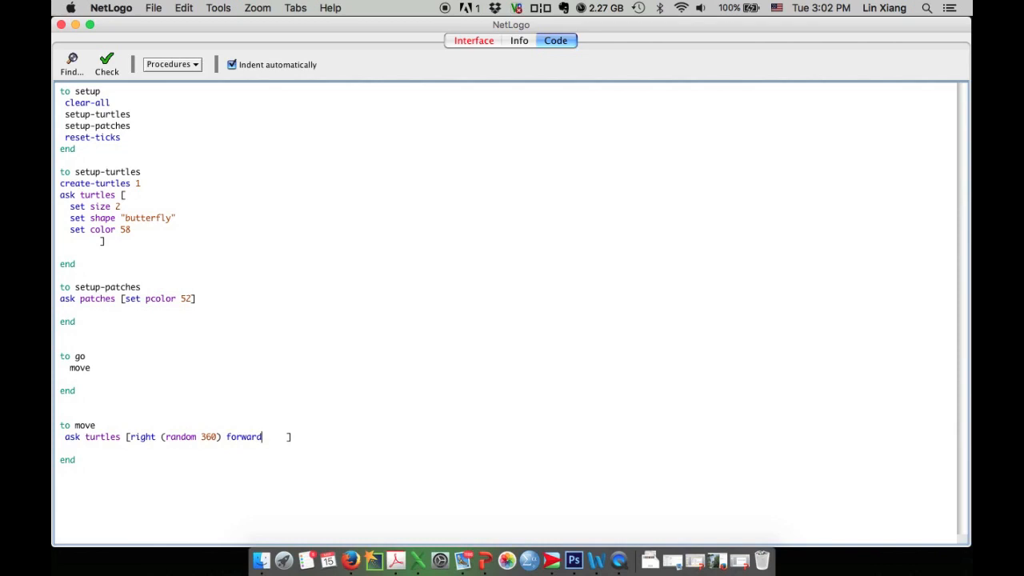
pyautogui.write('1')
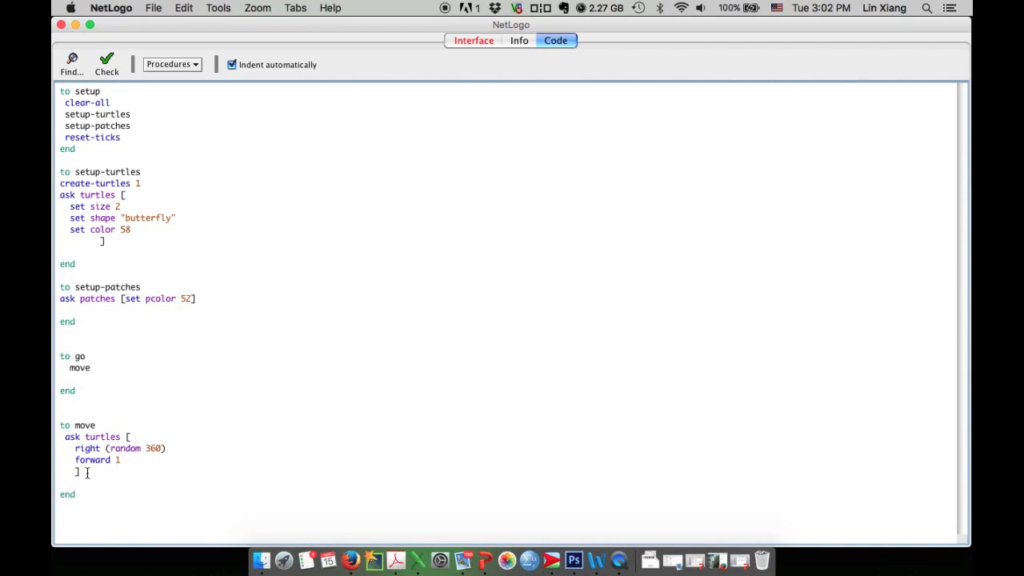
pyautogui.click(472, 41)
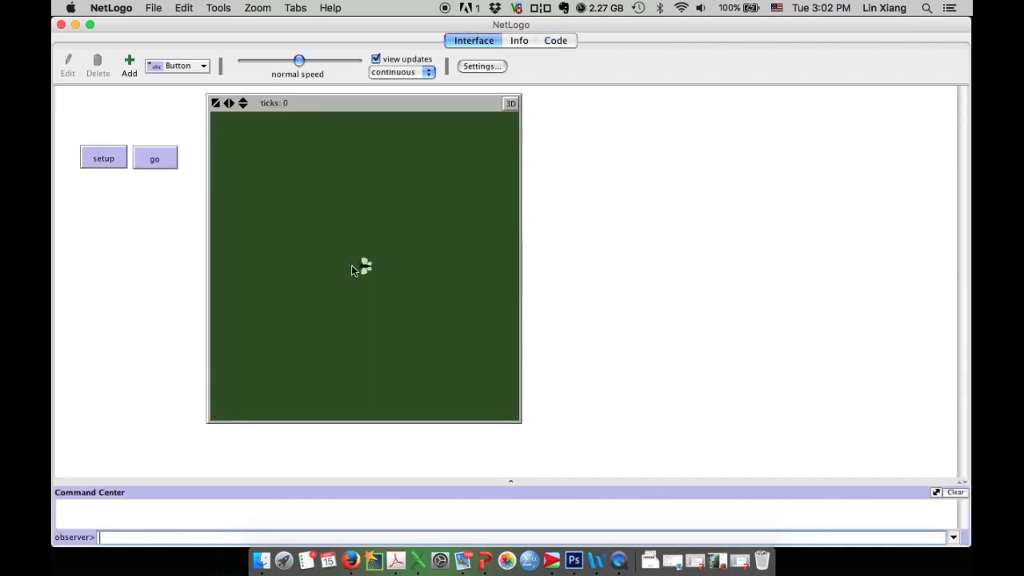
# Run go several times so the butterfly takes single random steps from the centre.
pyautogui.click(104, 157)
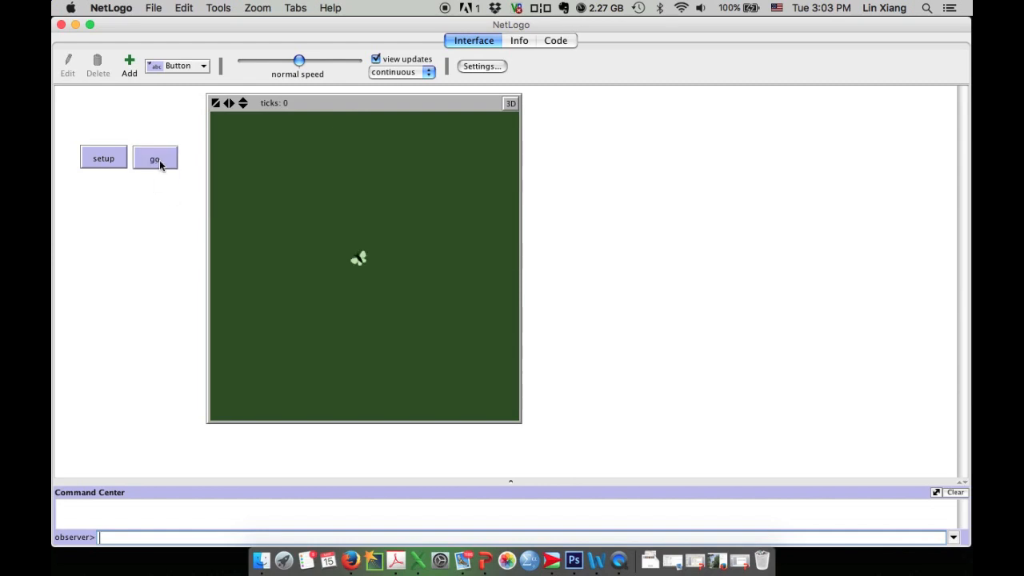
pyautogui.click(154, 158)
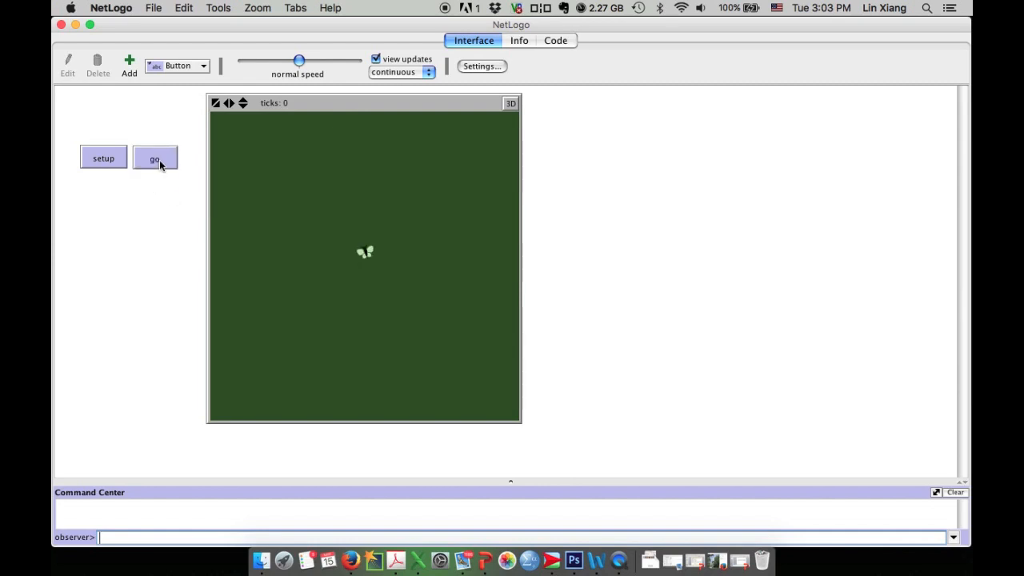
pyautogui.click(154, 159)
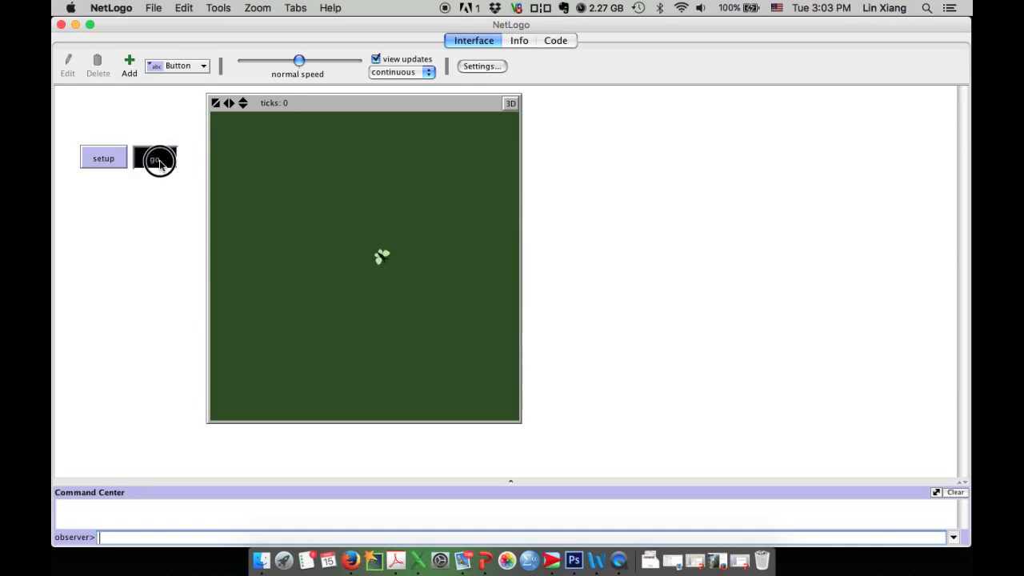
pyautogui.click(154, 159)
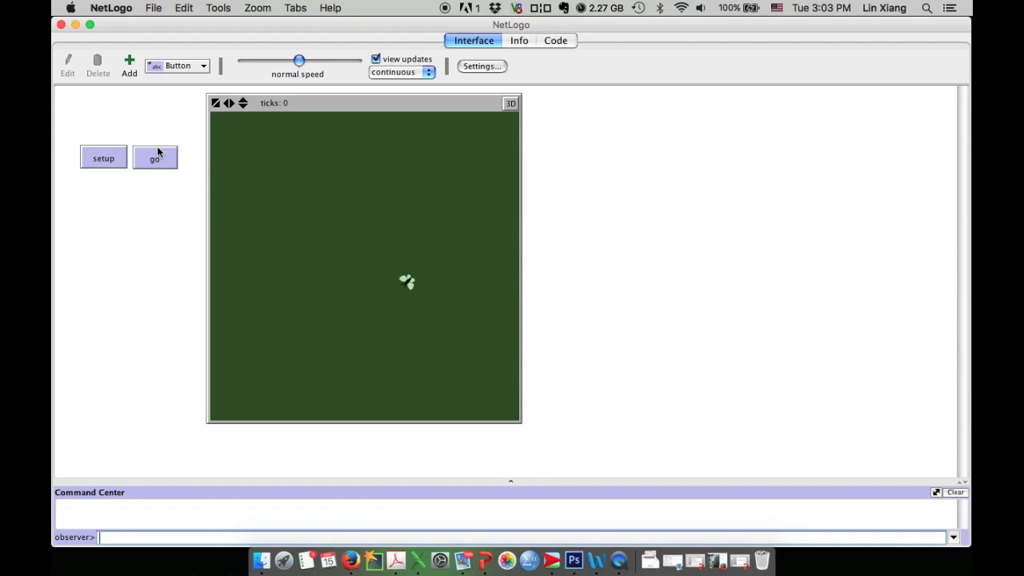
pyautogui.rightClick(154, 157)
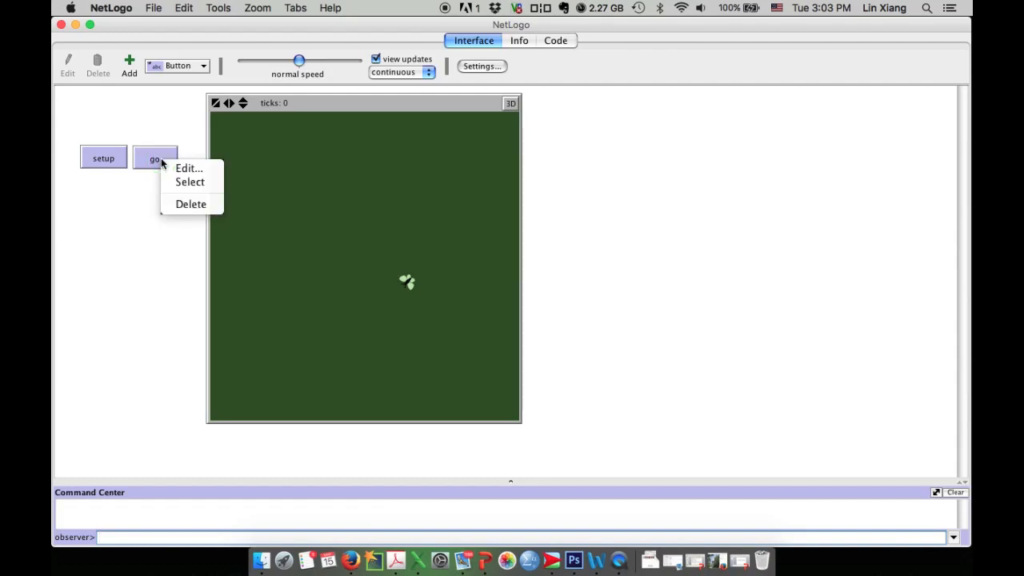
pyautogui.moveTo(189, 168)
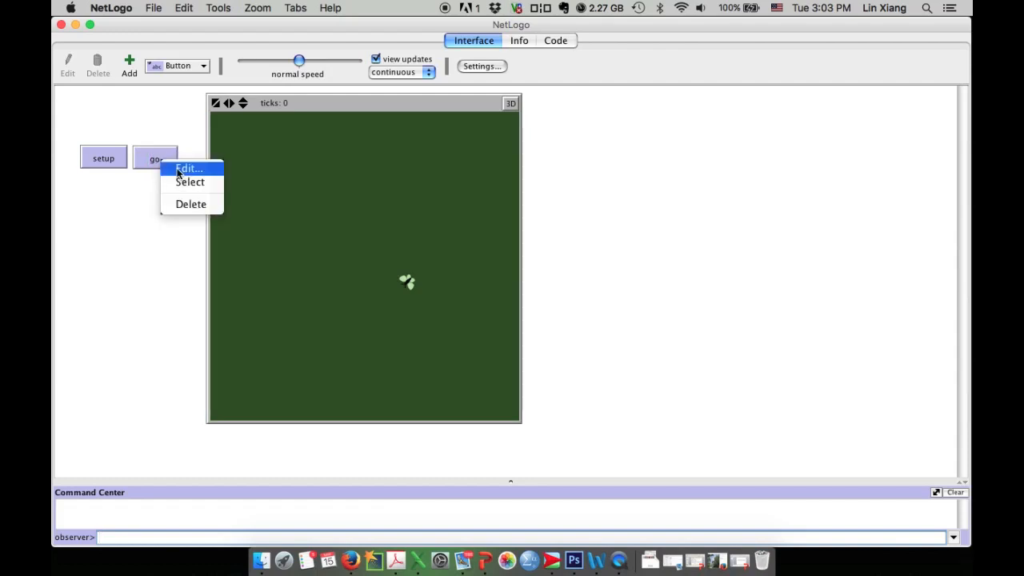
# Edit the go button to tick Forever and confirm.
pyautogui.click(189, 168)
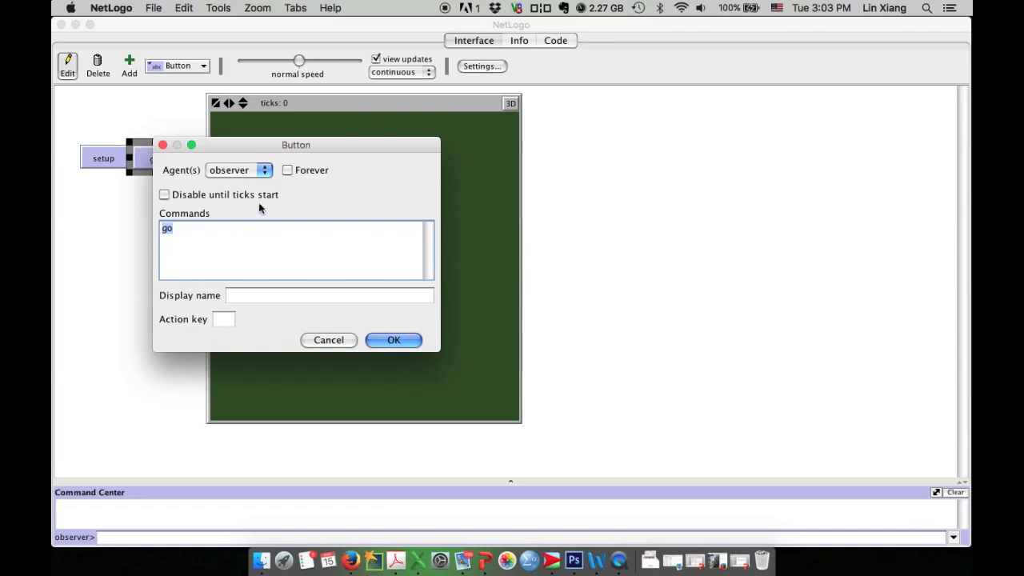
pyautogui.moveTo(300, 164)
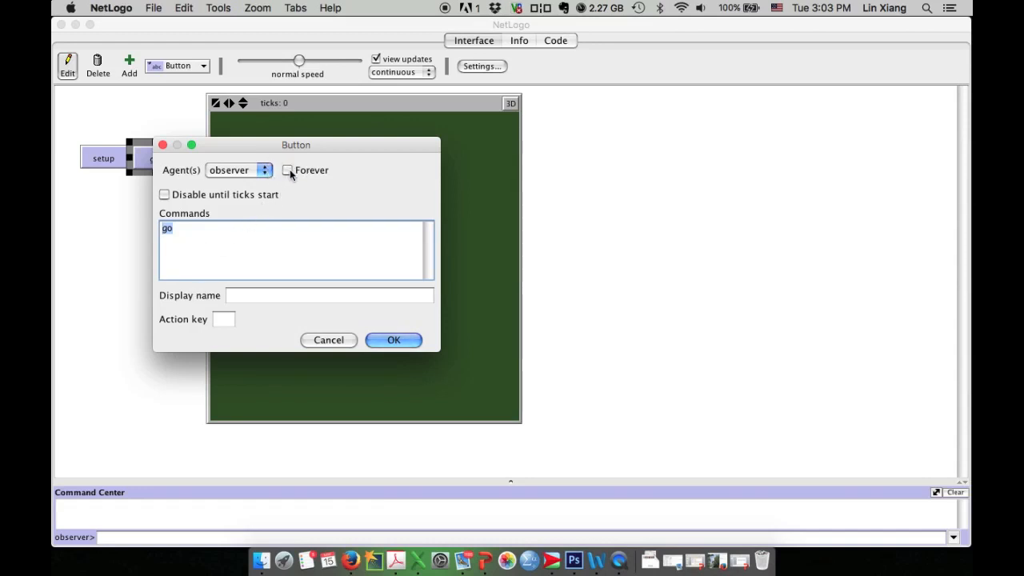
pyautogui.click(287, 171)
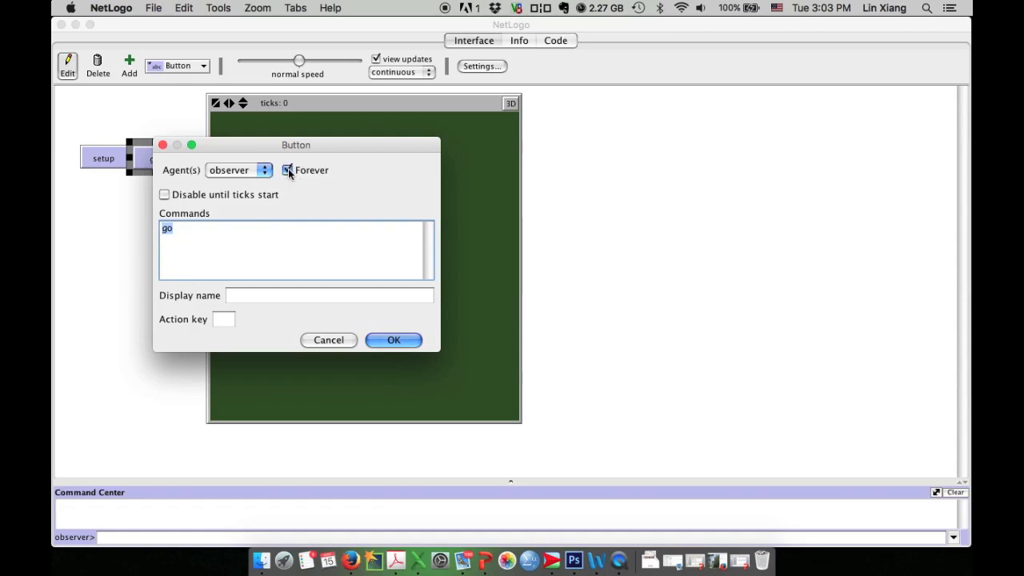
pyautogui.click(287, 170)
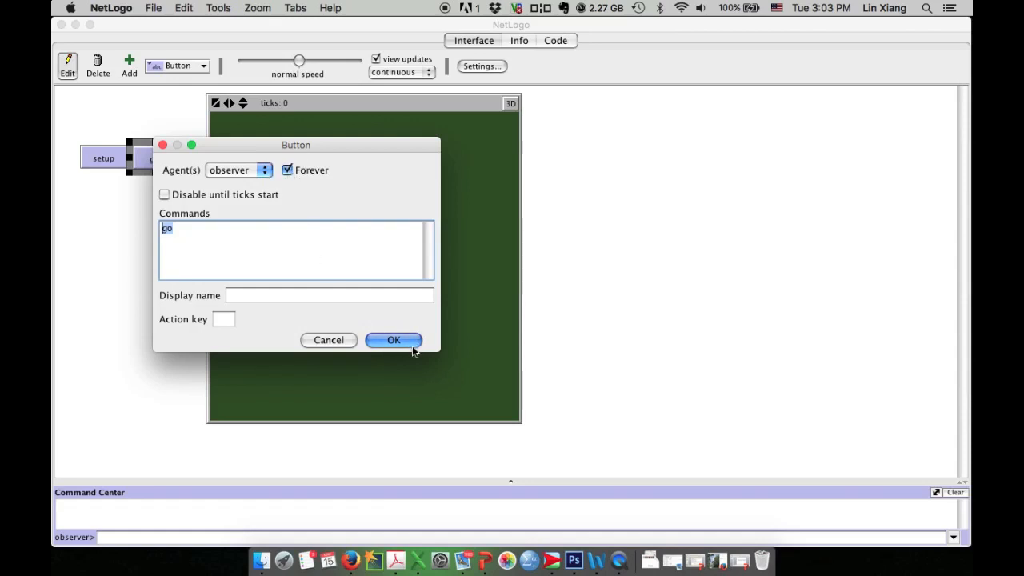
pyautogui.click(393, 340)
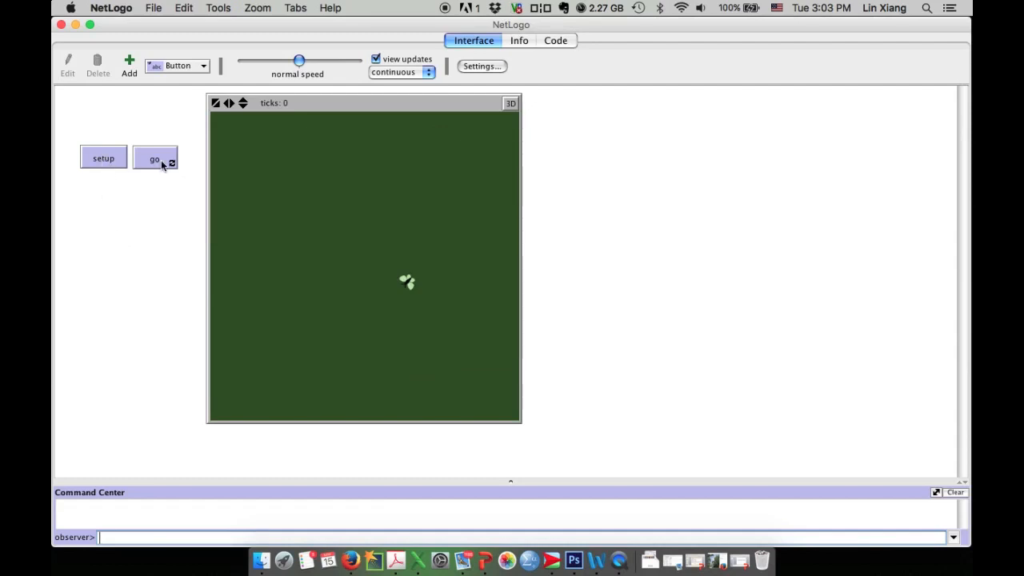
# Start the forever go button and drag the speed slider toward slower.
pyautogui.click(154, 158)
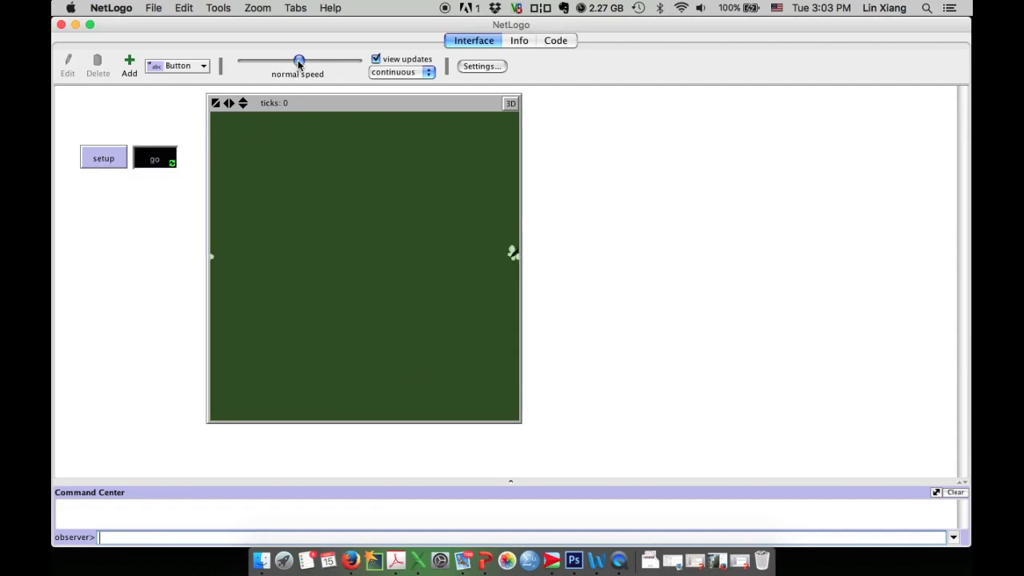
pyautogui.moveTo(299, 61); pyautogui.dragTo(288, 63)
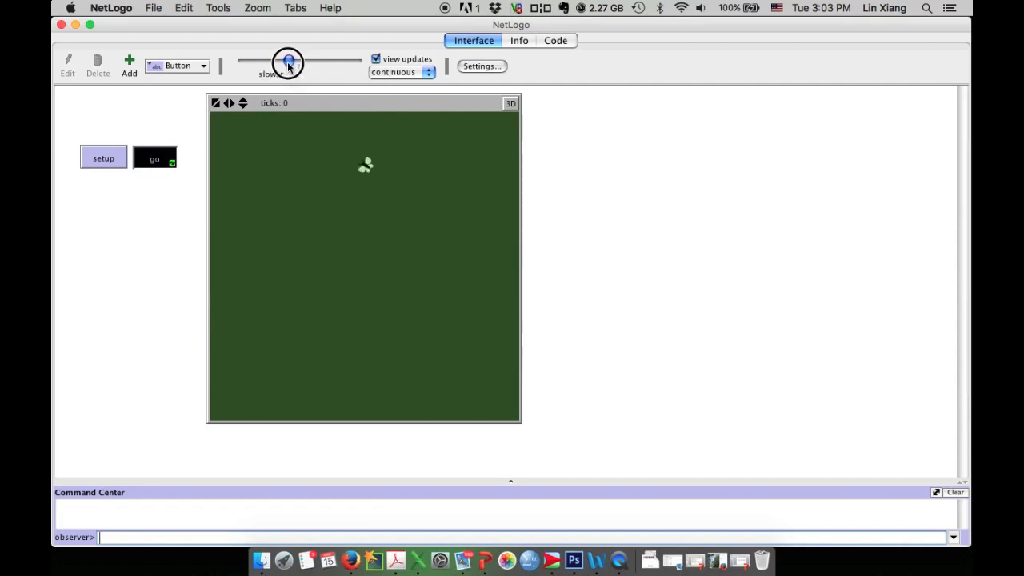
pyautogui.moveTo(288, 62); pyautogui.dragTo(262, 63)
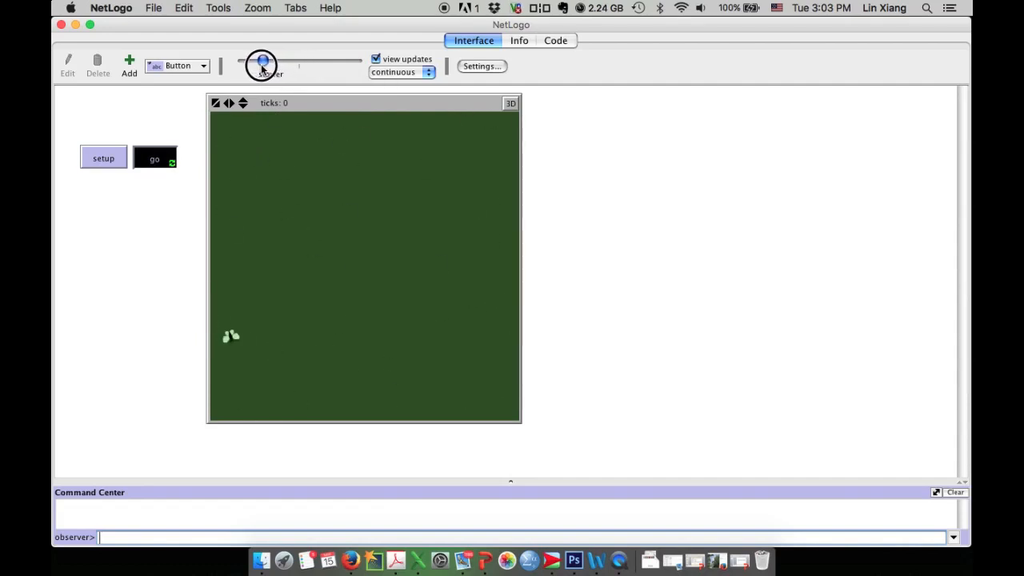